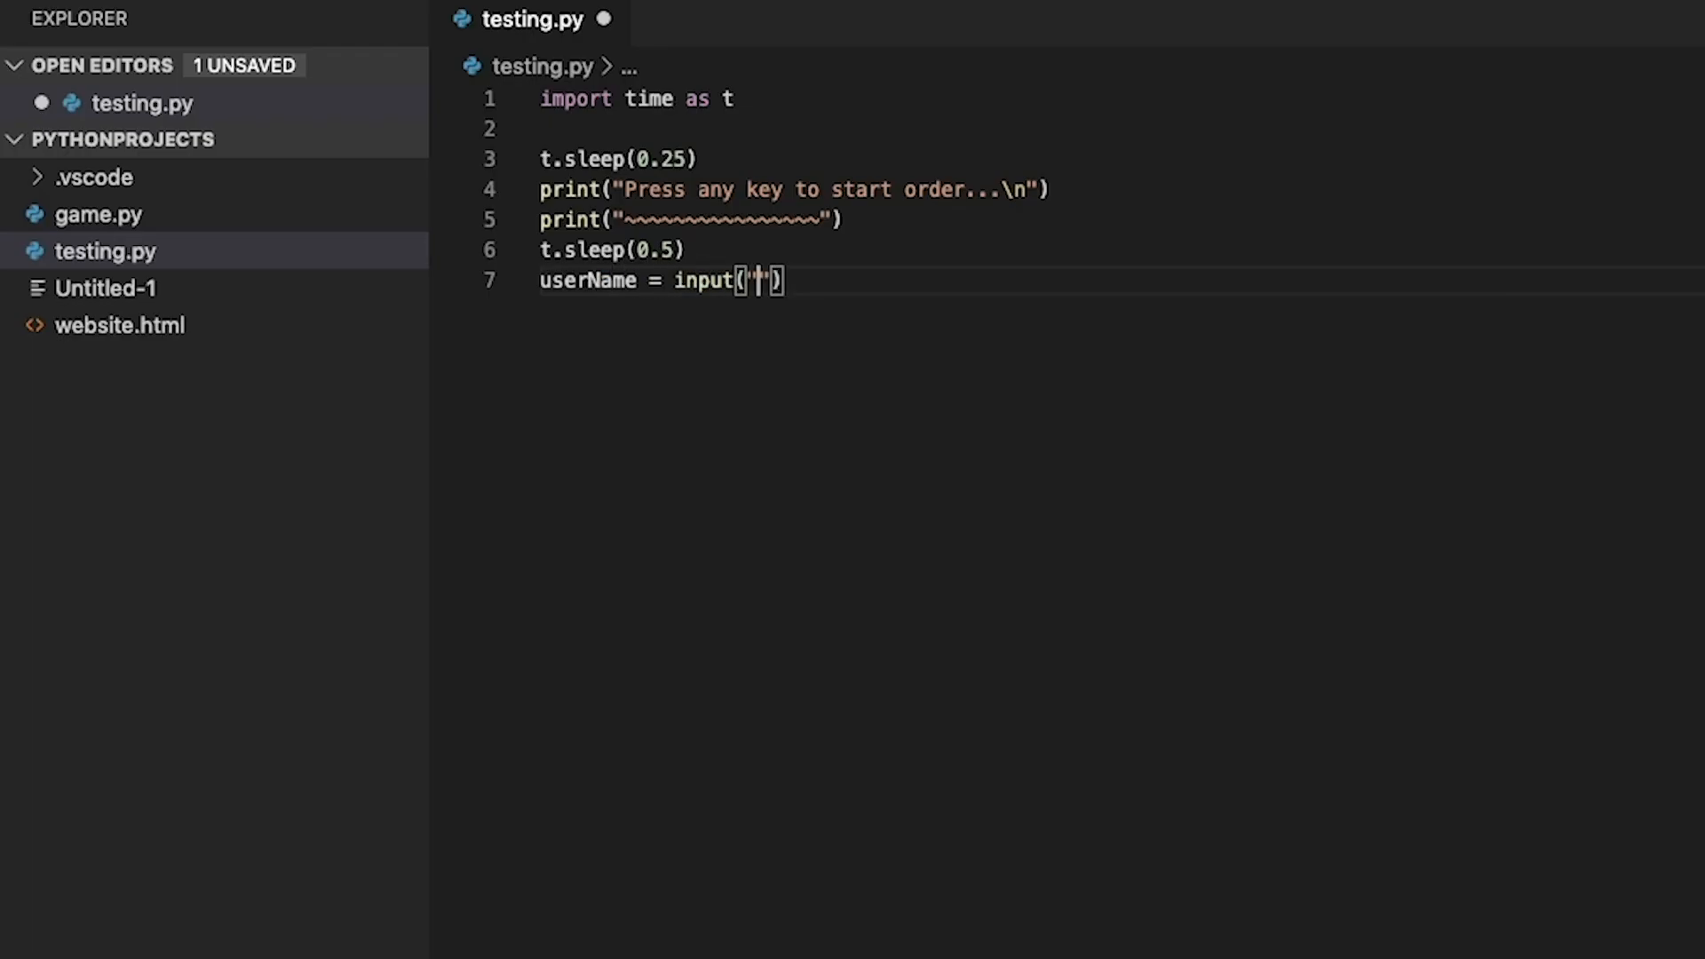
Step: Type the prompt 'Please enter your name' into the line 7 input()
{"action": "type", "text": "Please enter your"}
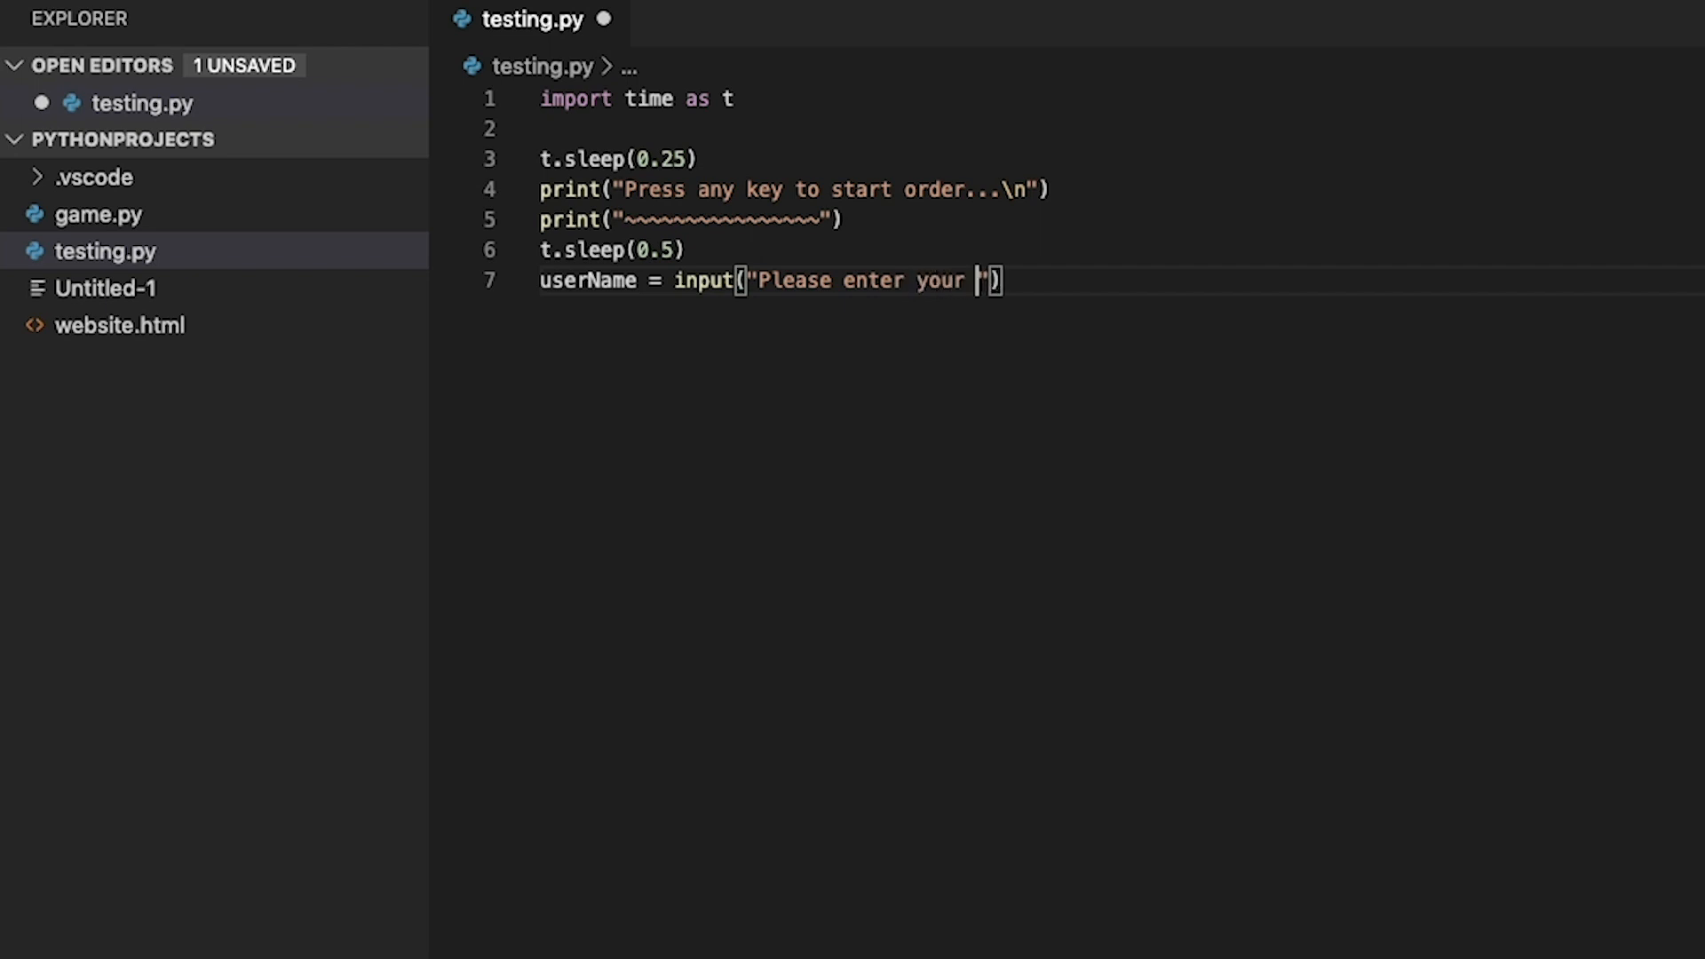
{"action": "type", "text": "name\\n"}
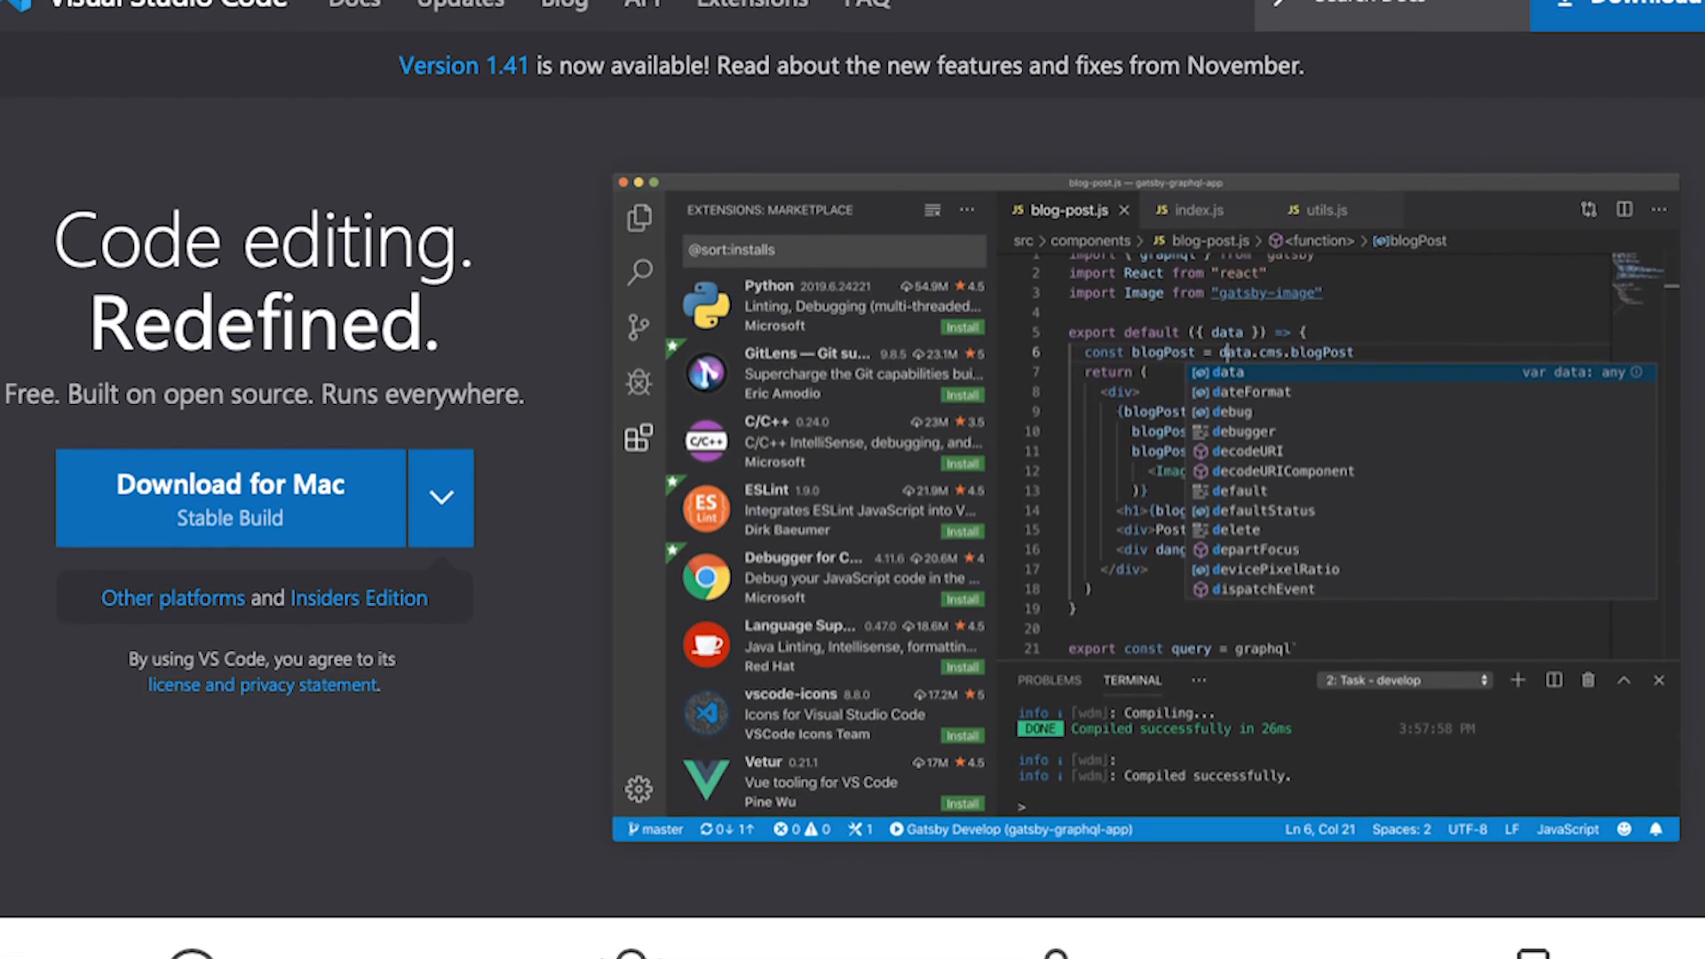
Step: Scroll the Visual Studio Code site and download the stable Mac build
{"action": "scroll", "scroll_direction": "down", "scroll_amount": 3}
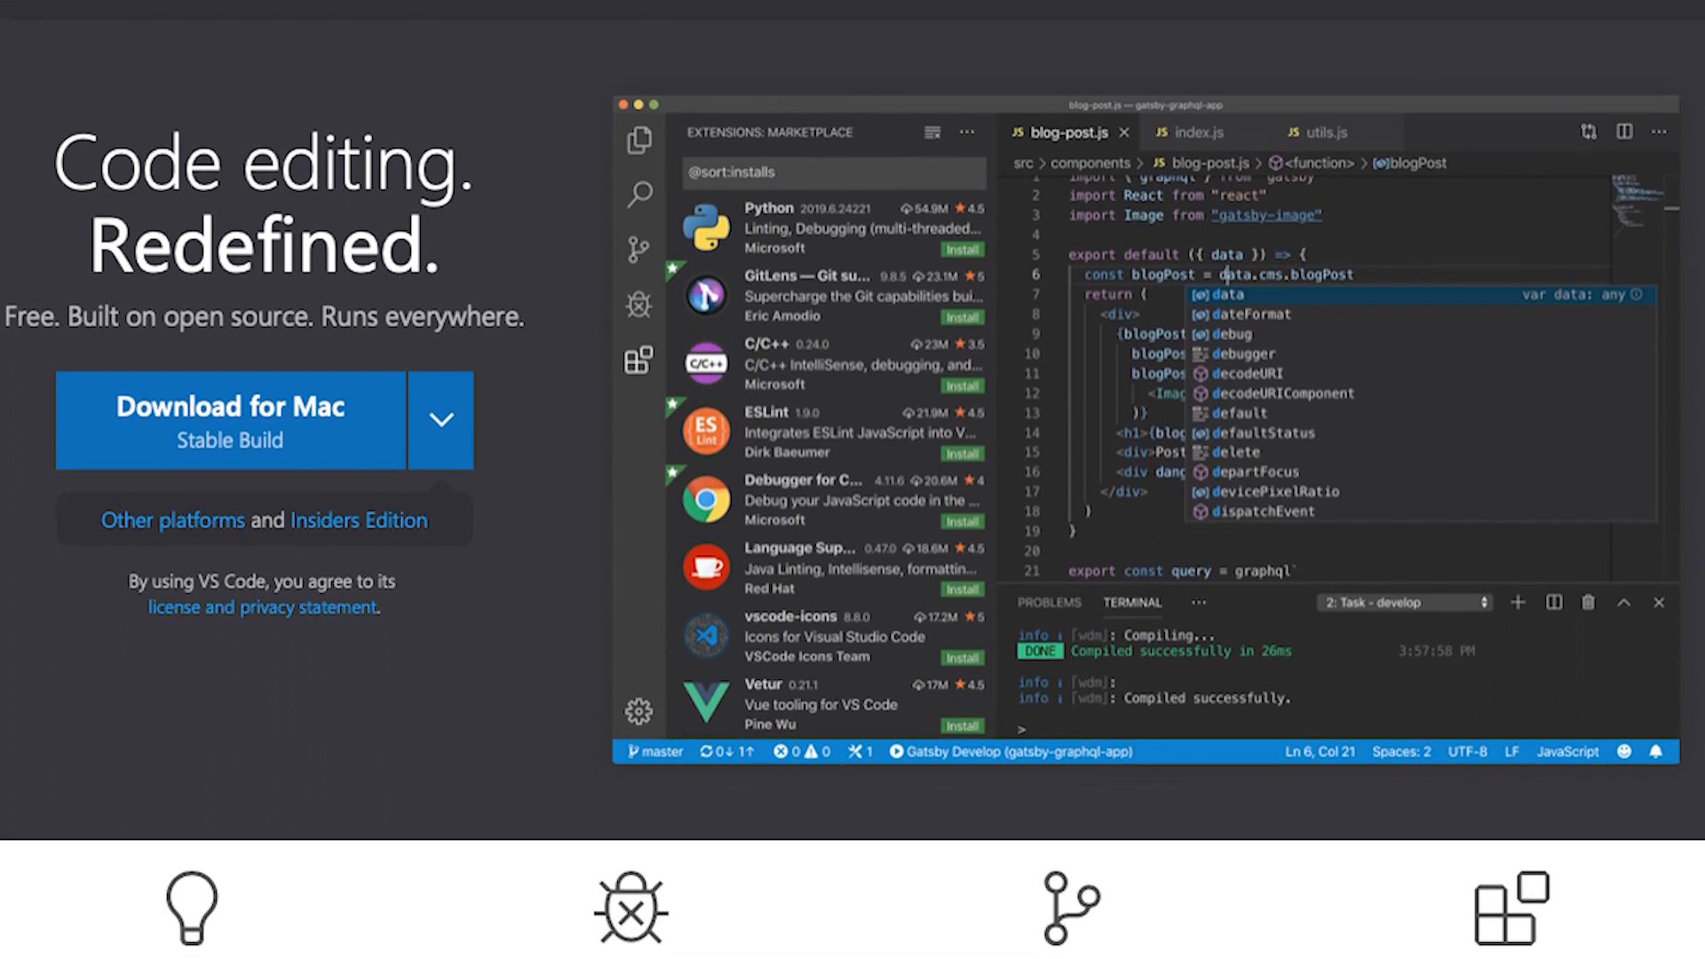
{"action": "scroll", "scroll_direction": "down", "scroll_amount": 3}
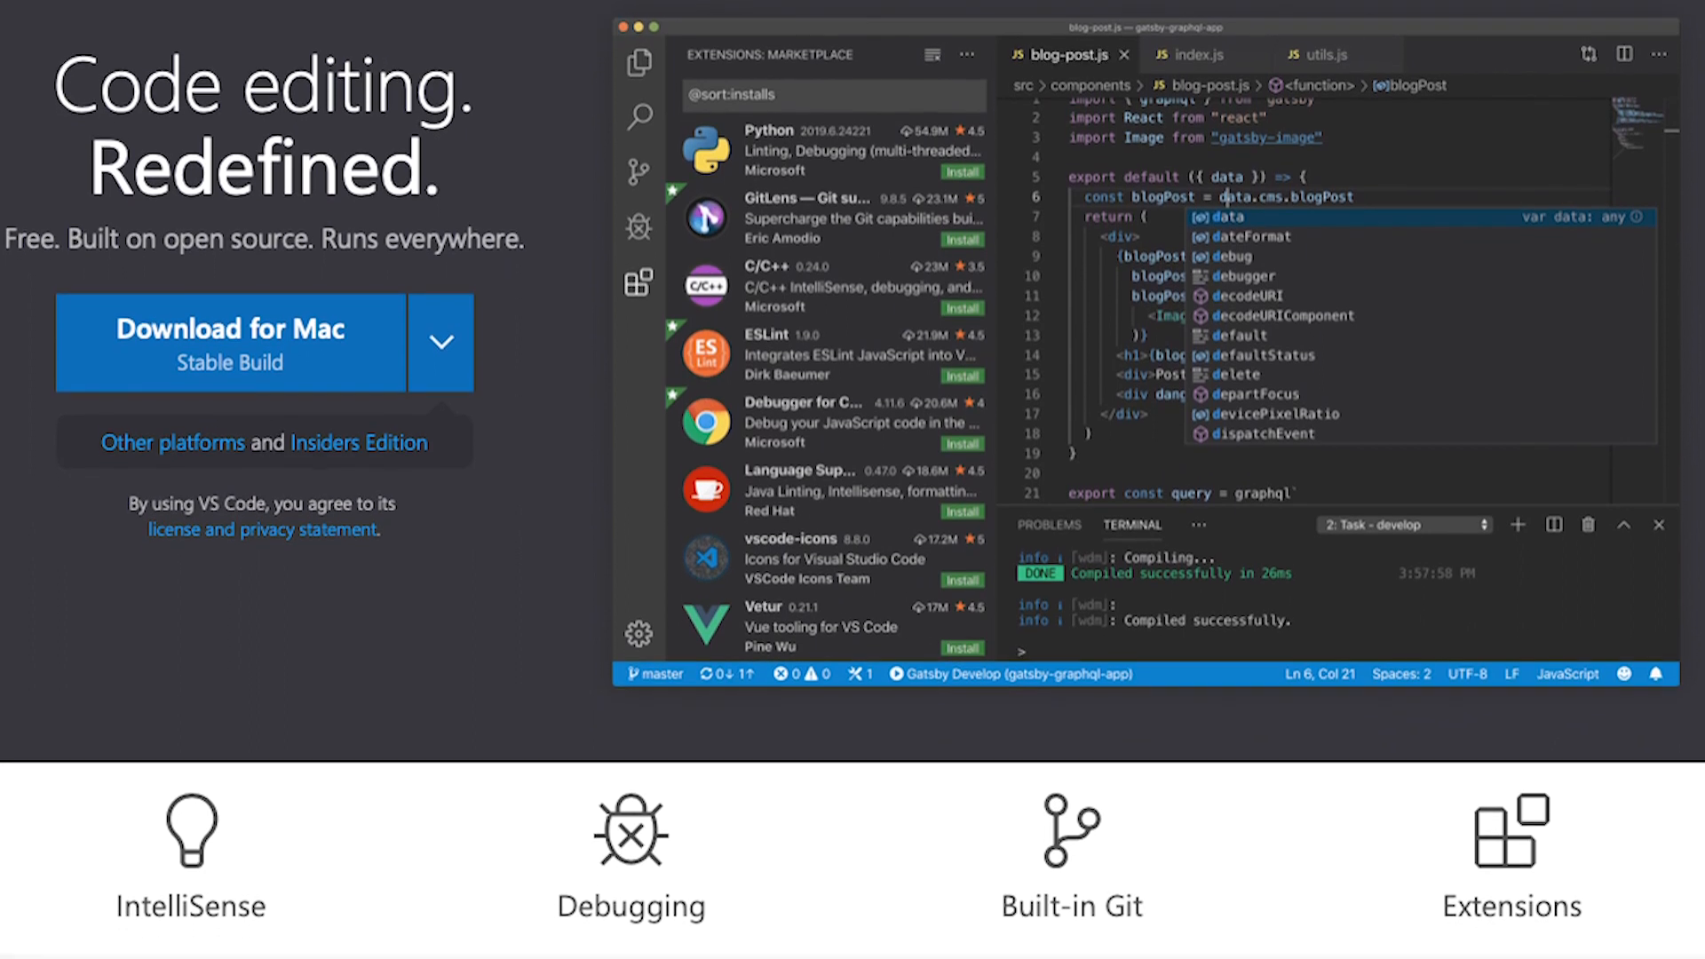
{"action": "scroll", "scroll_direction": "down", "scroll_amount": 3}
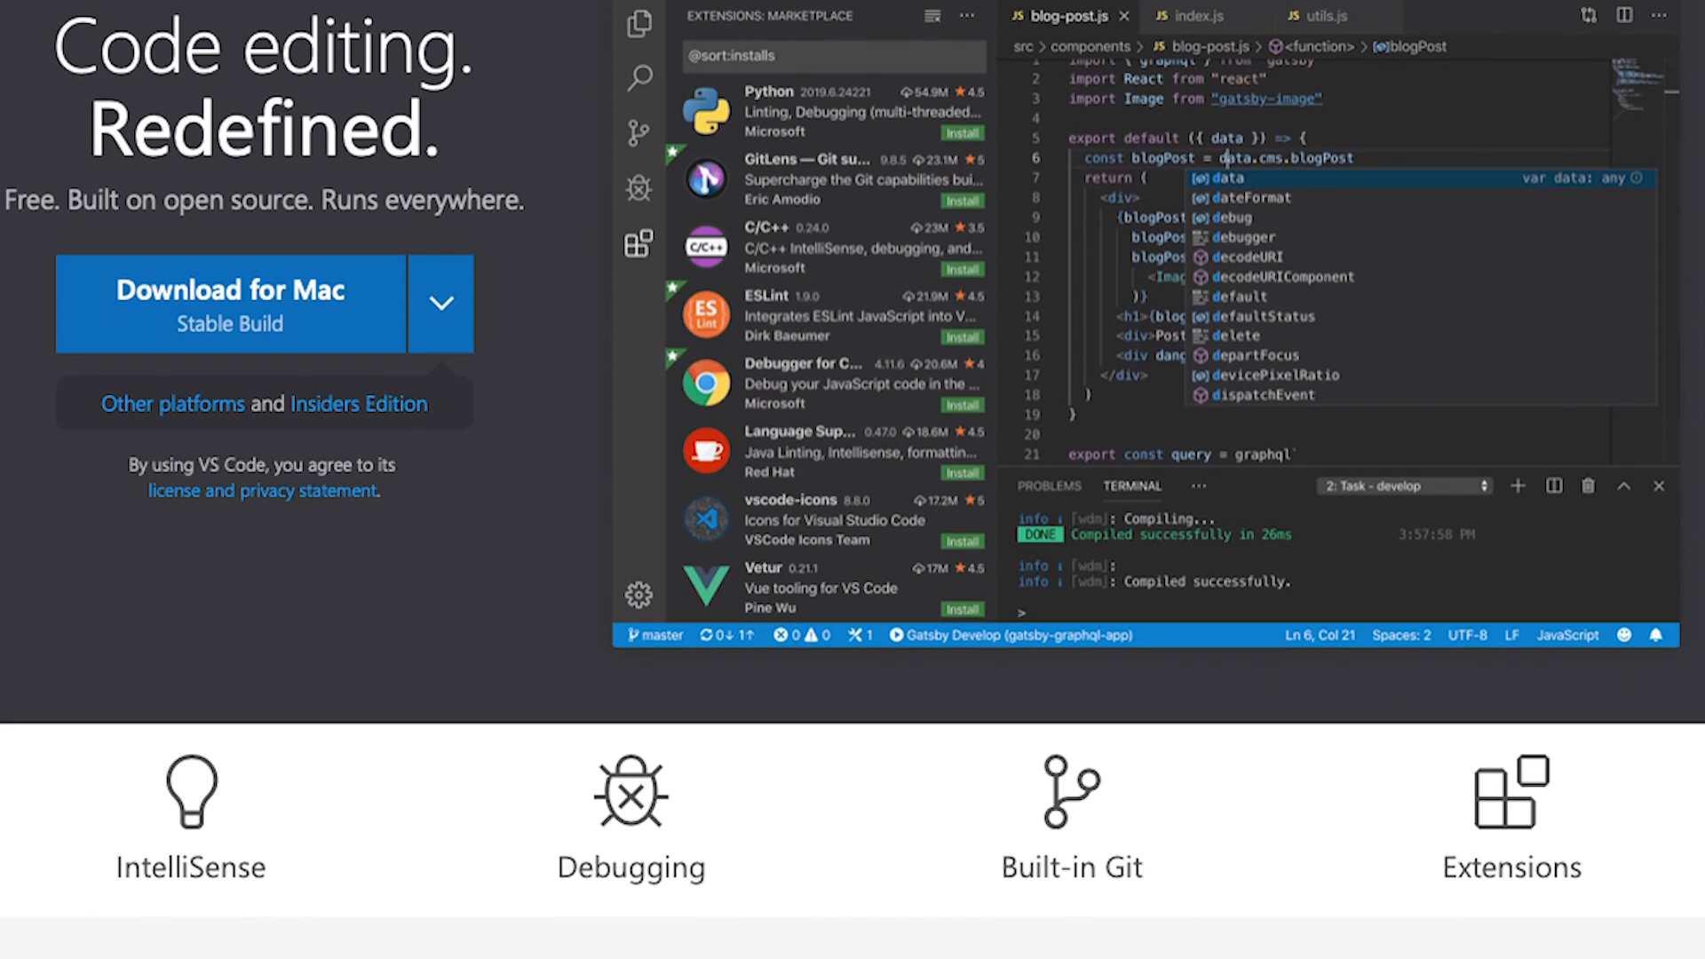
{"action": "scroll", "scroll_direction": "down", "scroll_amount": 3}
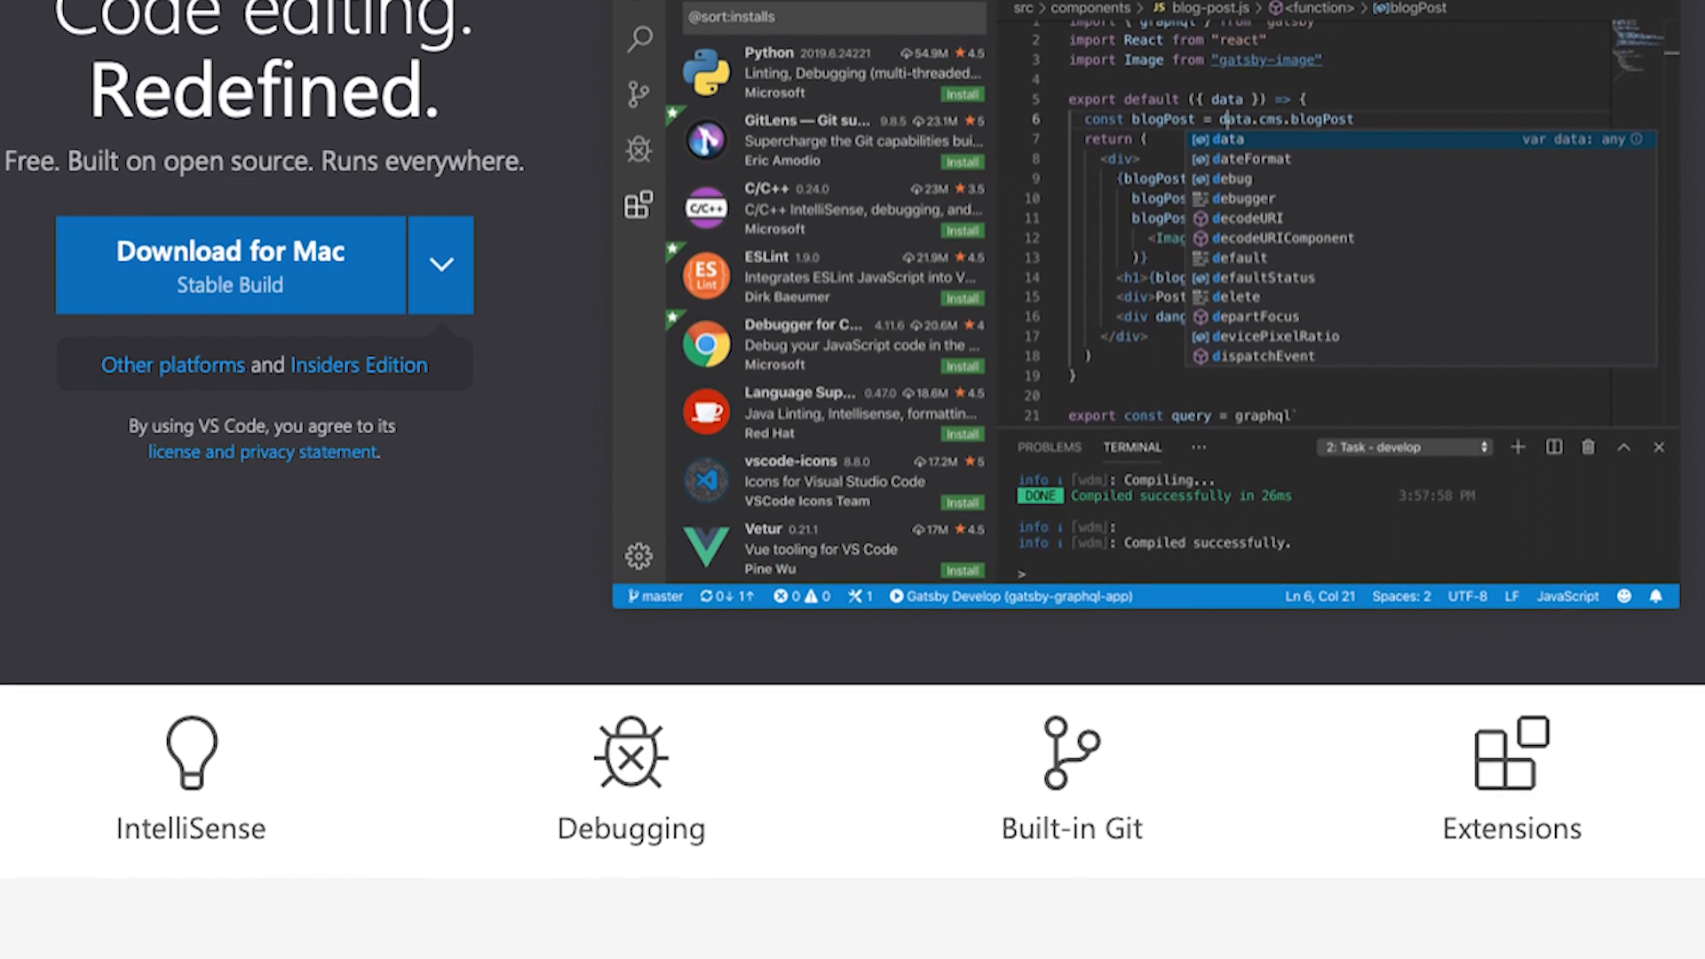
{"action": "scroll", "scroll_direction": "down", "scroll_amount": 3}
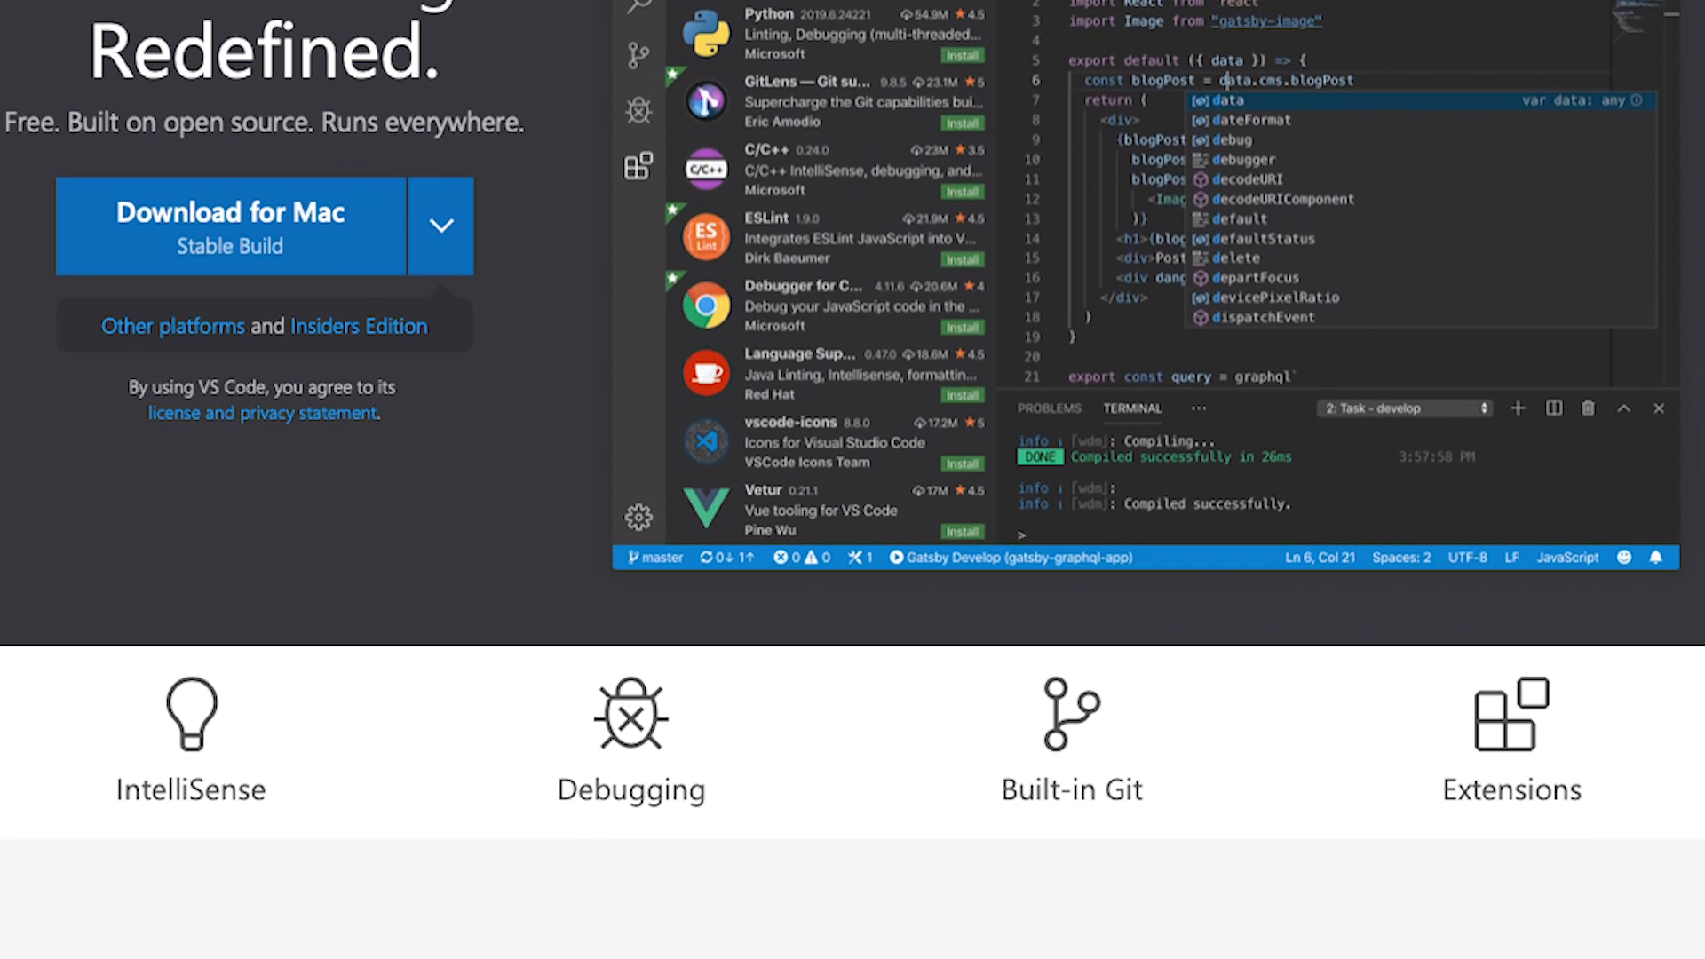
{"action": "scroll", "scroll_direction": "down", "scroll_amount": 3}
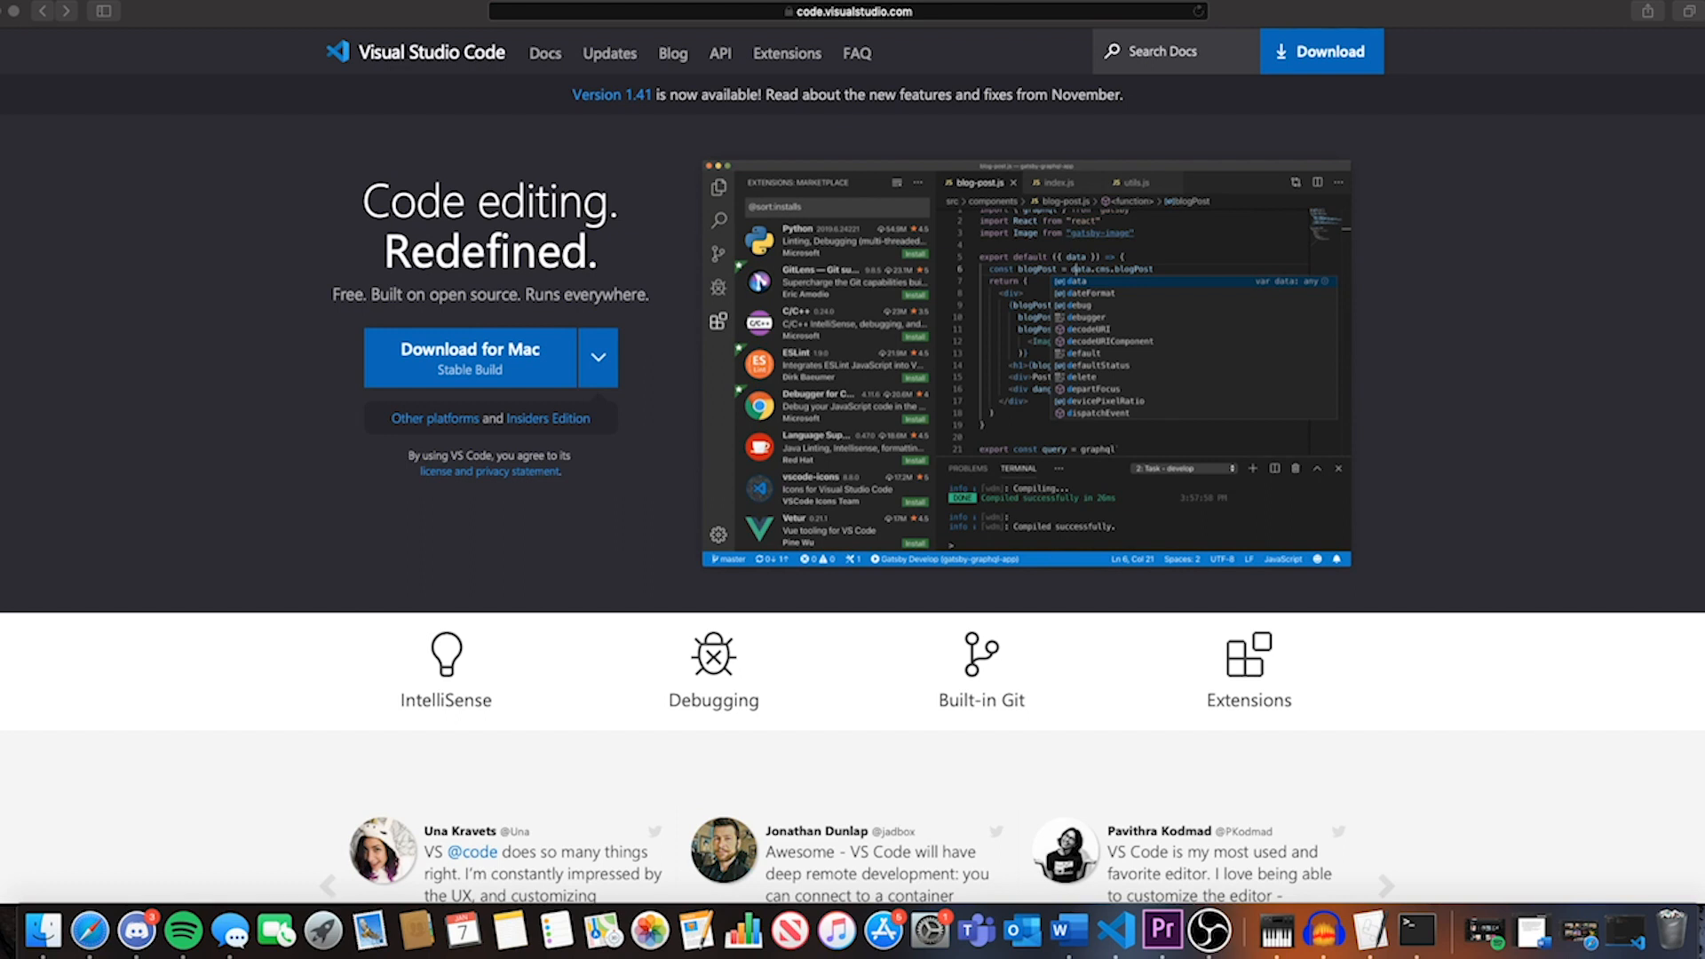
{"action": "mouse_move", "coordinate": [1413, 229]}
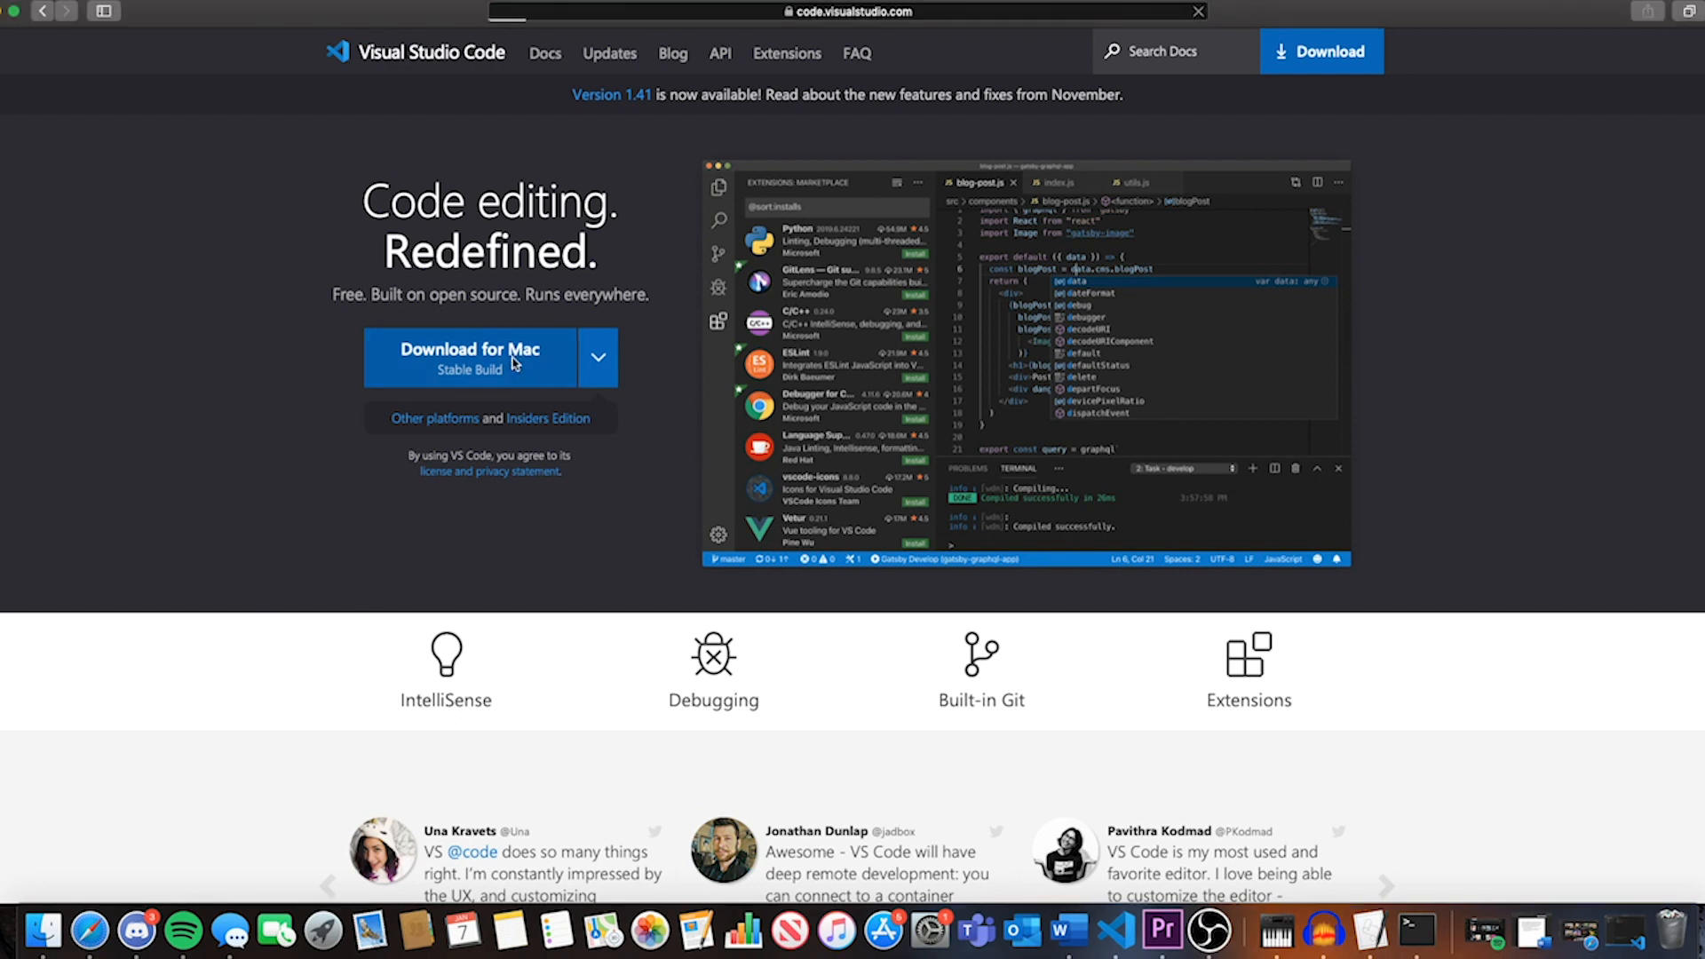
{"action": "left_click", "coordinate": [472, 357]}
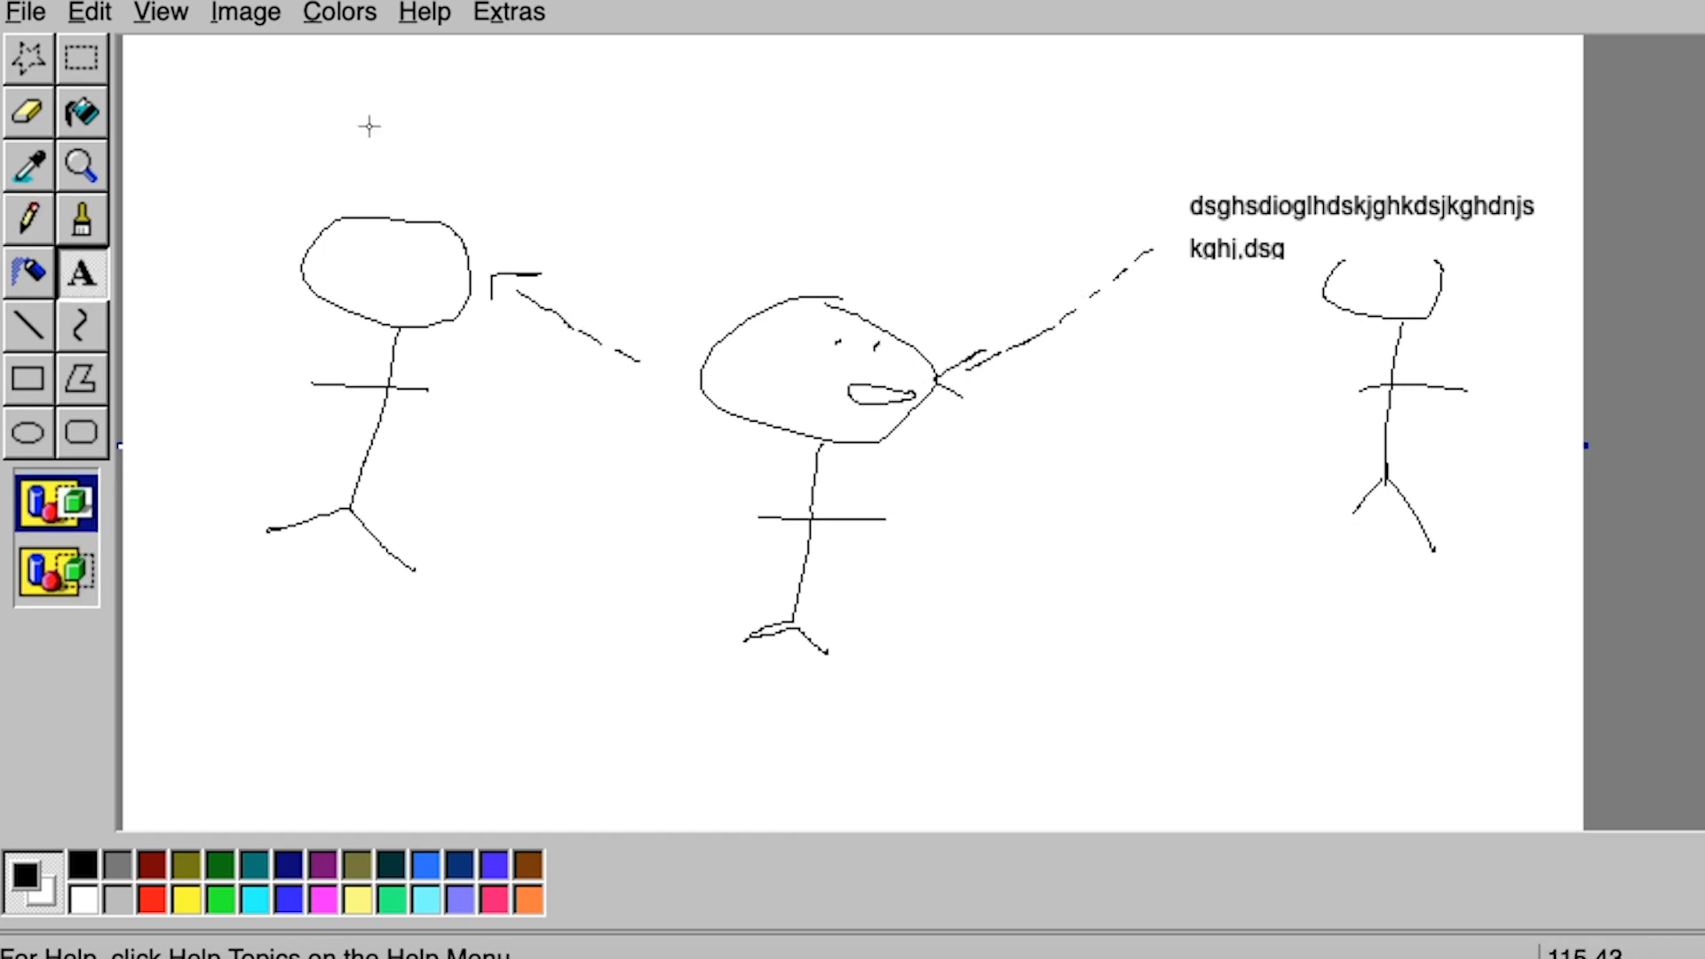
Step: Type 'subscribe or u die lol' onto the stick-figure canvas
{"action": "type", "text": "subscribe or u die lol"}
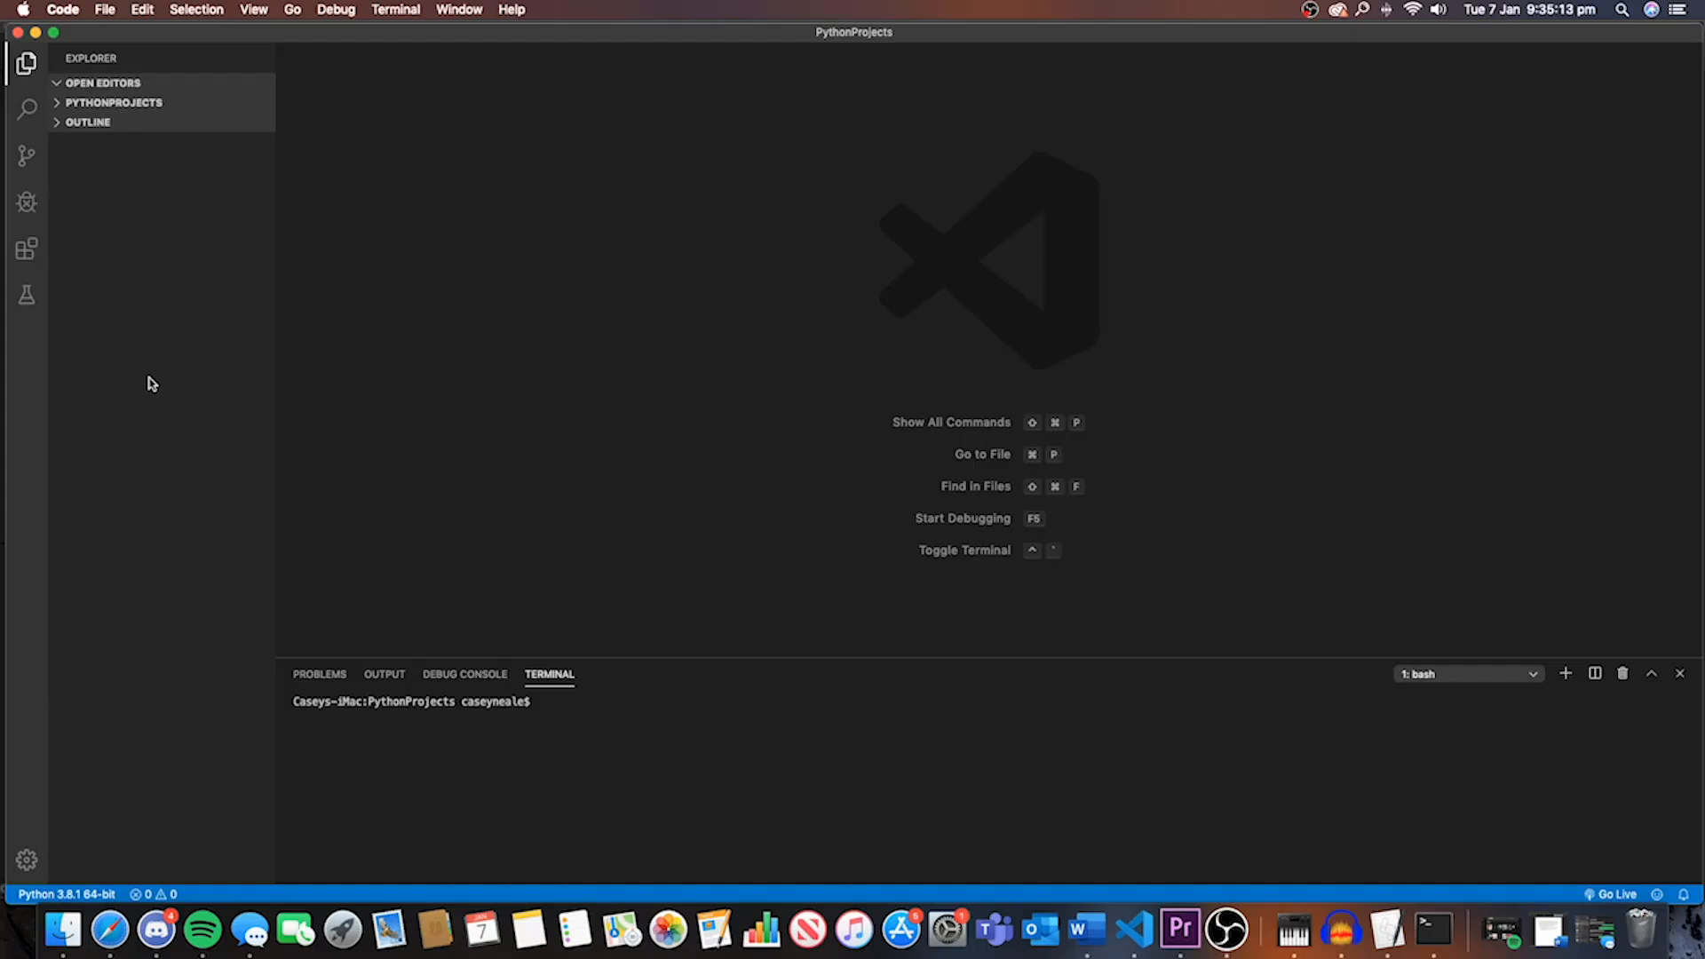
{"action": "mouse_move", "coordinate": [29, 274]}
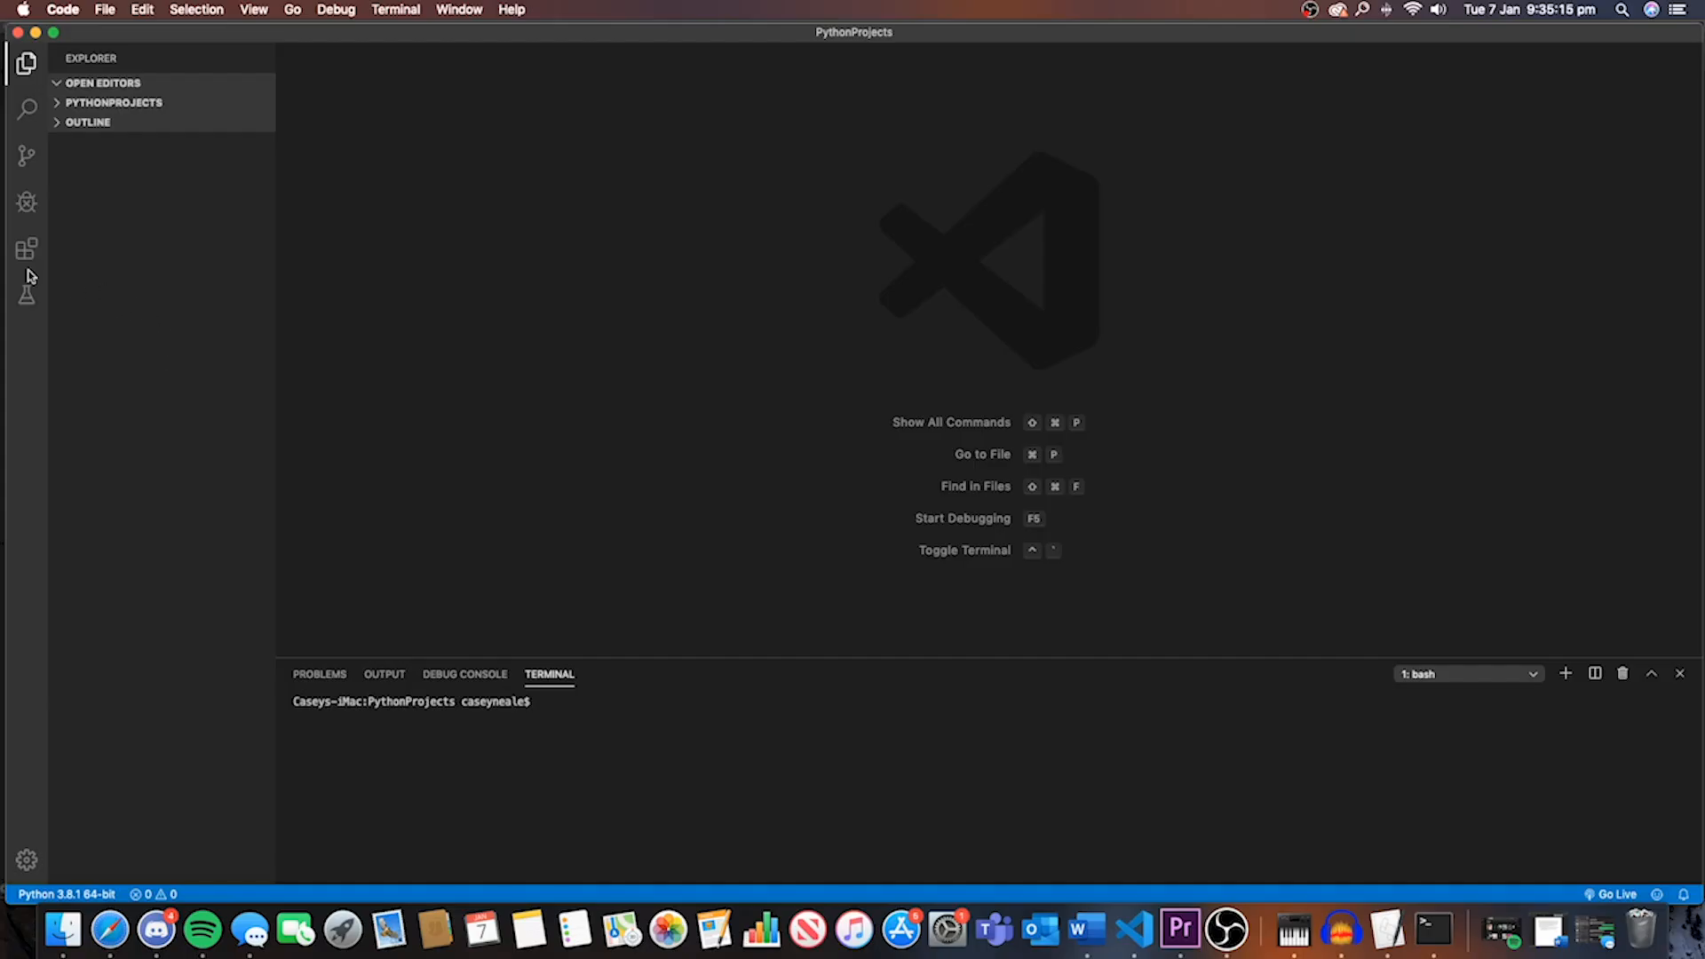
Step: Open the Extensions marketplace and view the Python extension's details
{"action": "left_click", "coordinate": [26, 248]}
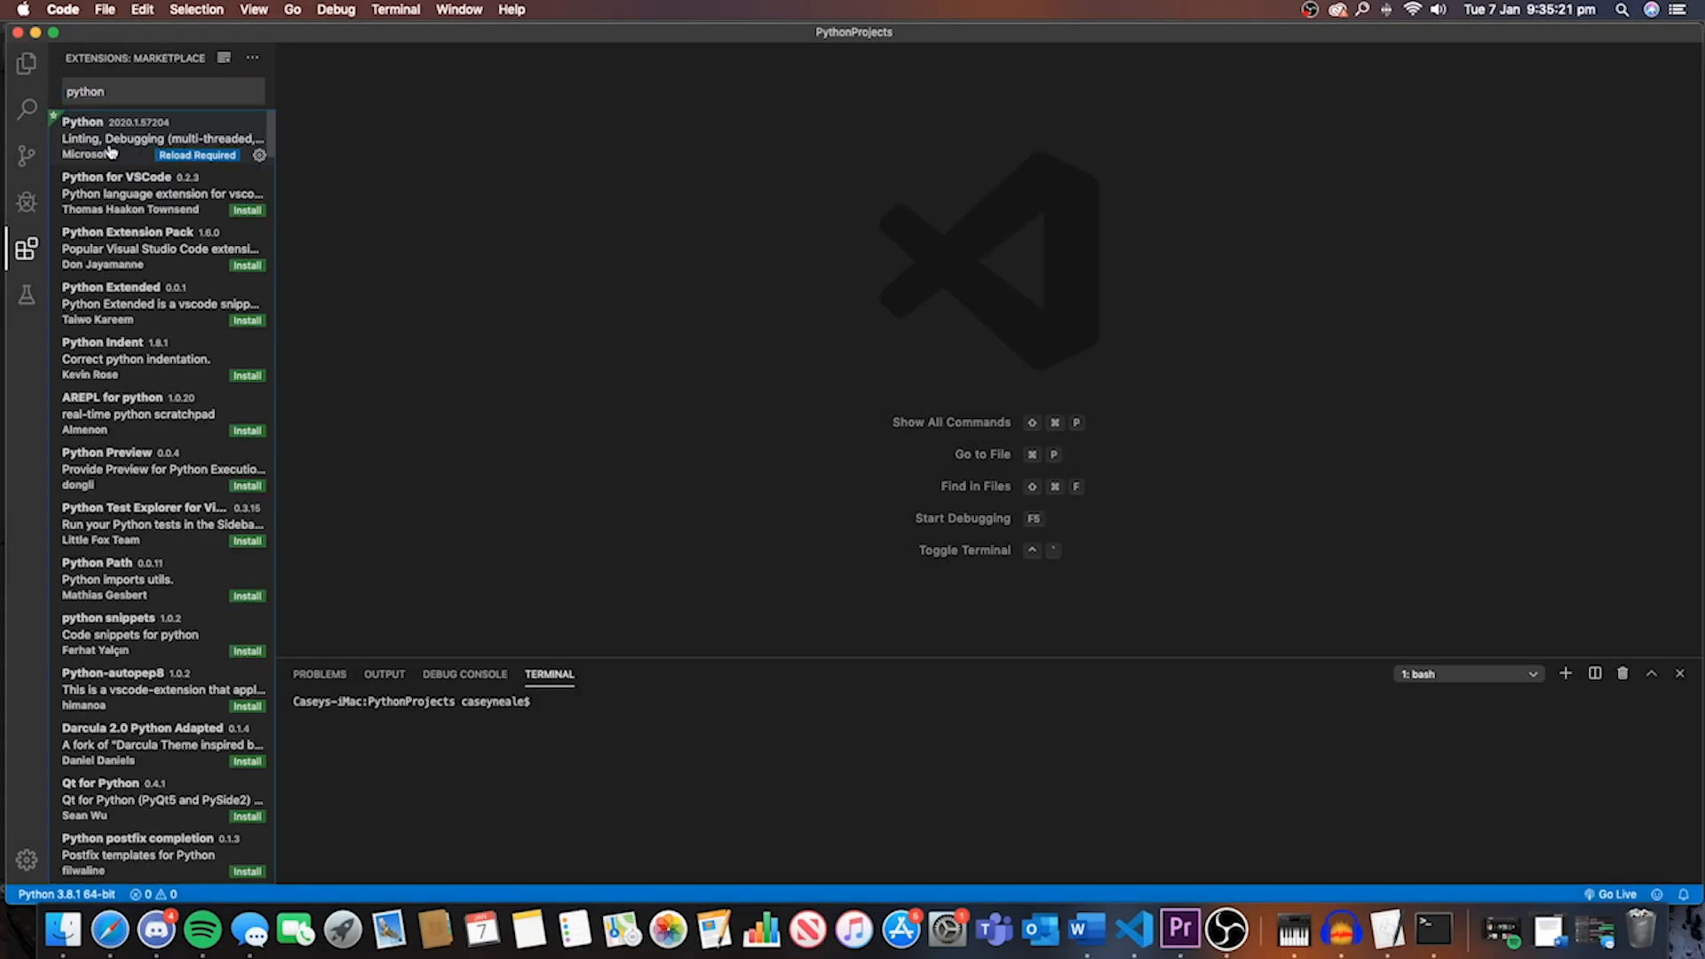
{"action": "left_click", "coordinate": [131, 136]}
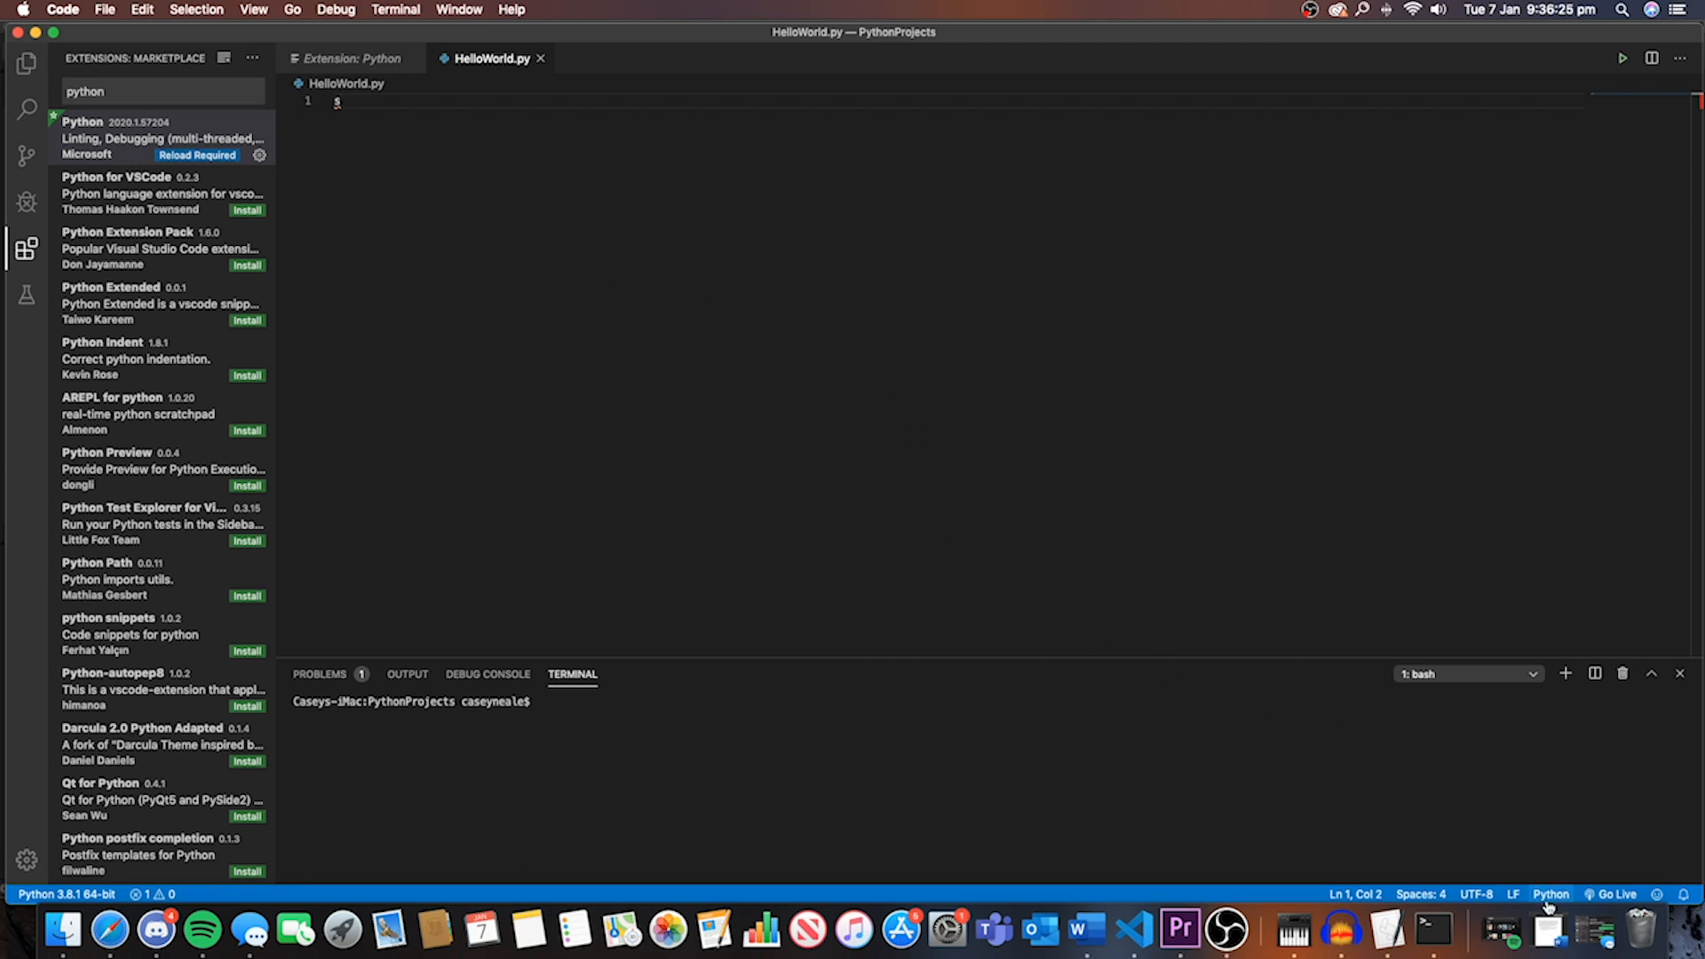
Step: Click the status bar and type 'pyth' while clearing the stray character
{"action": "left_click", "coordinate": [1549, 894]}
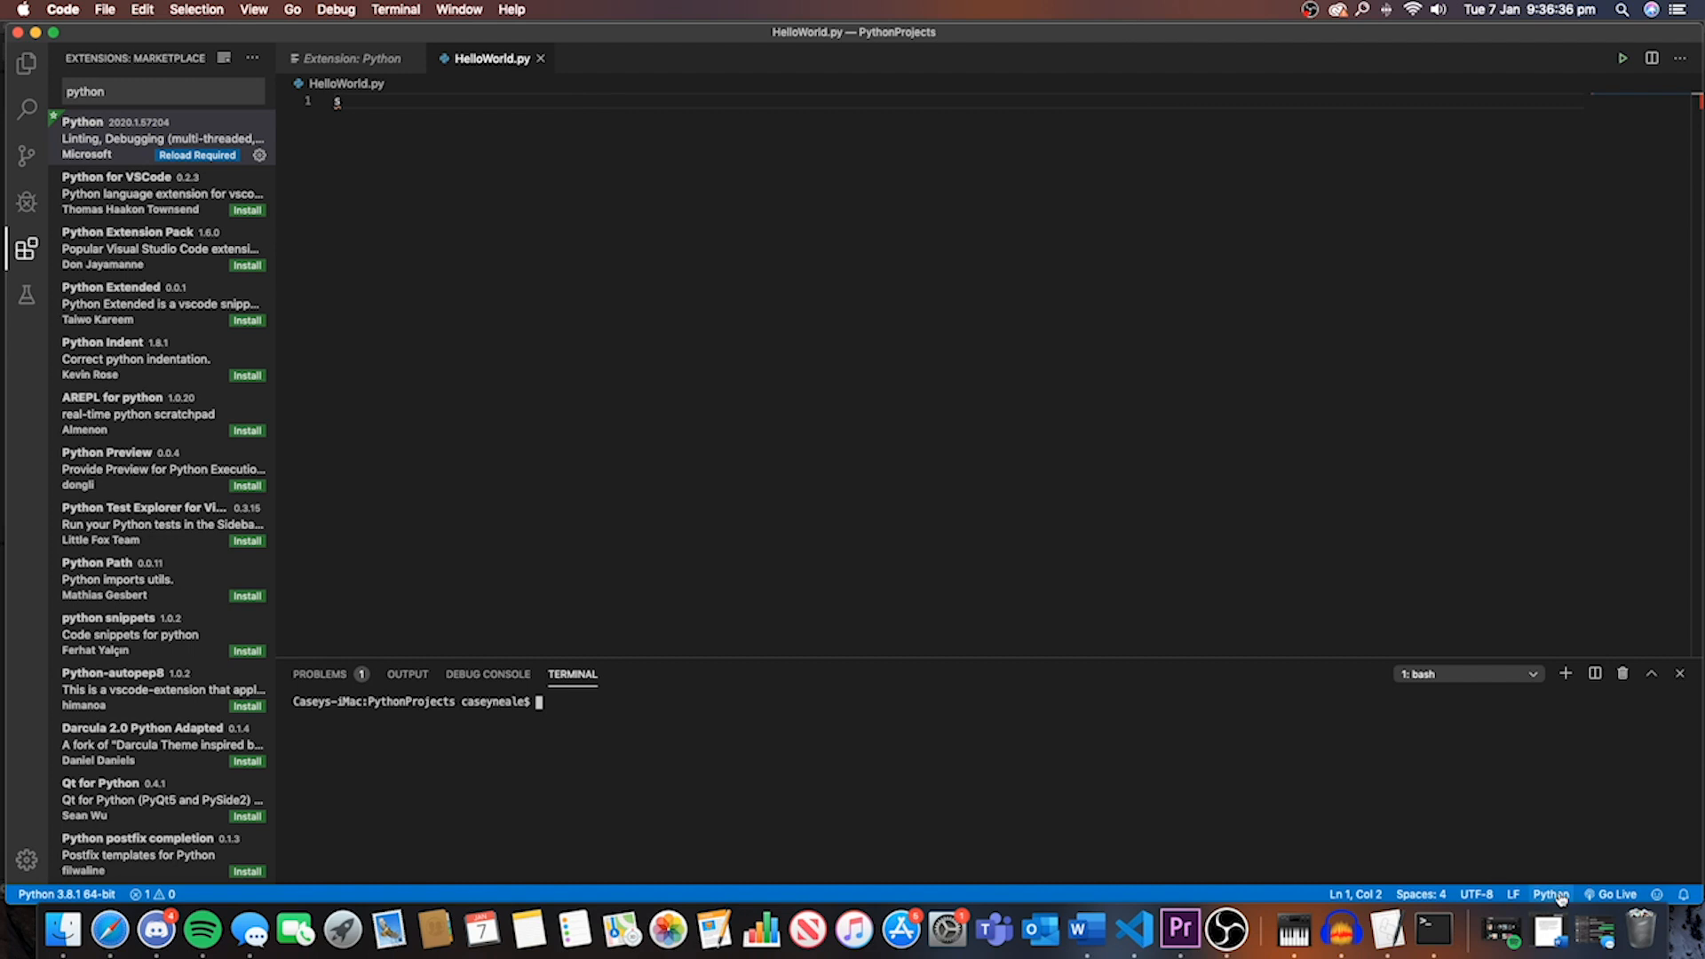
{"action": "type", "text": "pyth"}
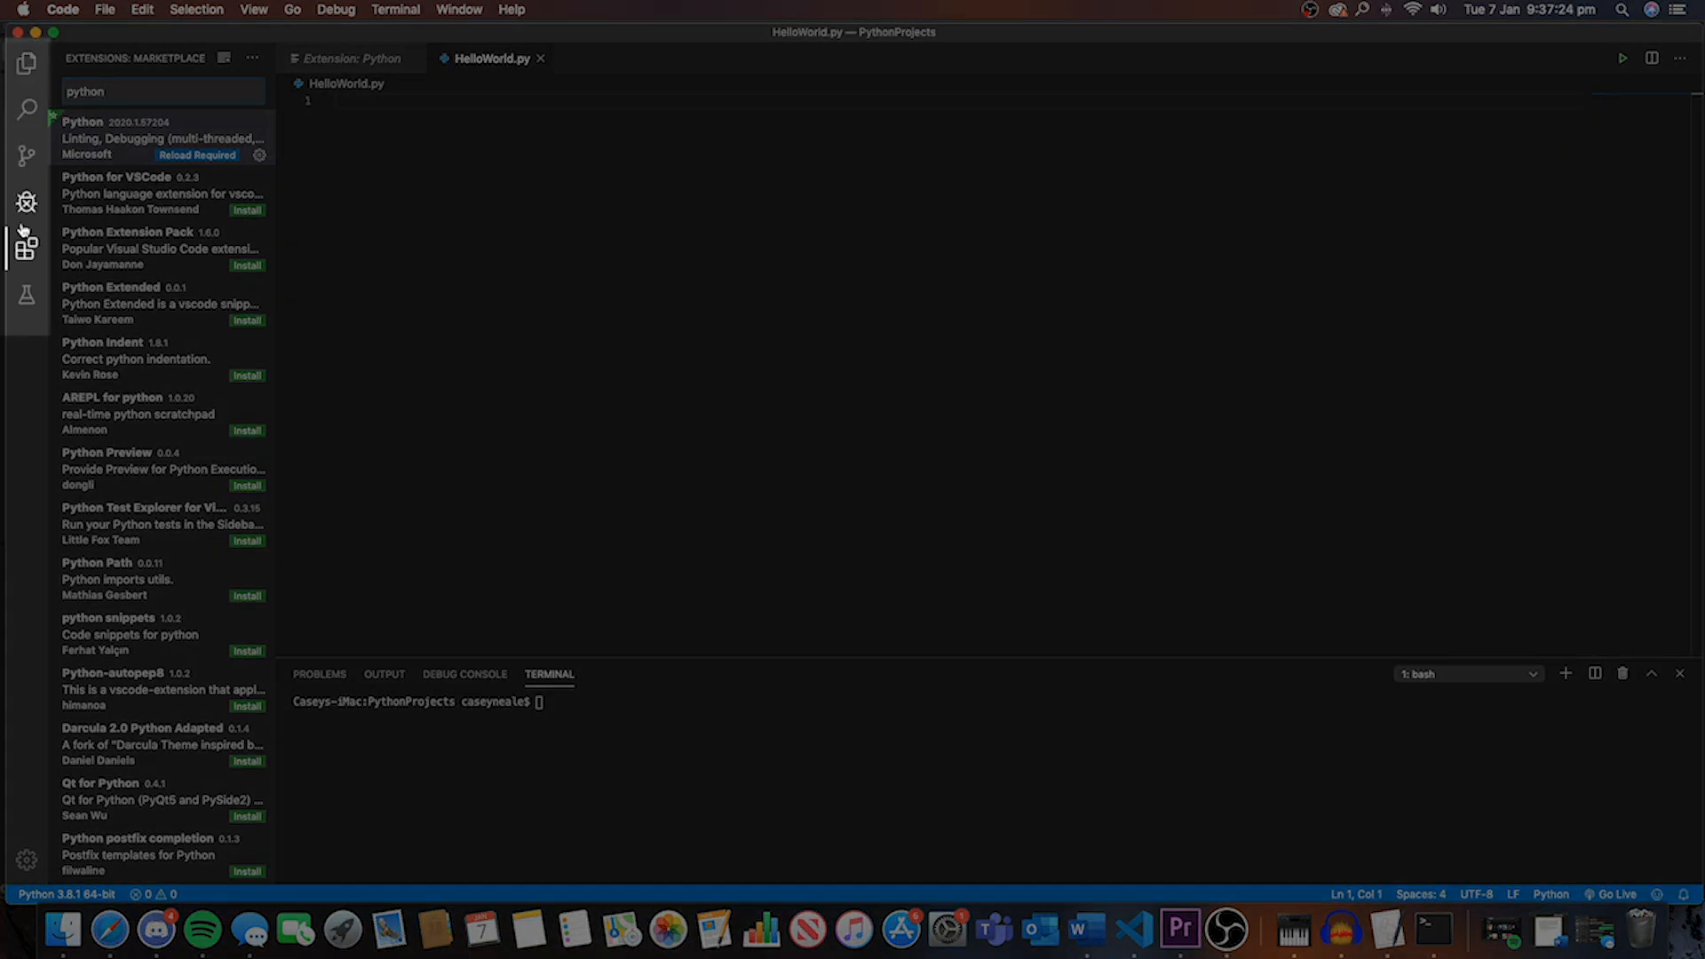
Step: Show the project files in Explorer and close the Python extension tab
{"action": "left_click", "coordinate": [25, 64]}
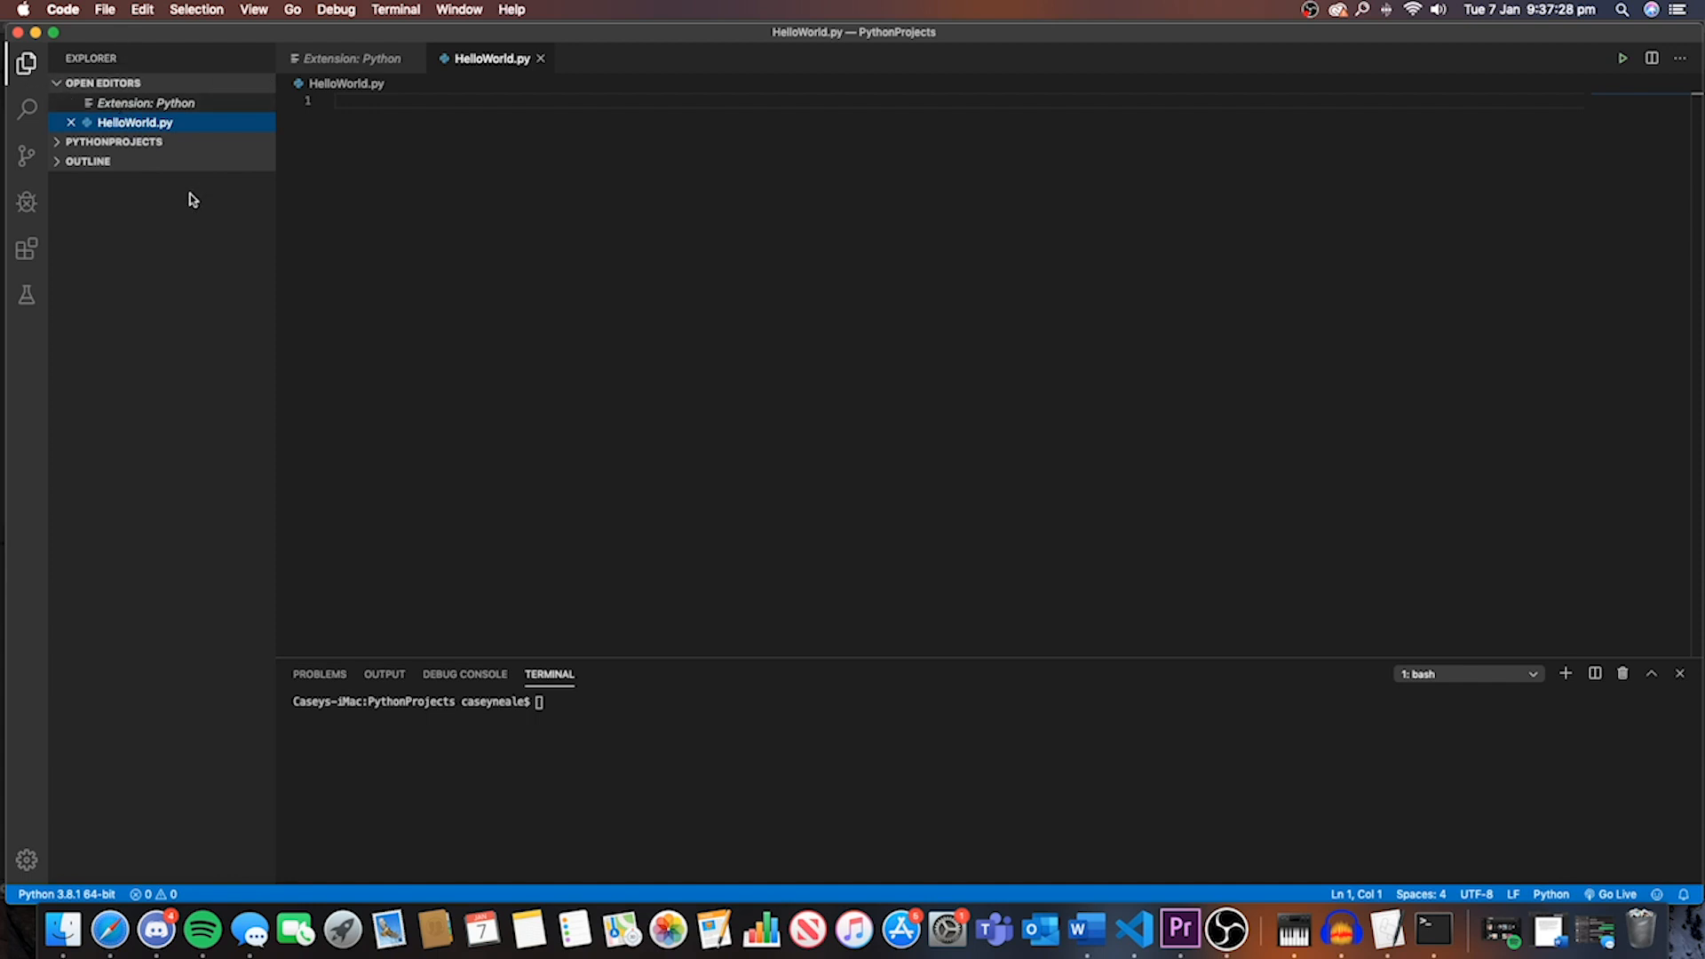
{"action": "left_click", "coordinate": [115, 142]}
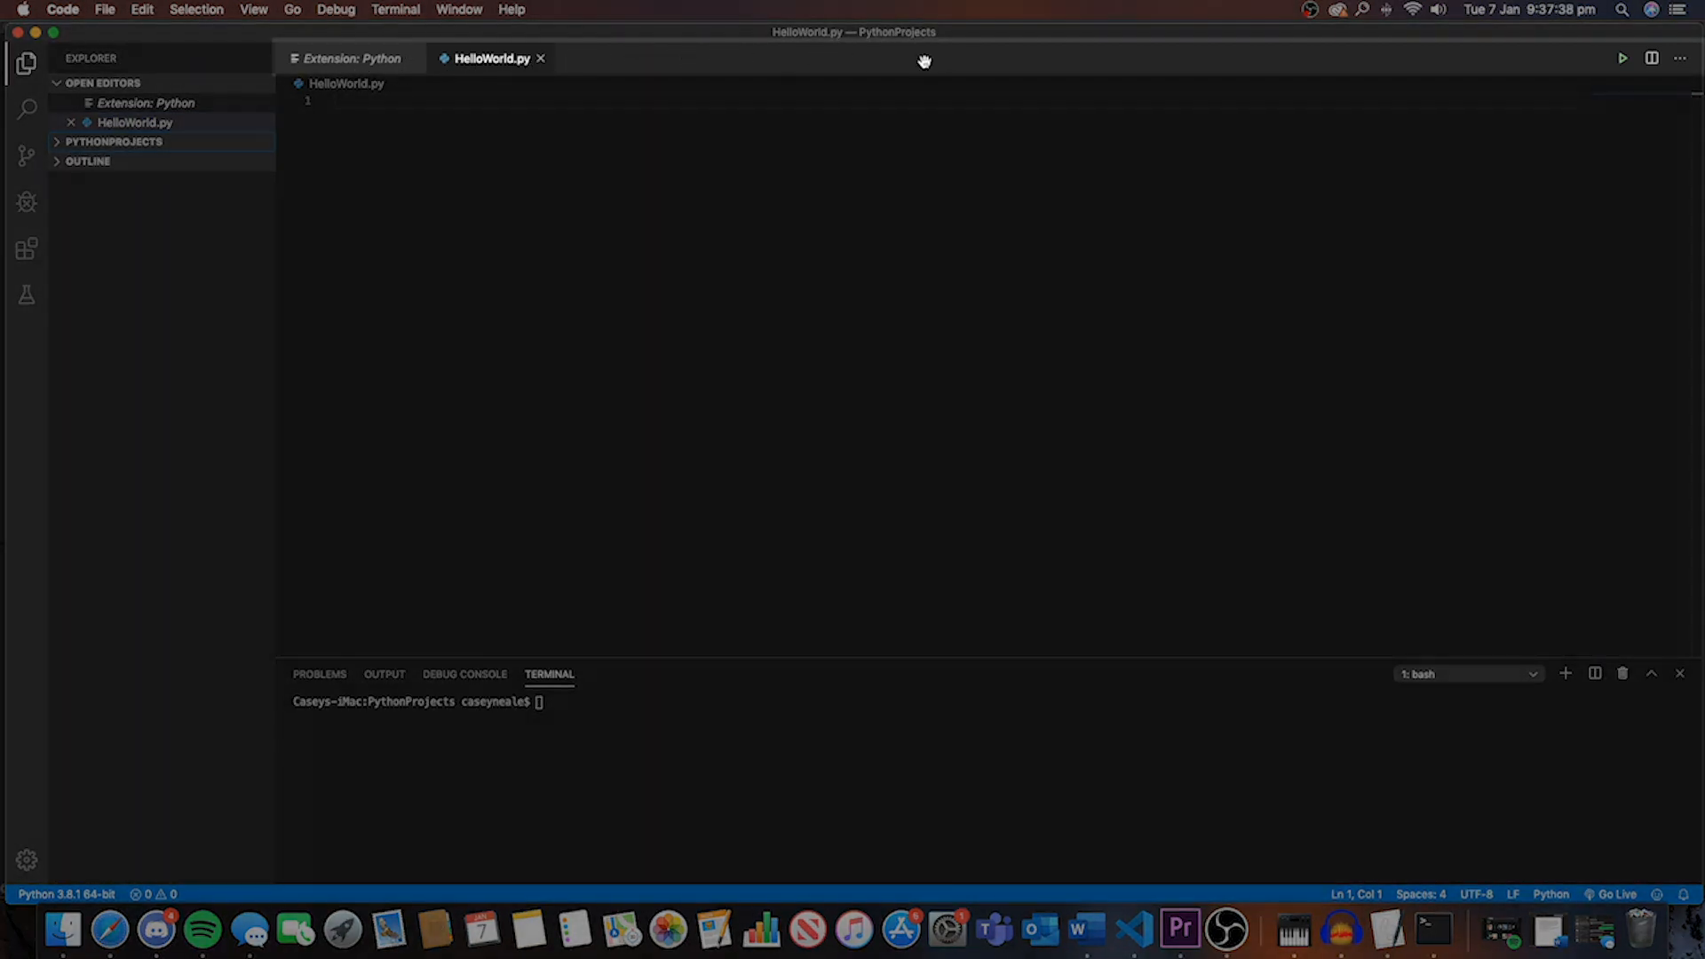
{"action": "left_click", "coordinate": [347, 58]}
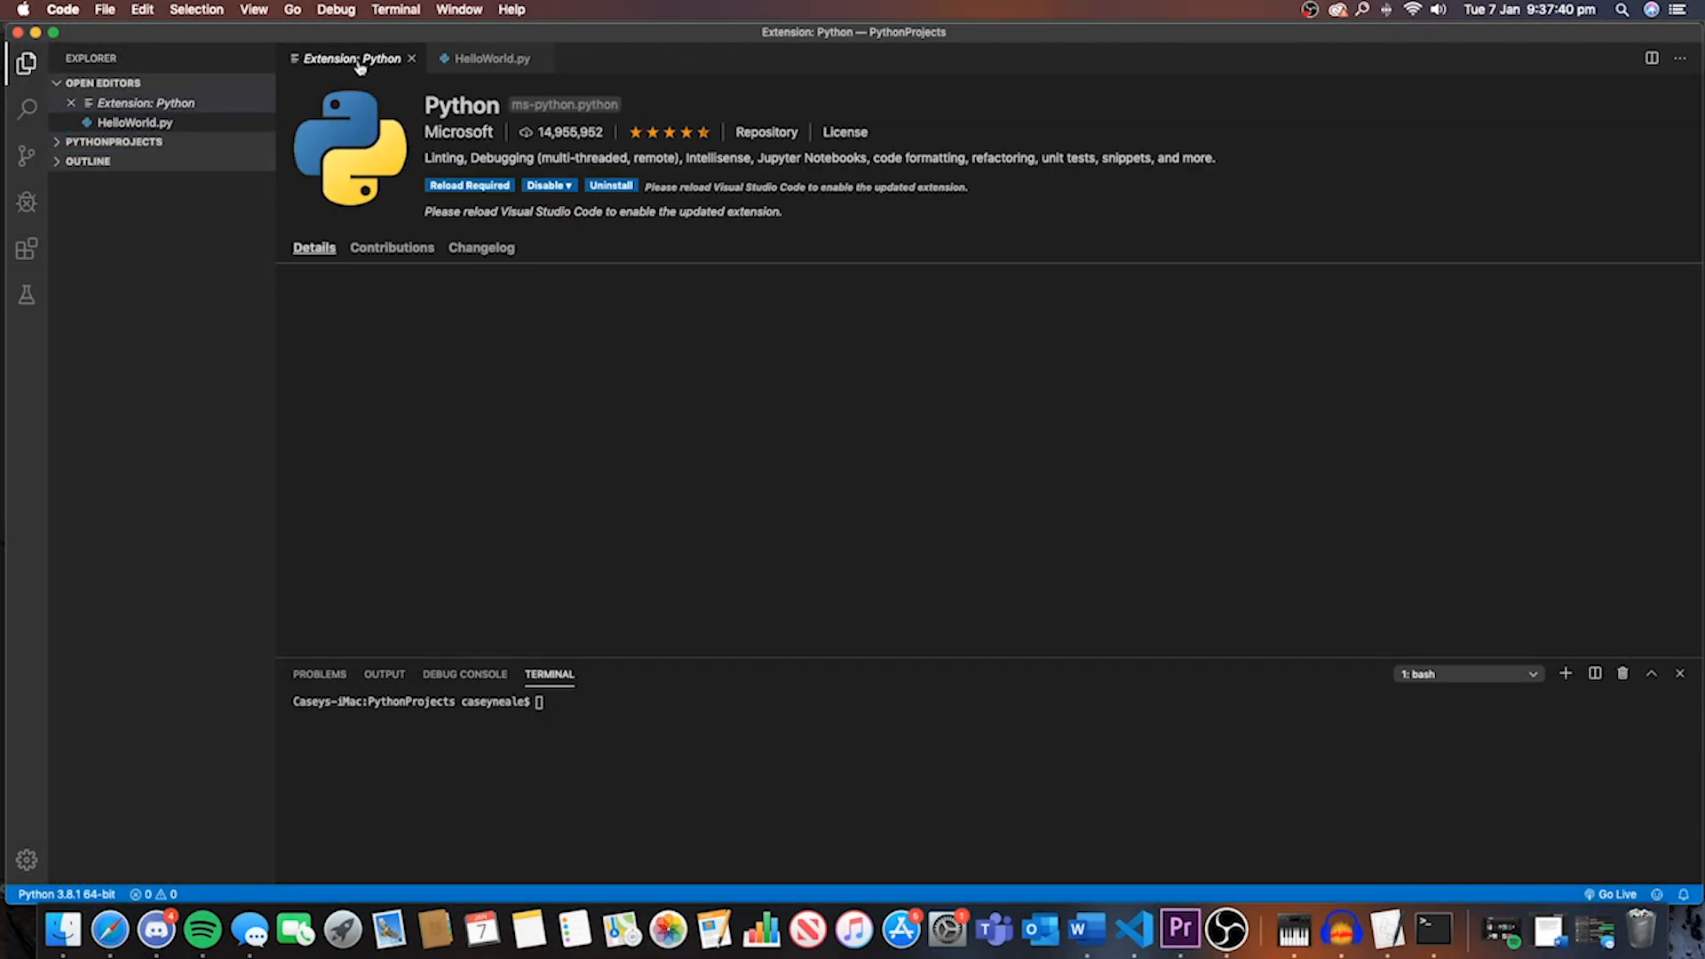
{"action": "left_click", "coordinate": [490, 58]}
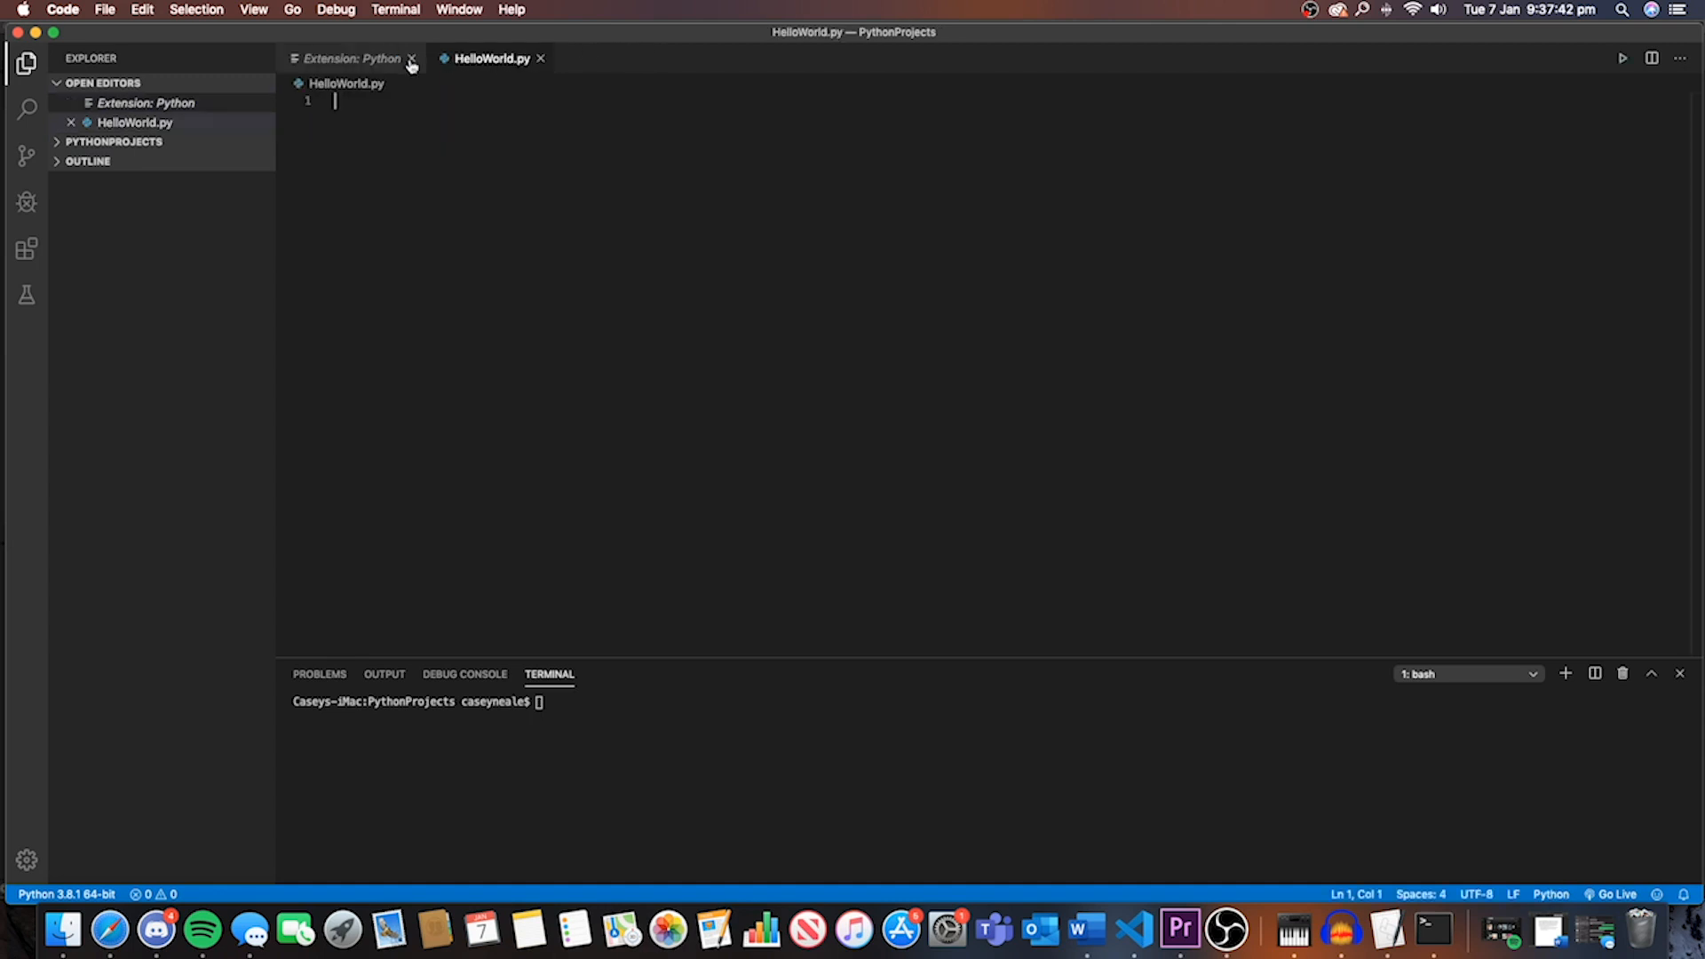
{"action": "left_click", "coordinate": [412, 58]}
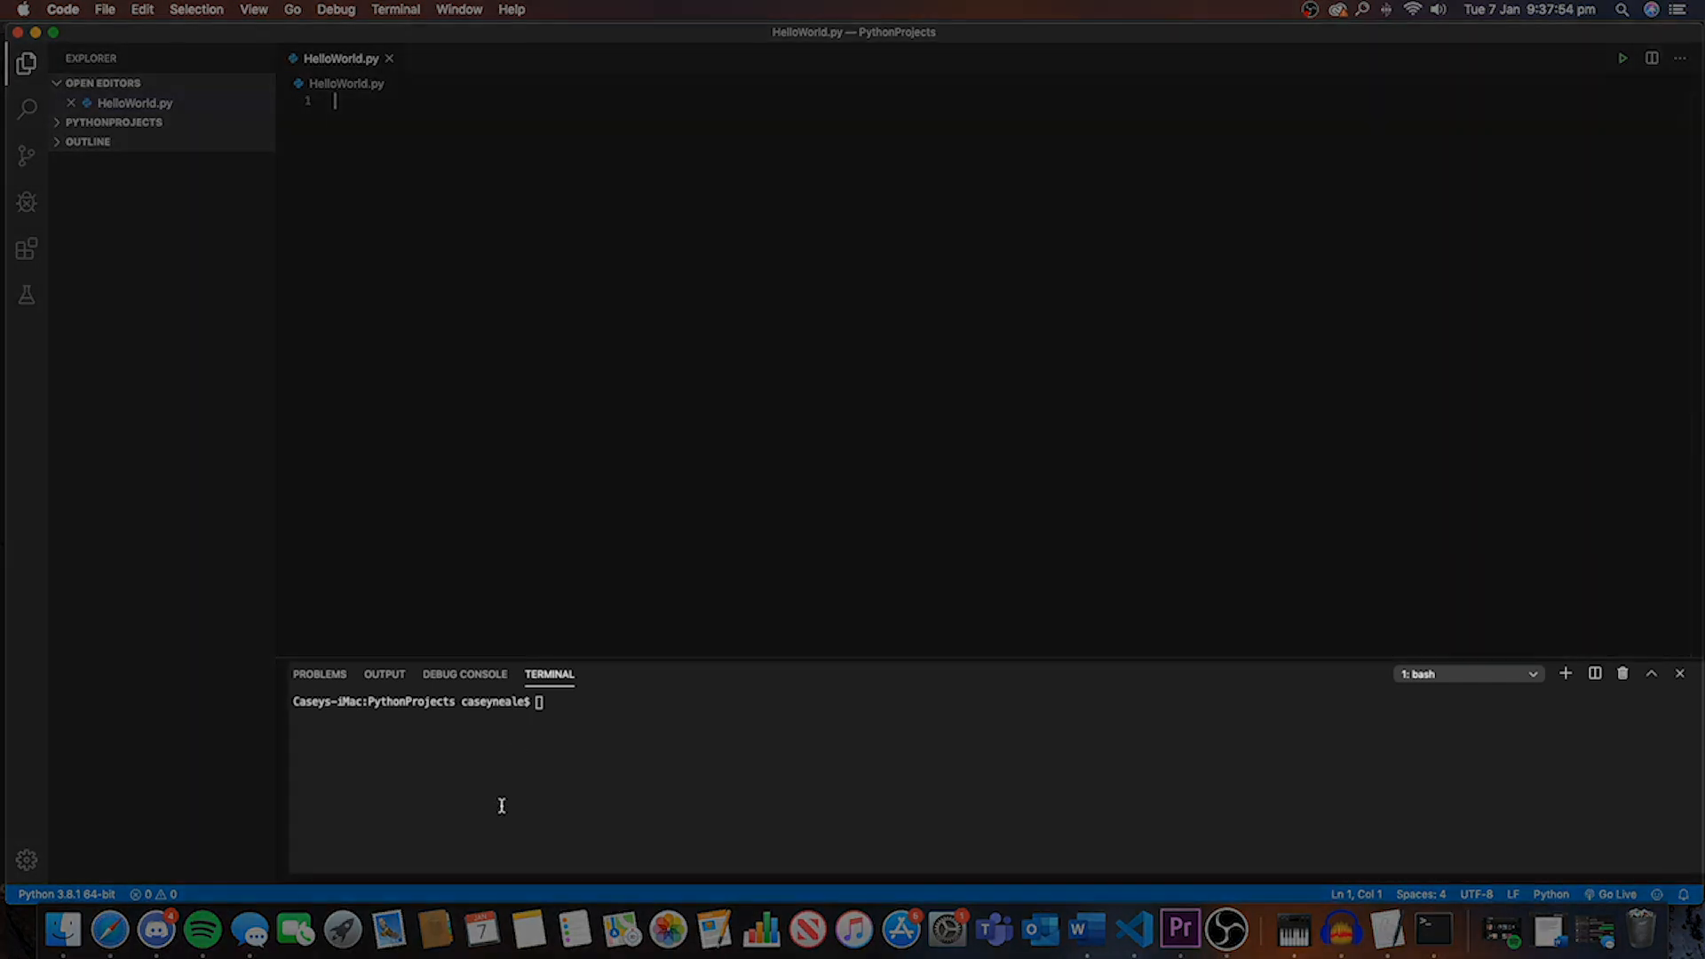
{"action": "mouse_move", "coordinate": [513, 764]}
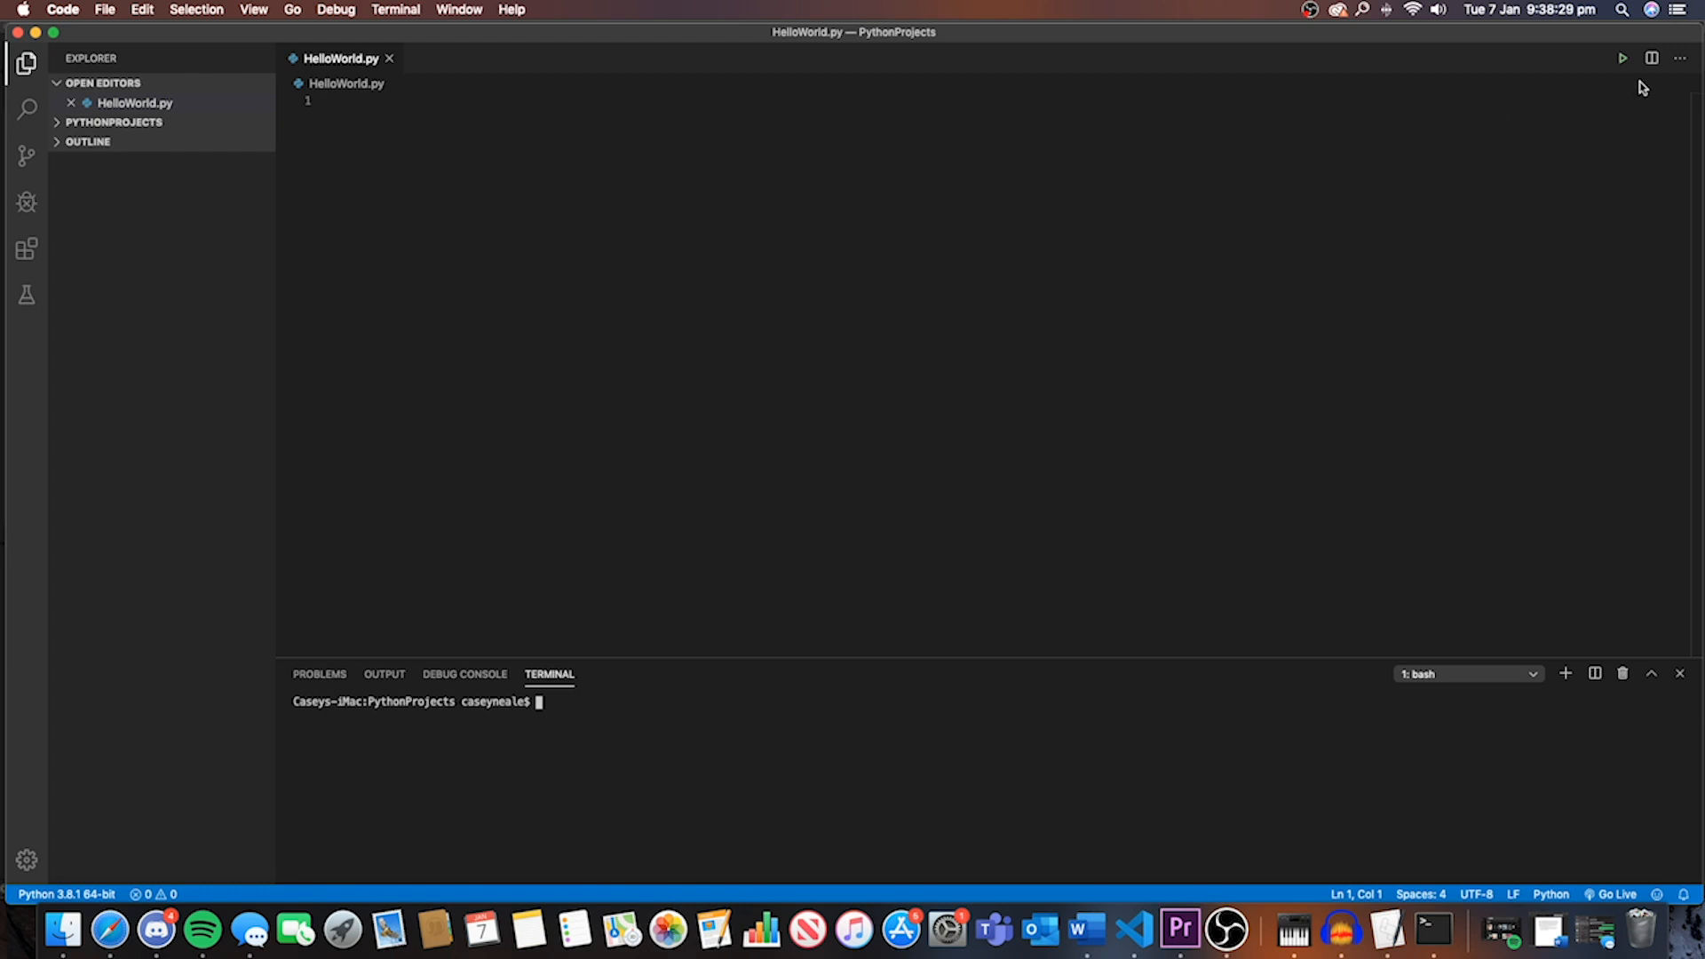
Step: Split the editor right and start typing a print() statement
{"action": "left_click", "coordinate": [1651, 57]}
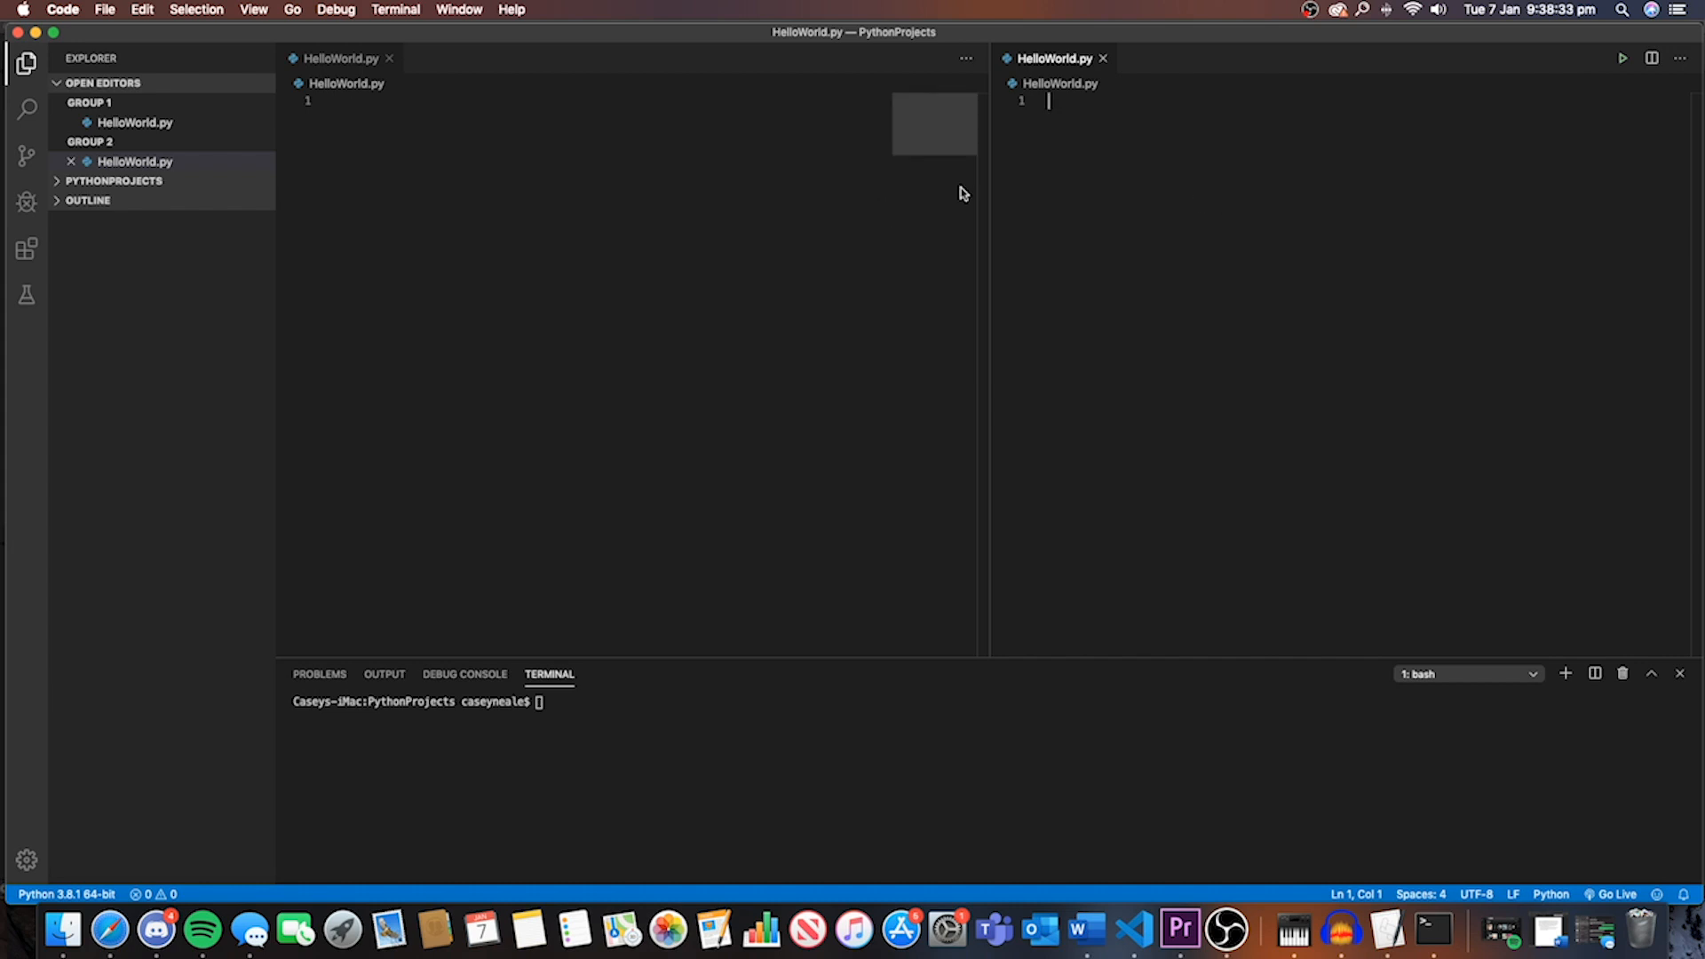
{"action": "type", "text": "print()"}
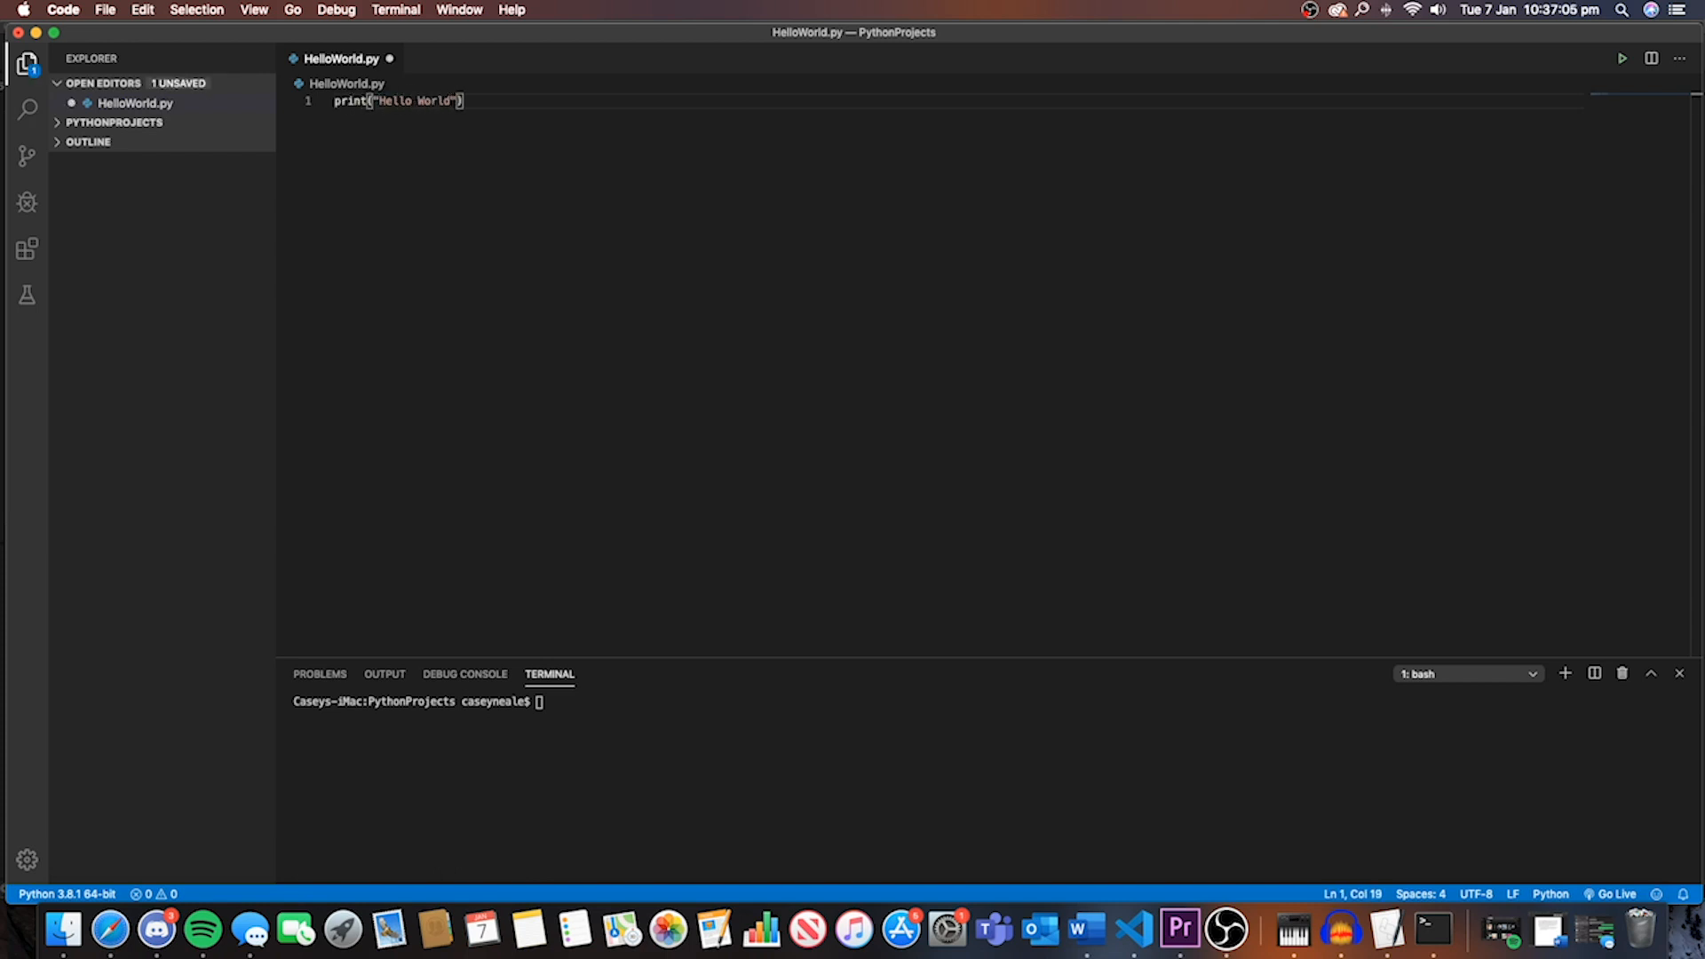
Step: Add '!' to make line 1 read print("Hello World!")
{"action": "type", "text": "!"}
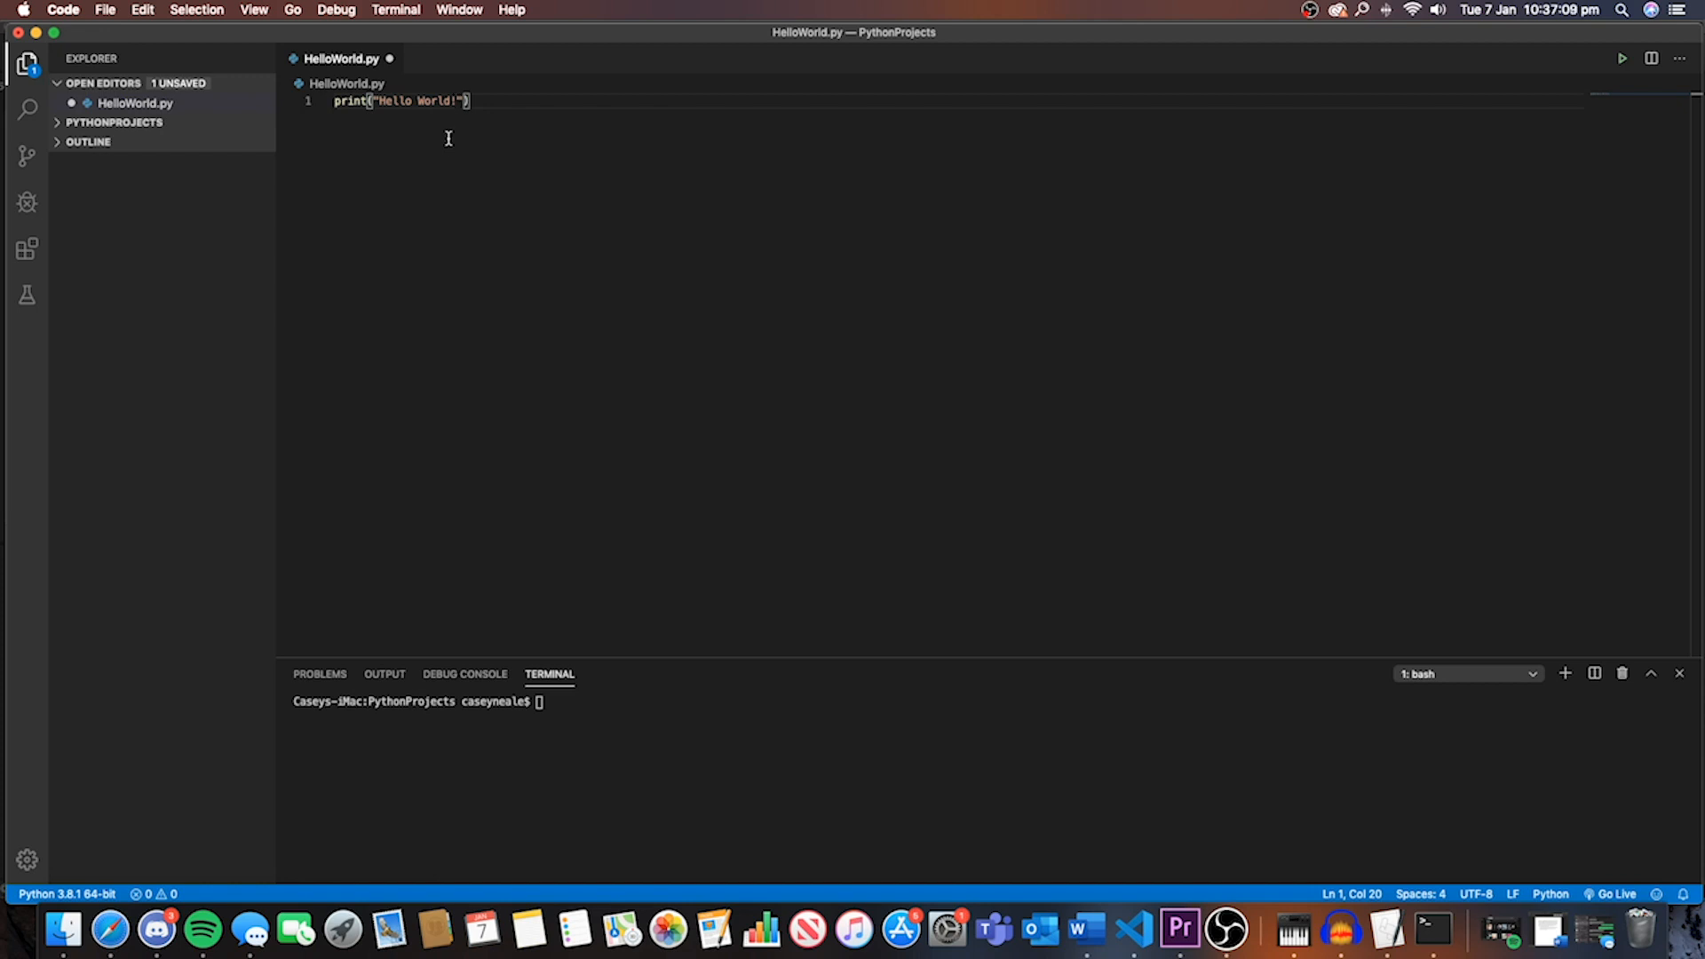
{"action": "double_click", "coordinate": [350, 100]}
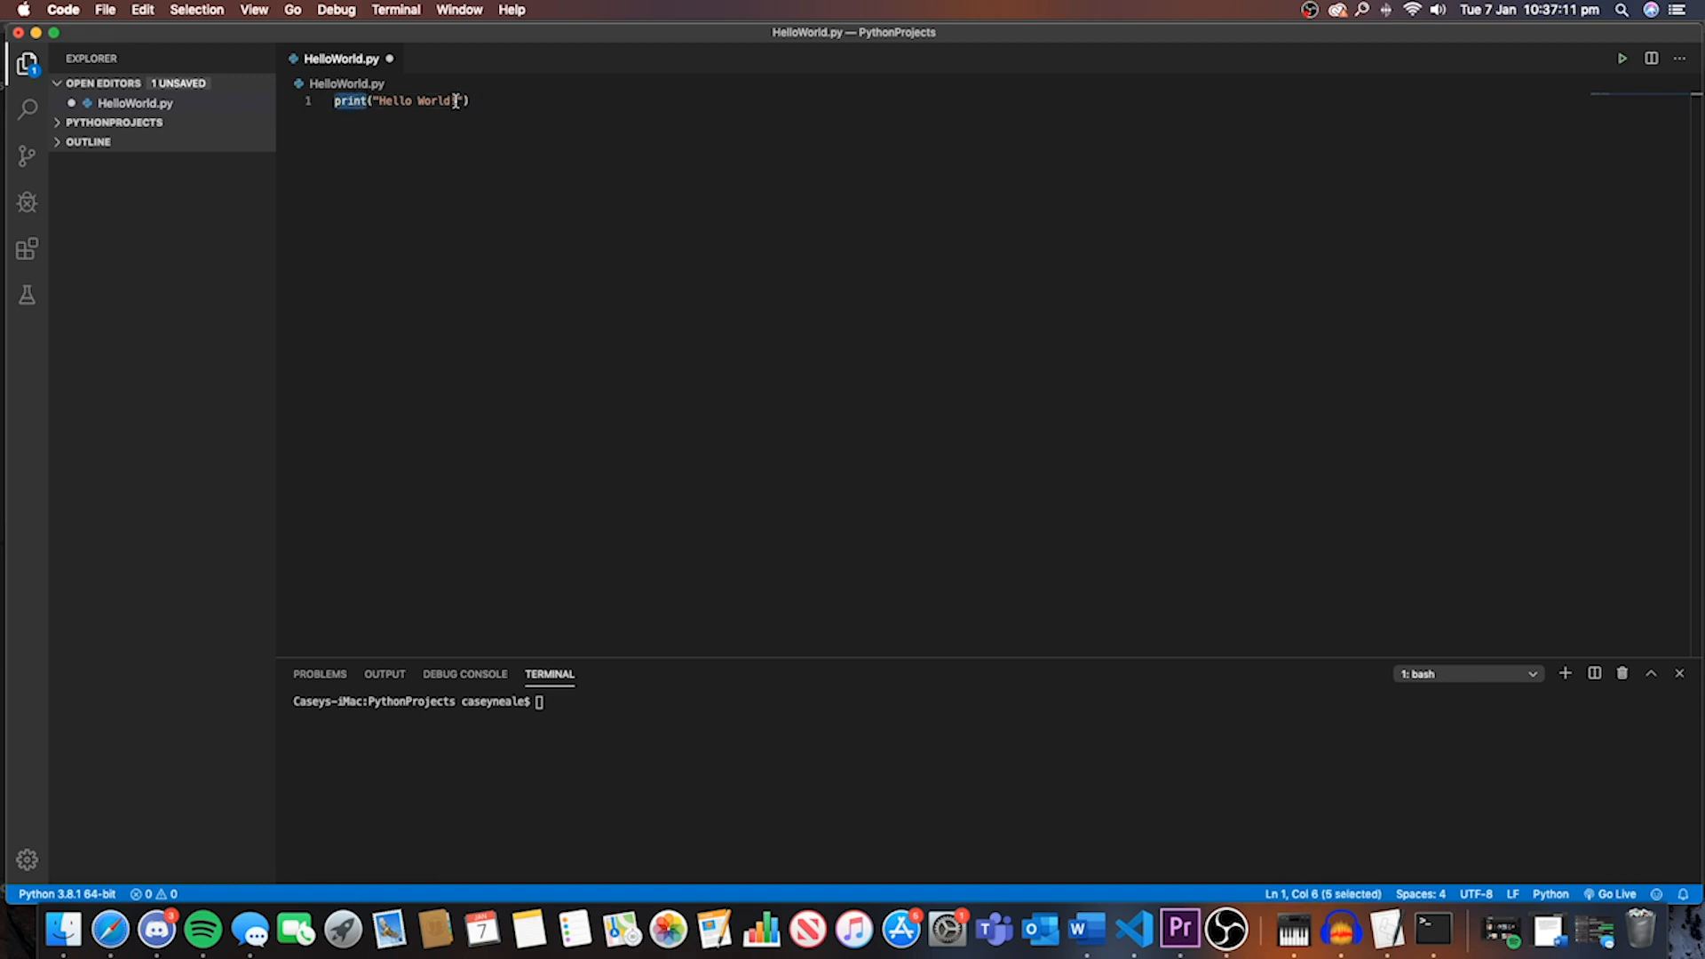
{"action": "type", "text": "!"}
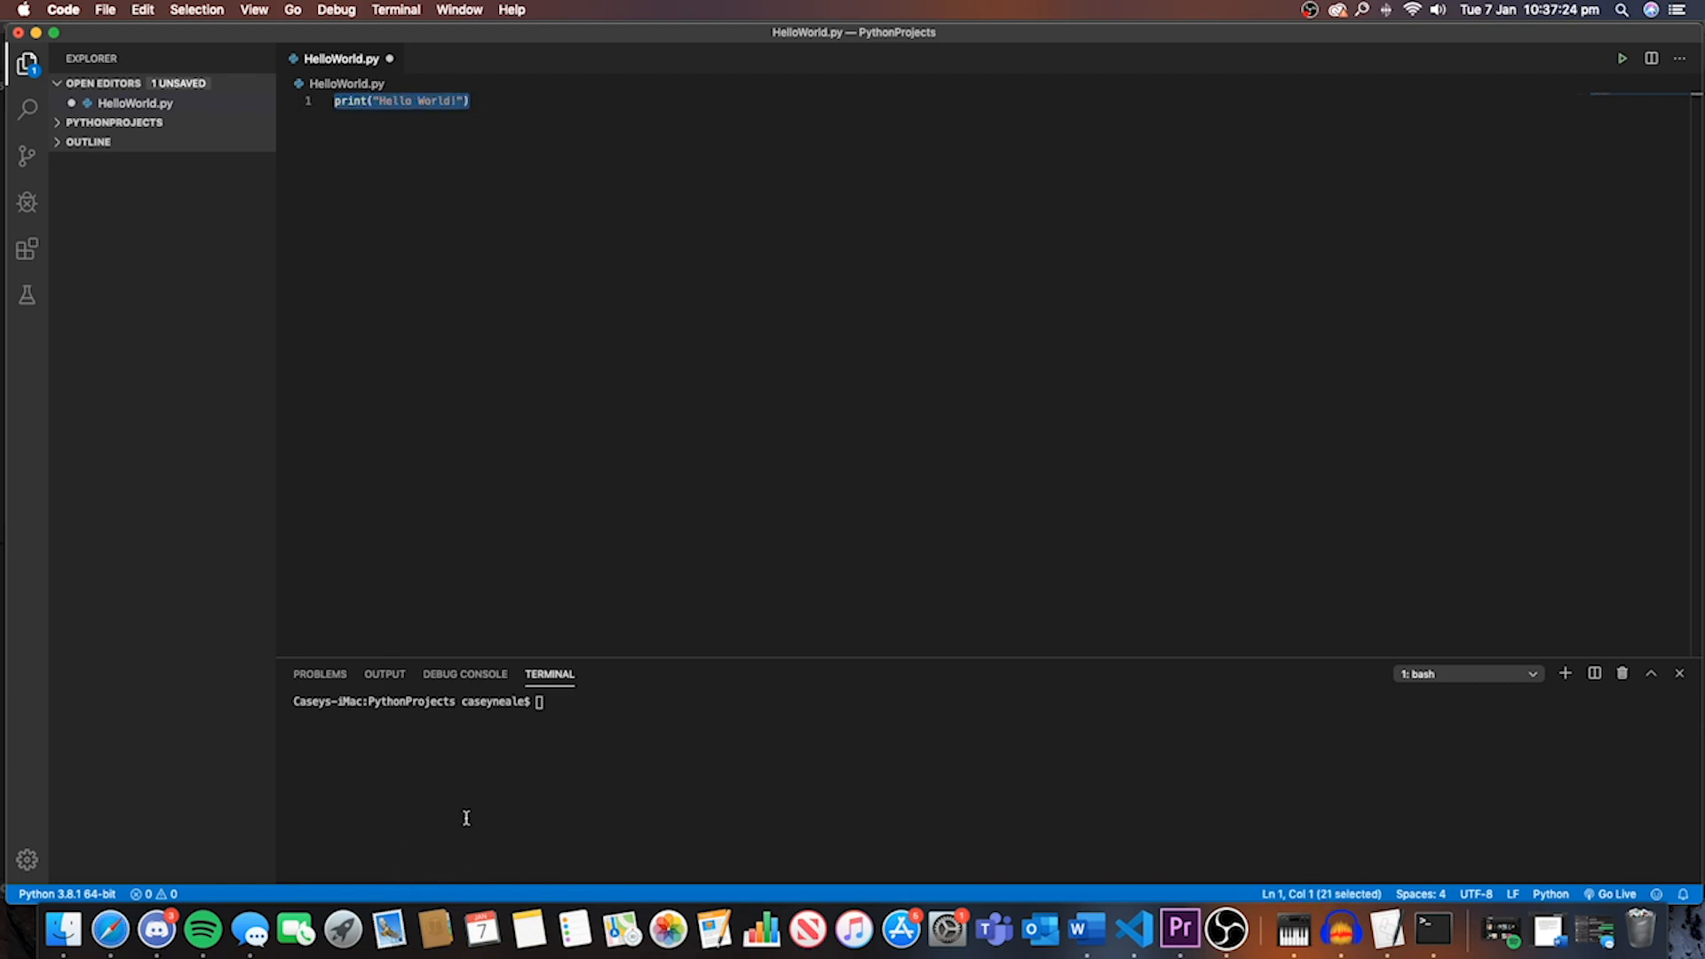
Step: Run HelloWorld.py twice to print Hello World!, then clear the terminal
{"action": "left_click", "coordinate": [470, 100]}
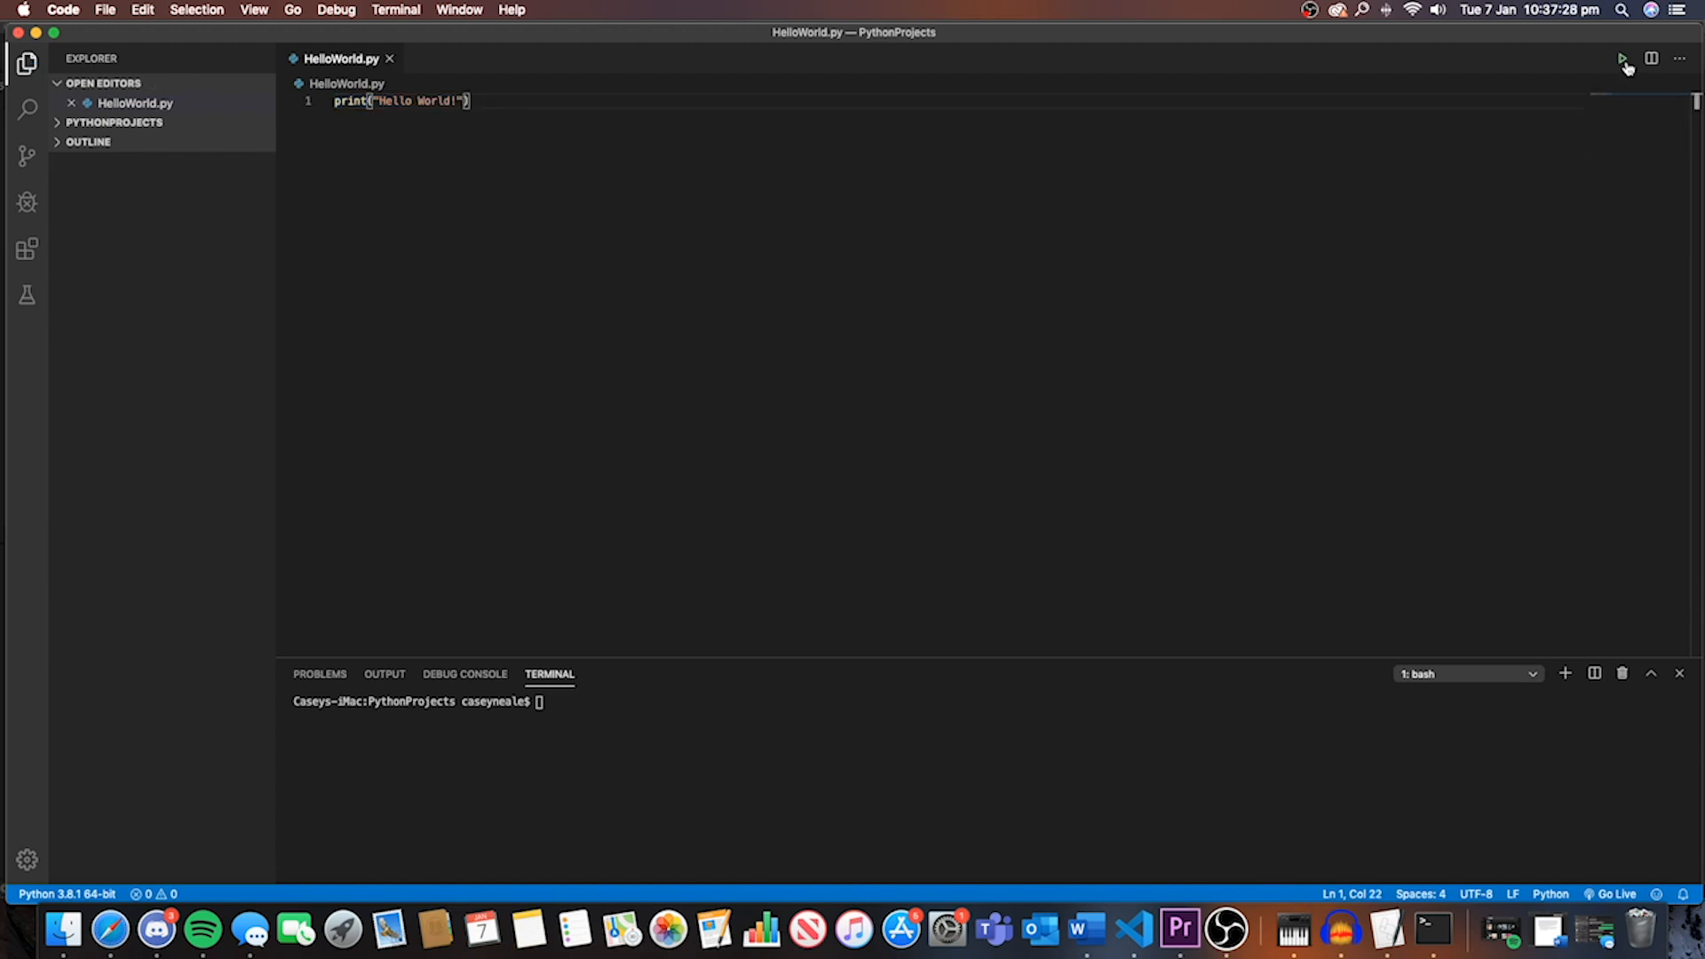
{"action": "left_click", "coordinate": [1620, 58]}
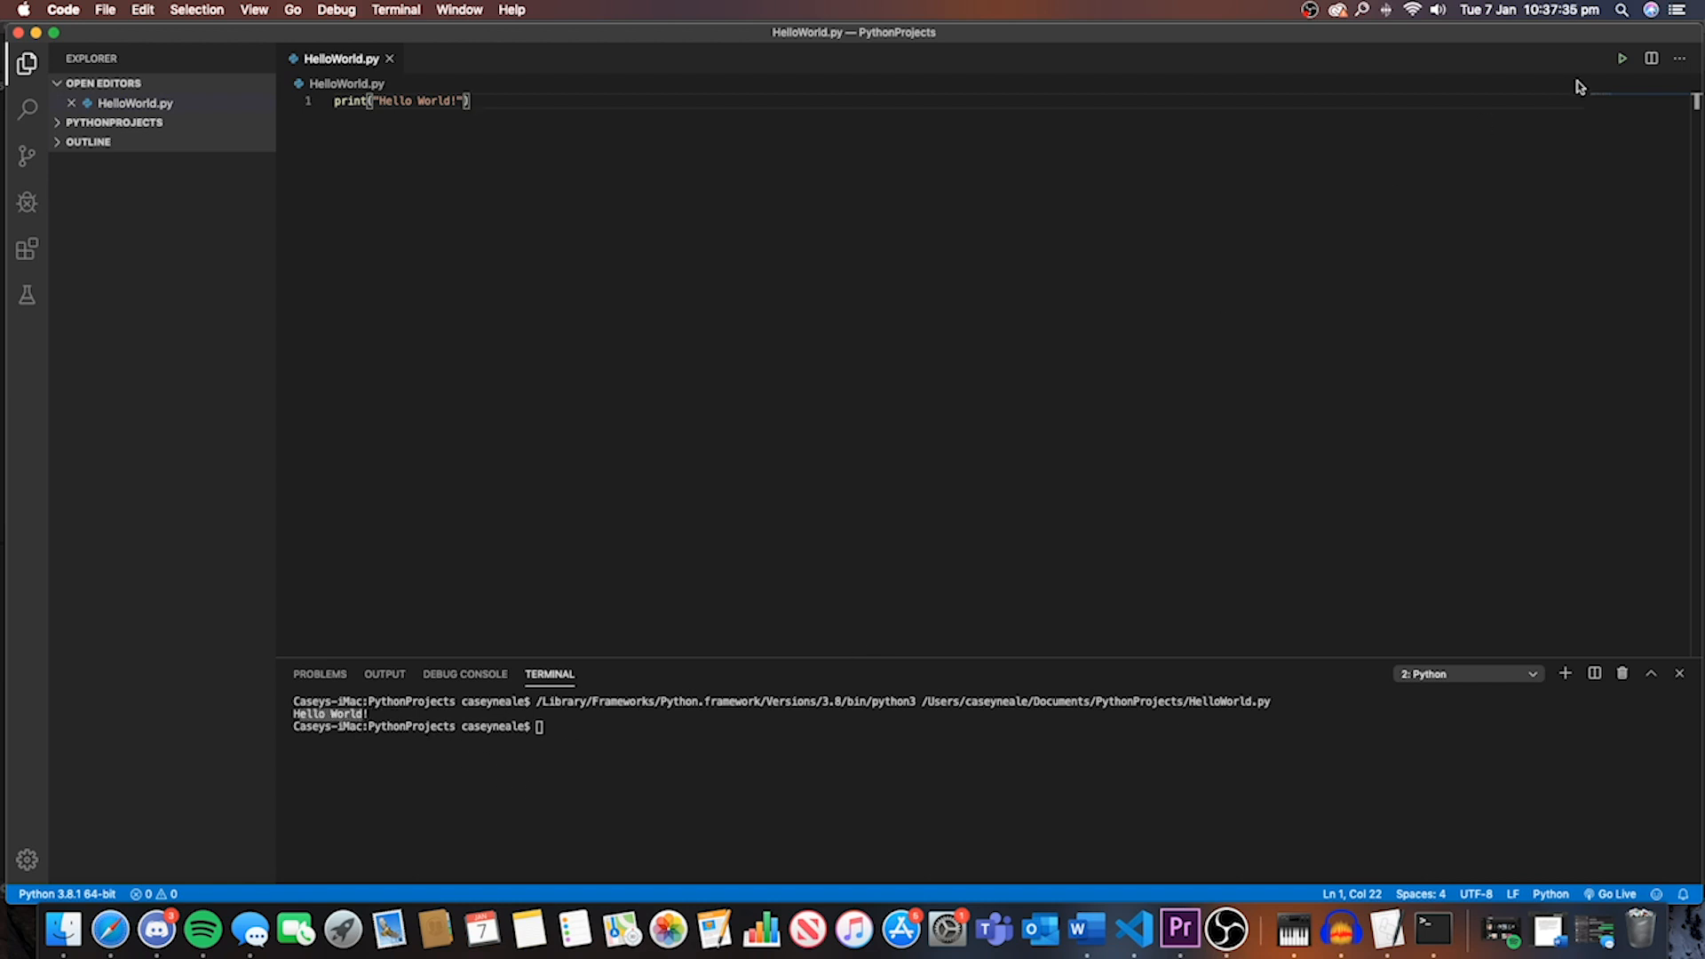
{"action": "left_click", "coordinate": [1621, 58]}
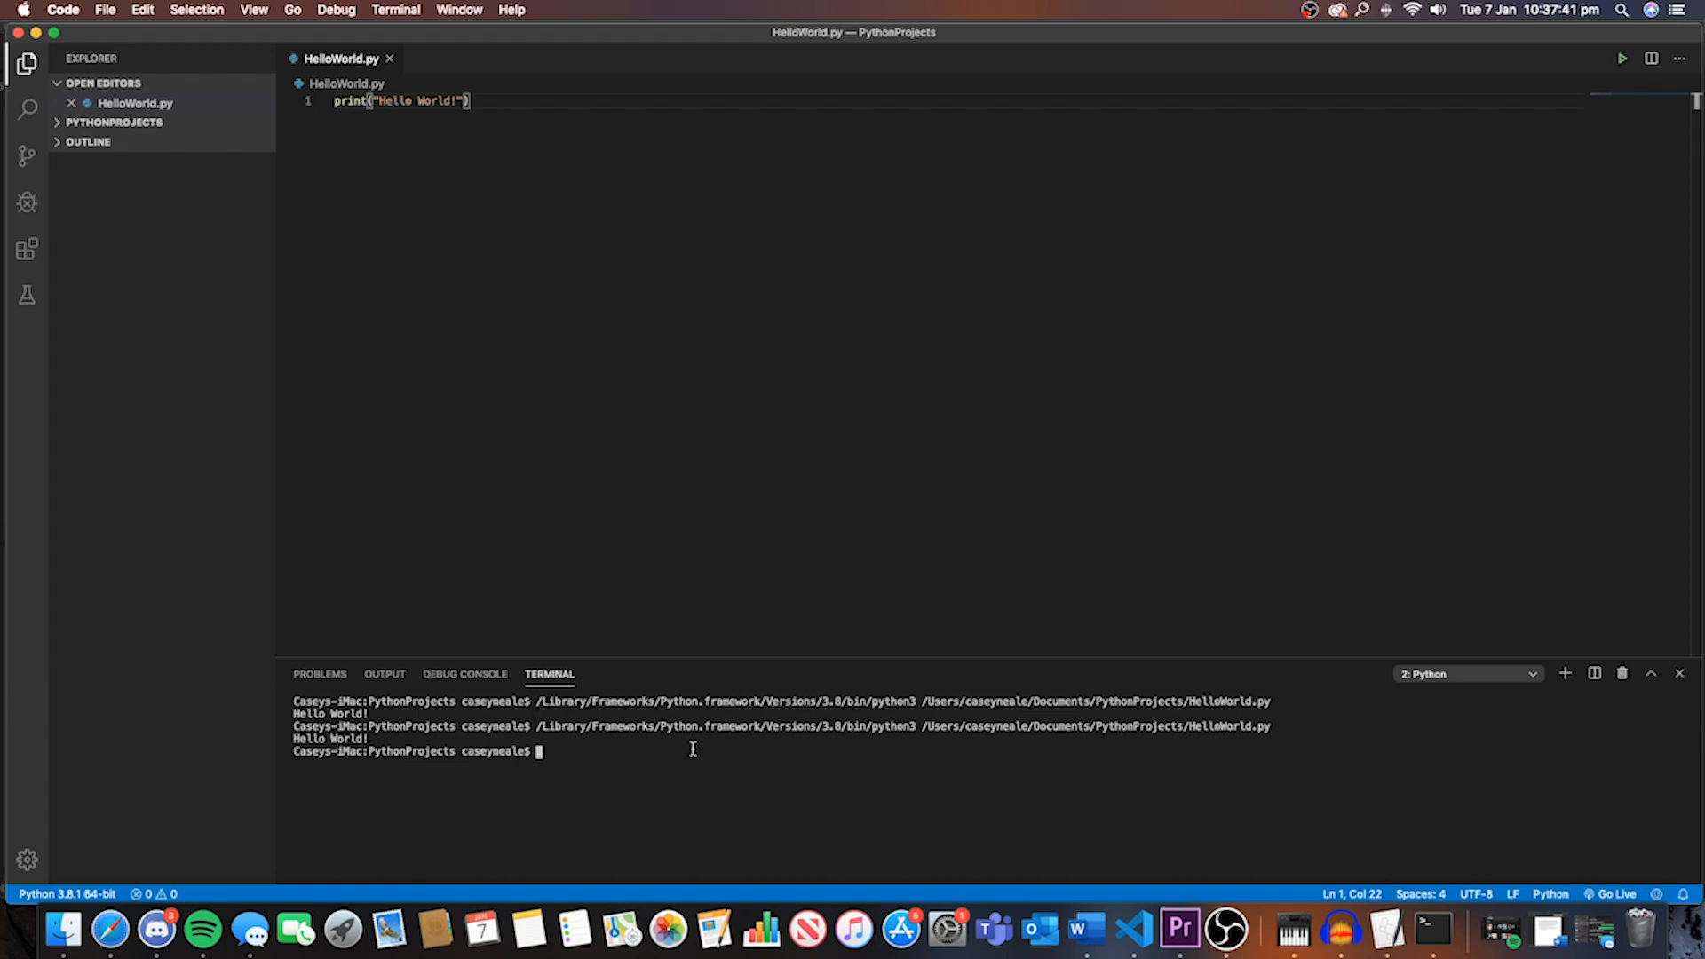
{"action": "type", "text": "clear"}
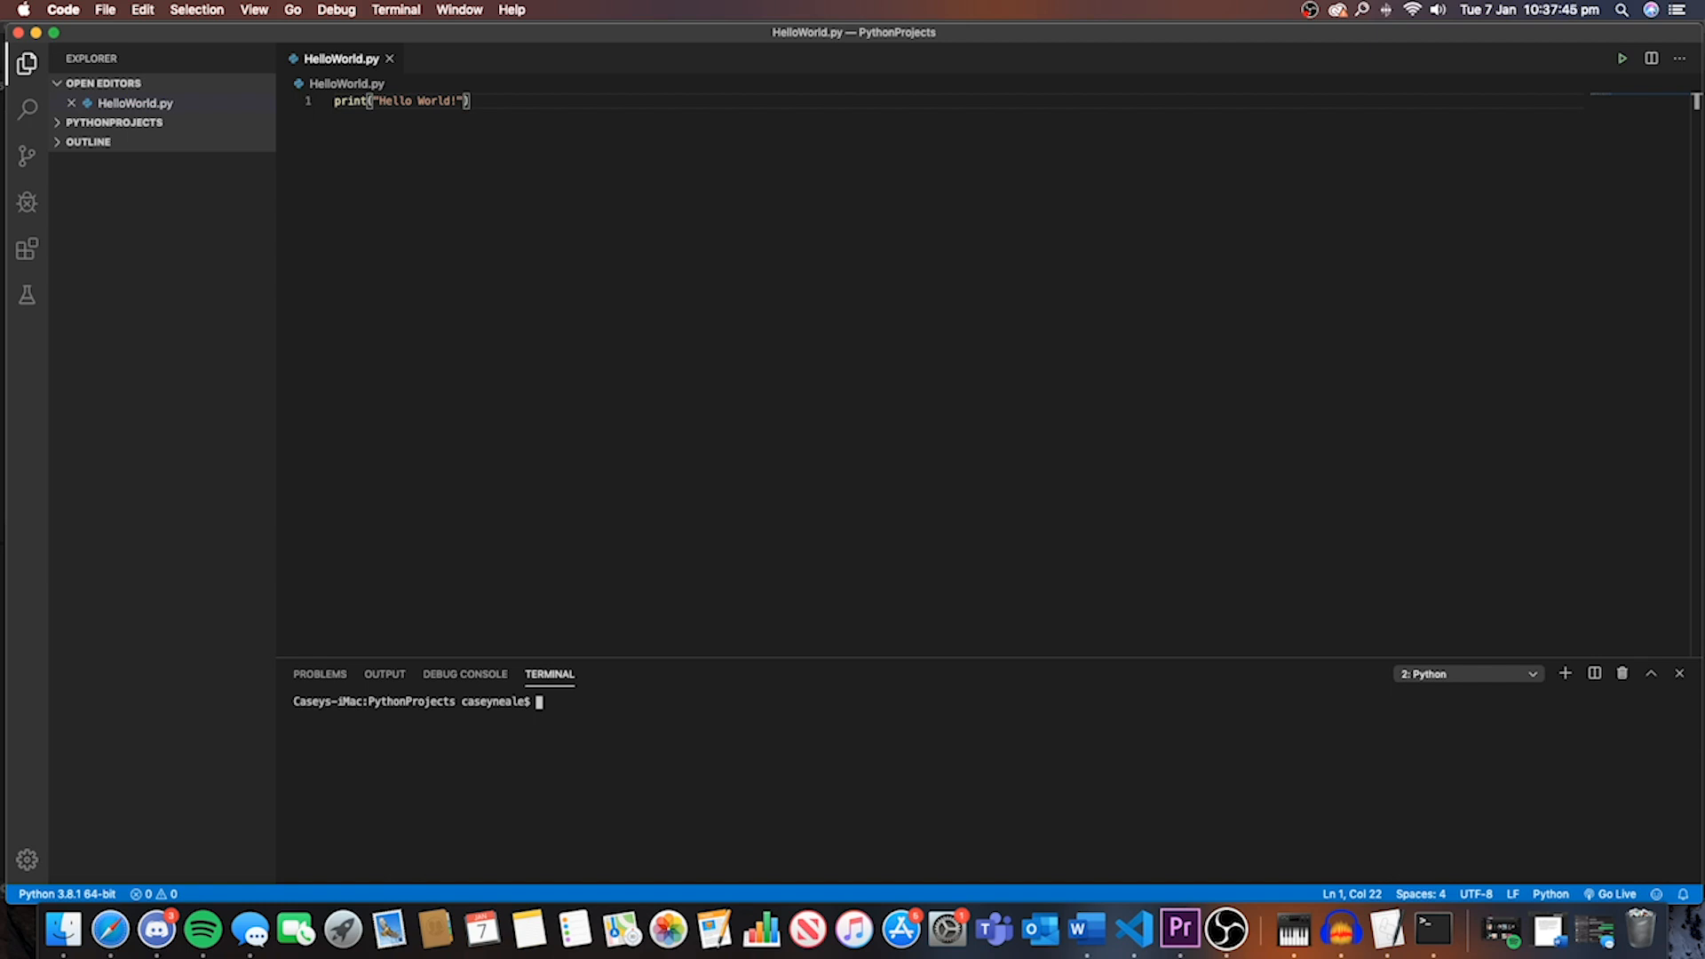
Step: Add a print for 'I am learning the basics of Python!' and run twice
{"action": "type", "text": "pri"}
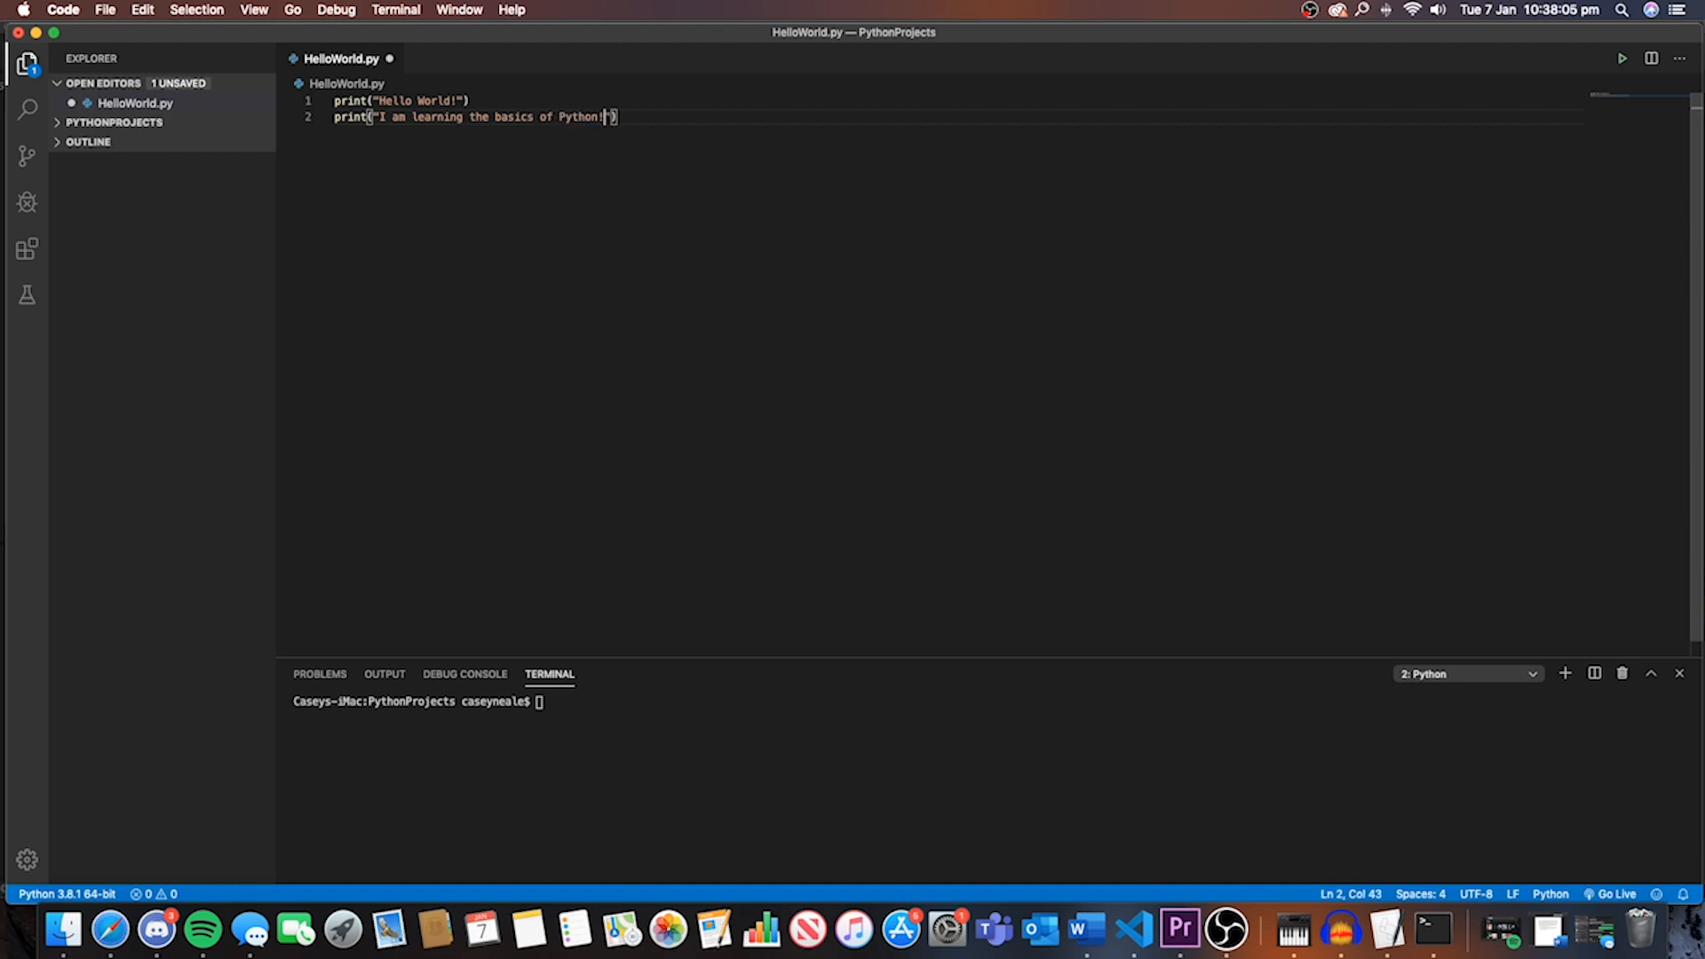
{"action": "left_click", "coordinate": [1619, 58]}
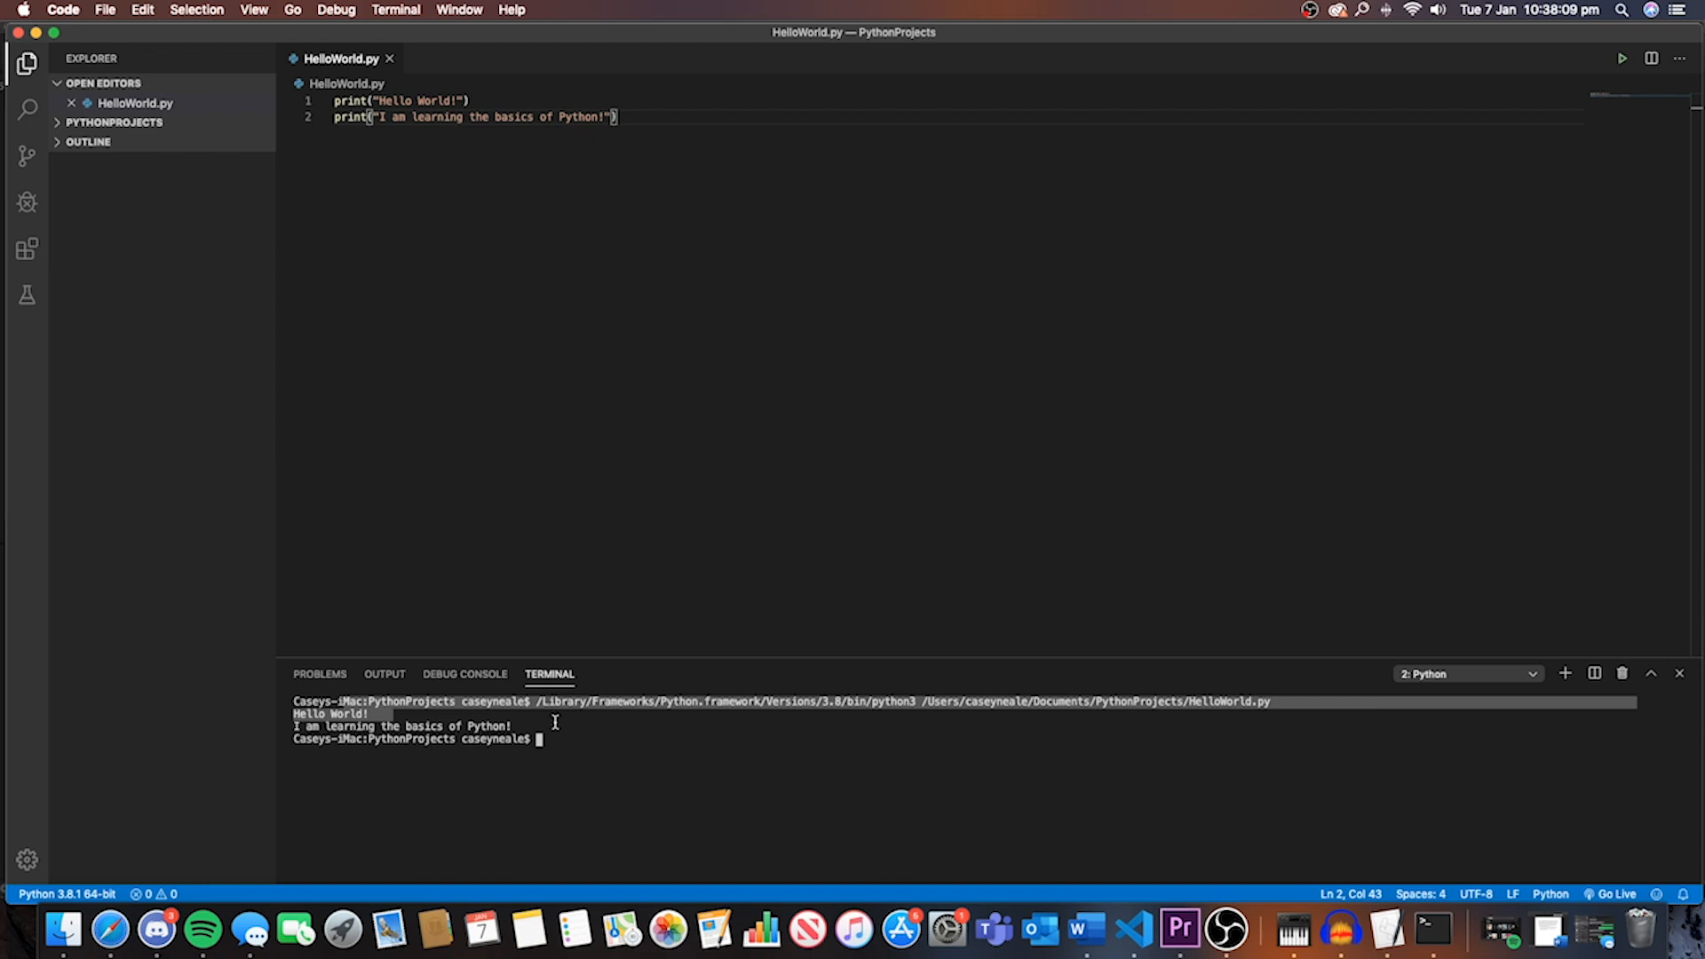
{"action": "left_click", "coordinate": [26, 203]}
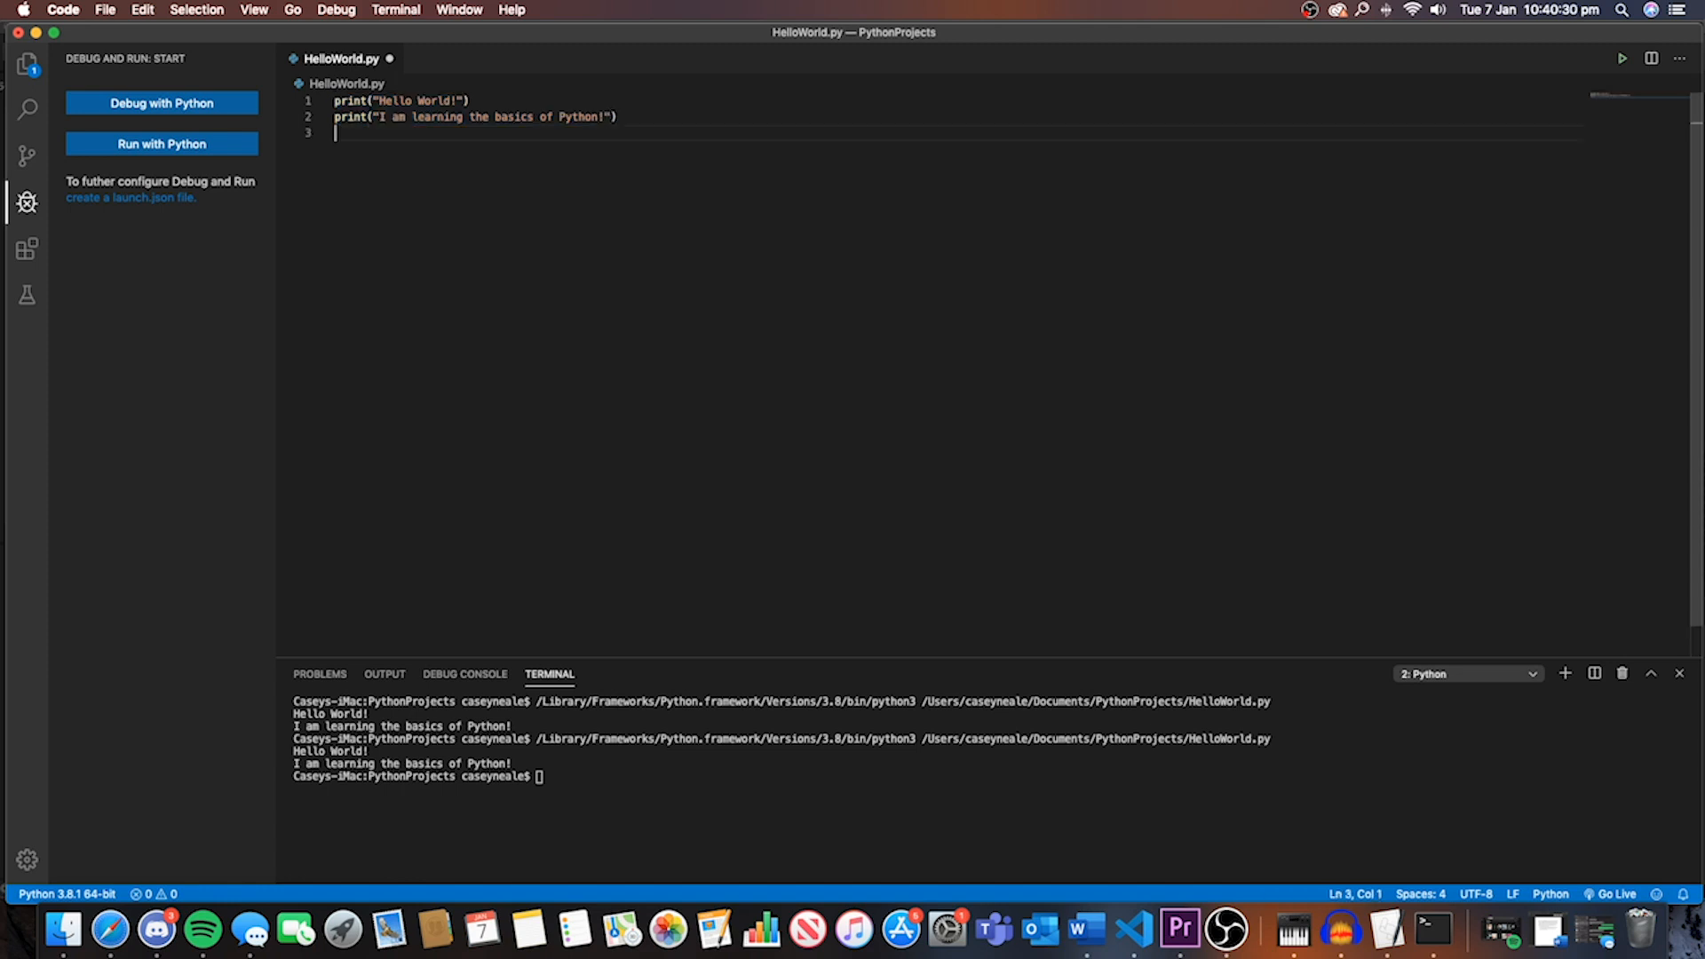
Step: Add a temporary print("Test") line, comment it out, and rerun HelloWorld.py
{"action": "type", "text": "print(\"Test"}
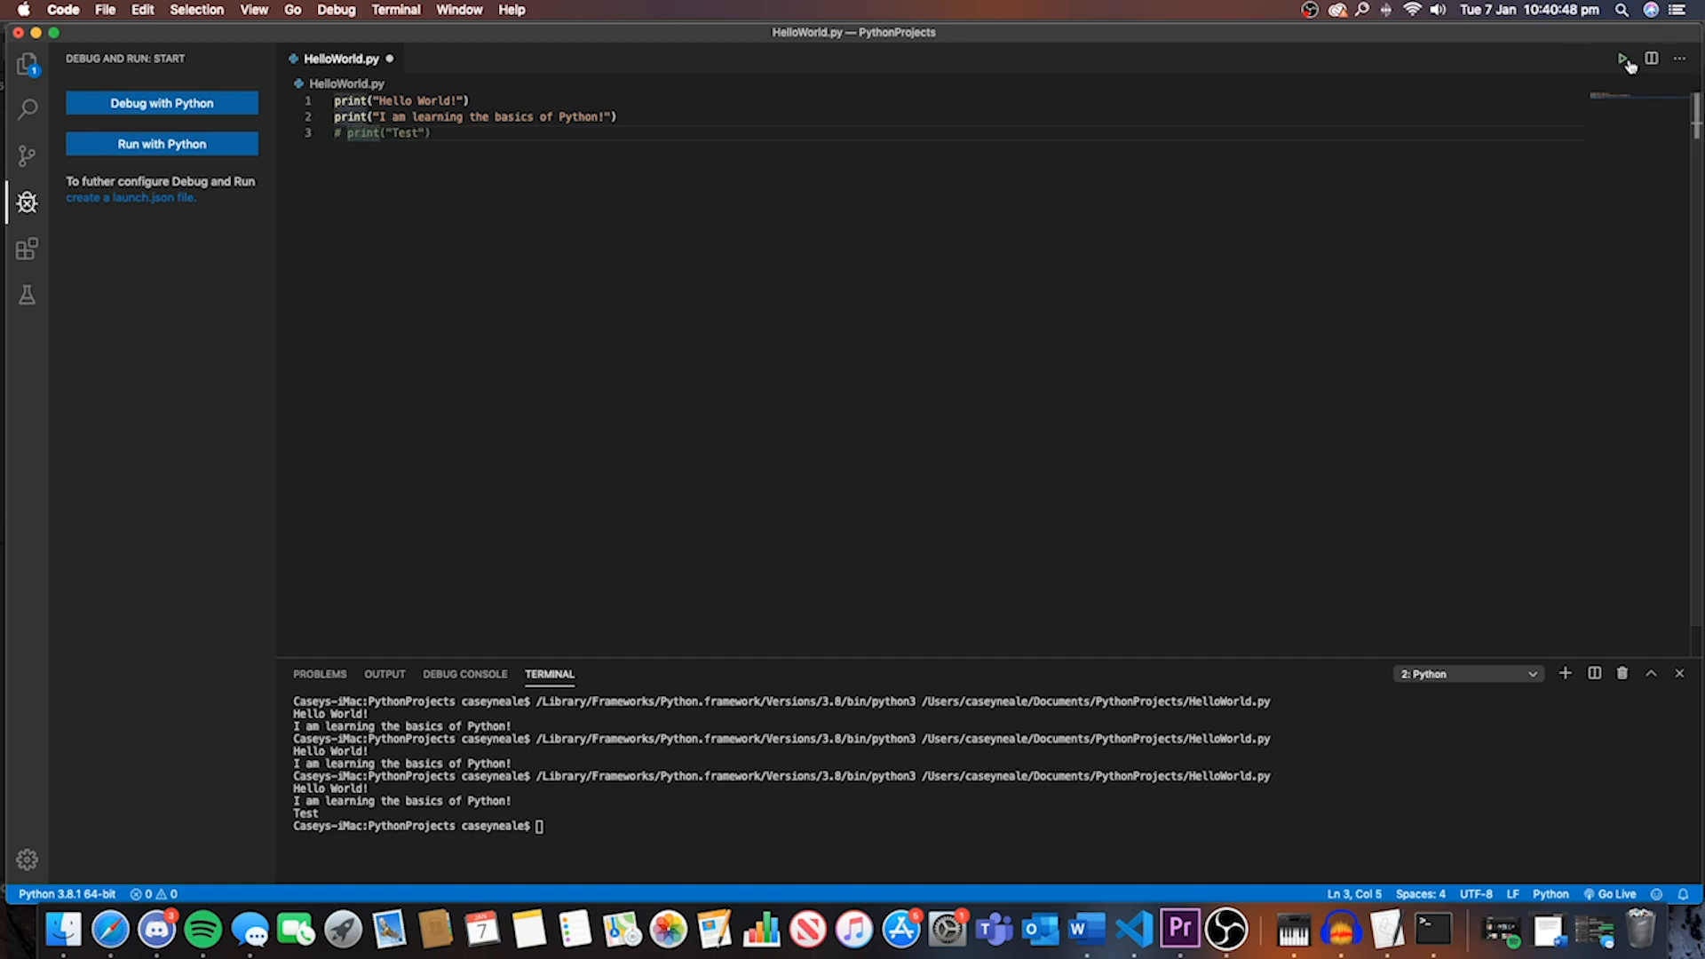
{"action": "left_click", "coordinate": [1622, 58]}
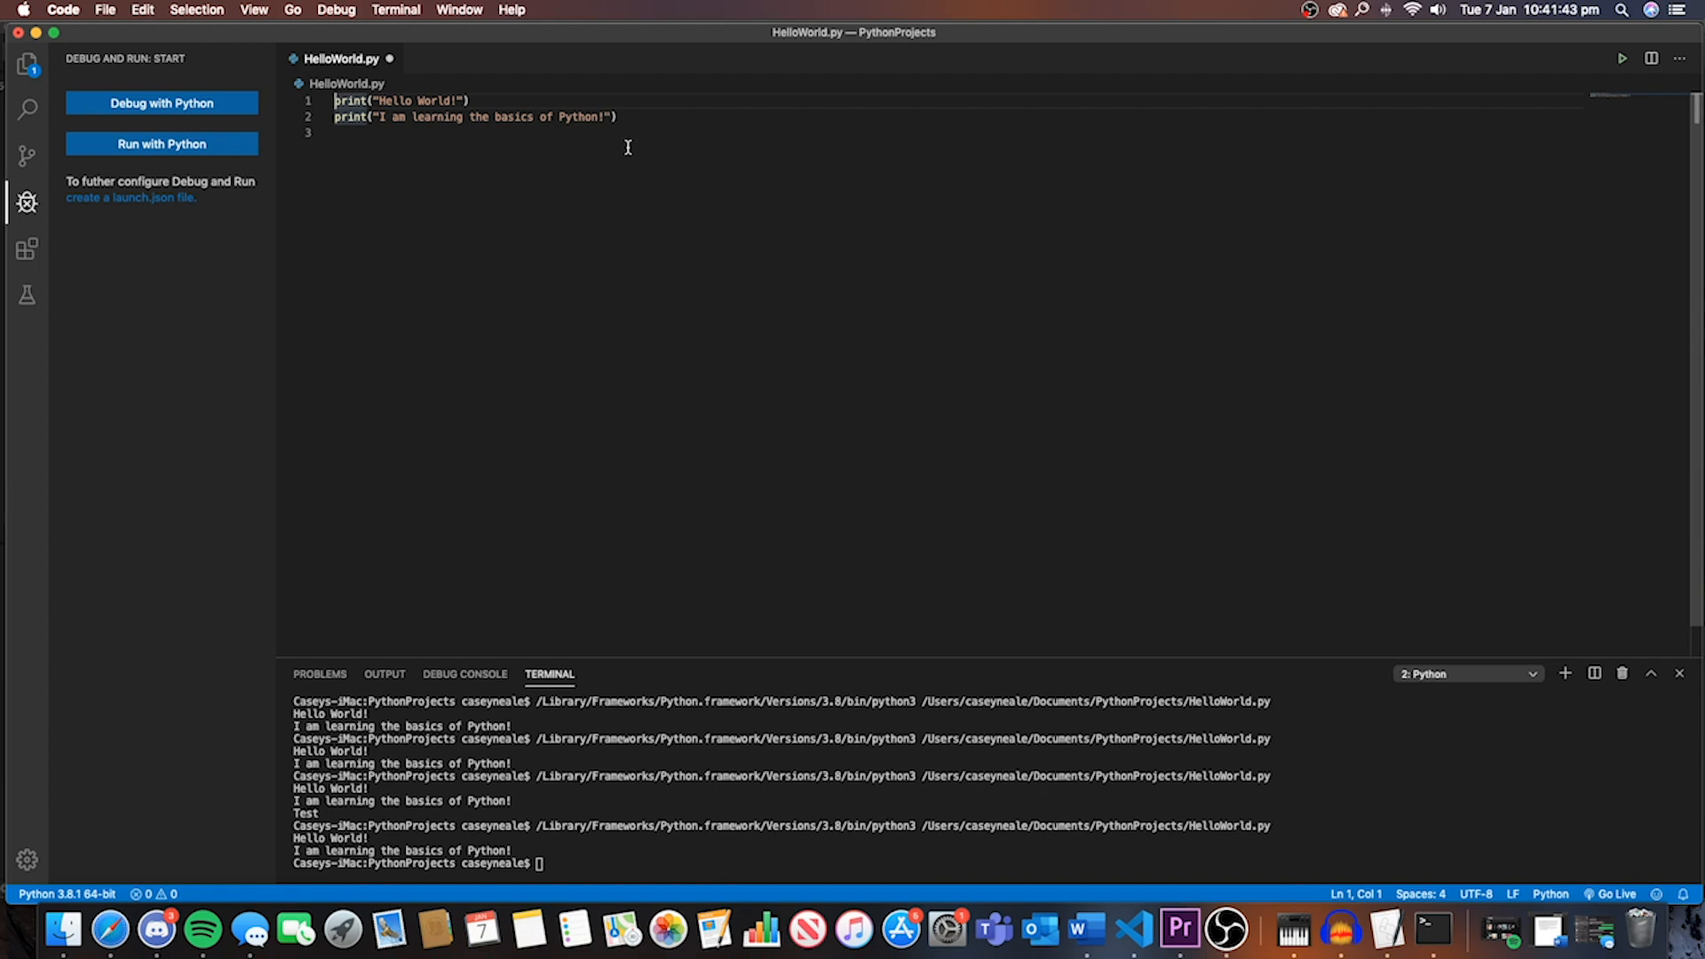
Step: Comment out the Hello World and second print lines, then clear the terminal
{"action": "key", "text": "cmd+/"}
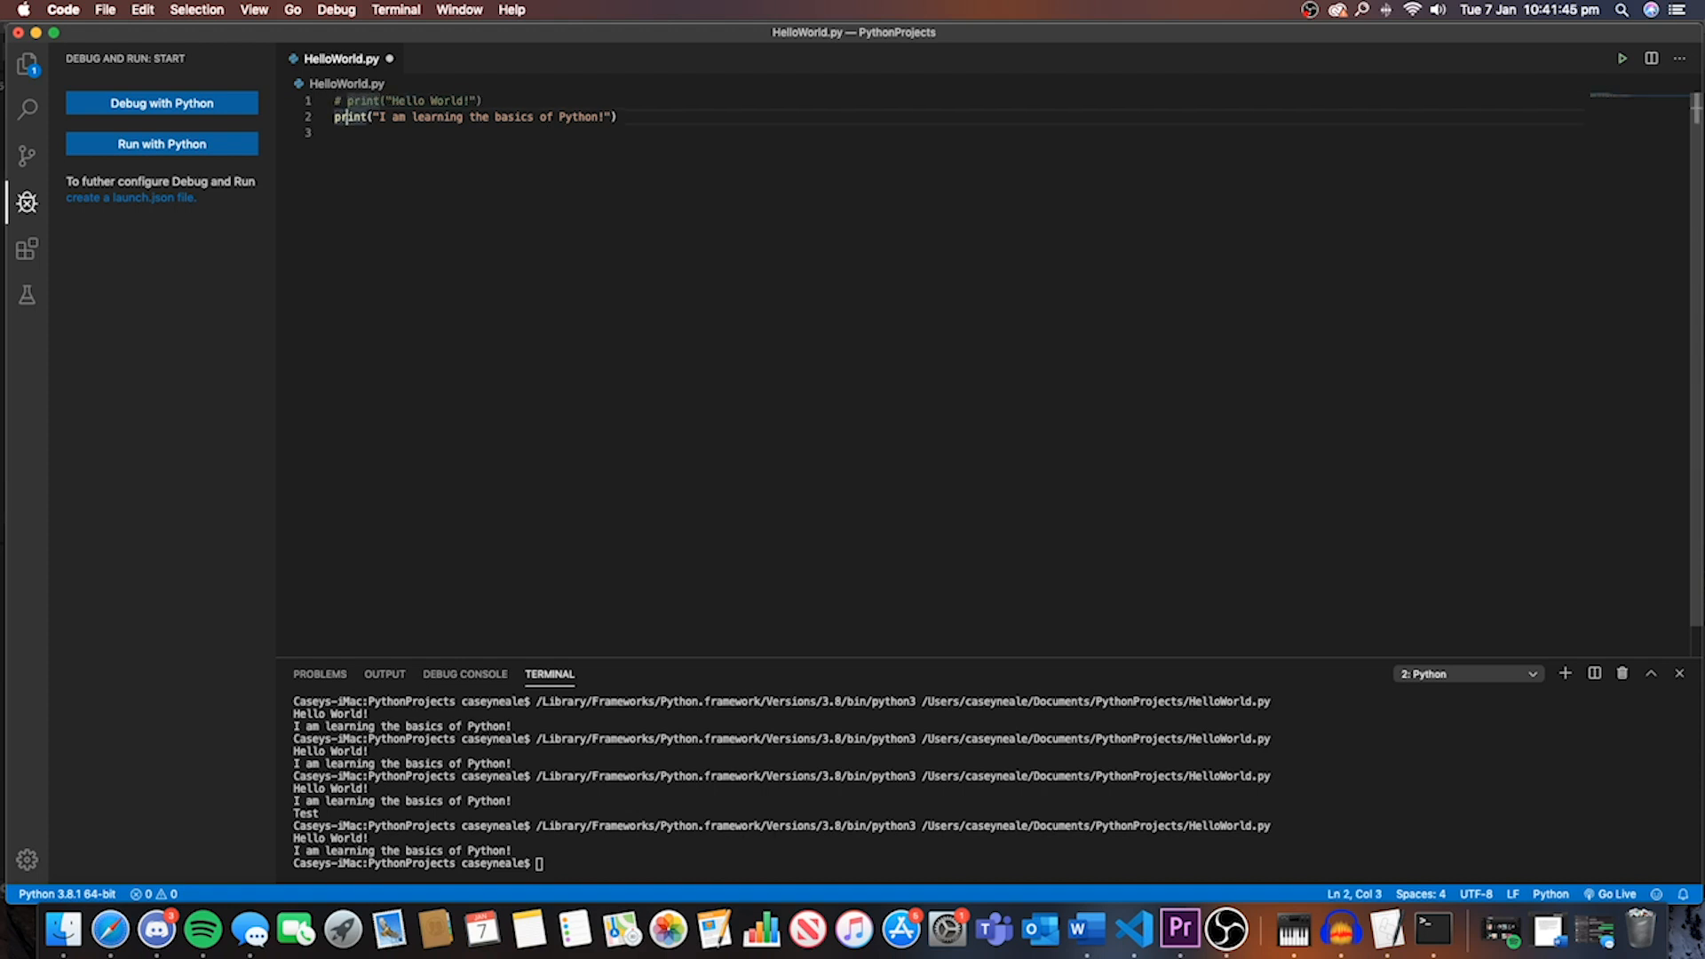
{"action": "key", "text": "cmd+/"}
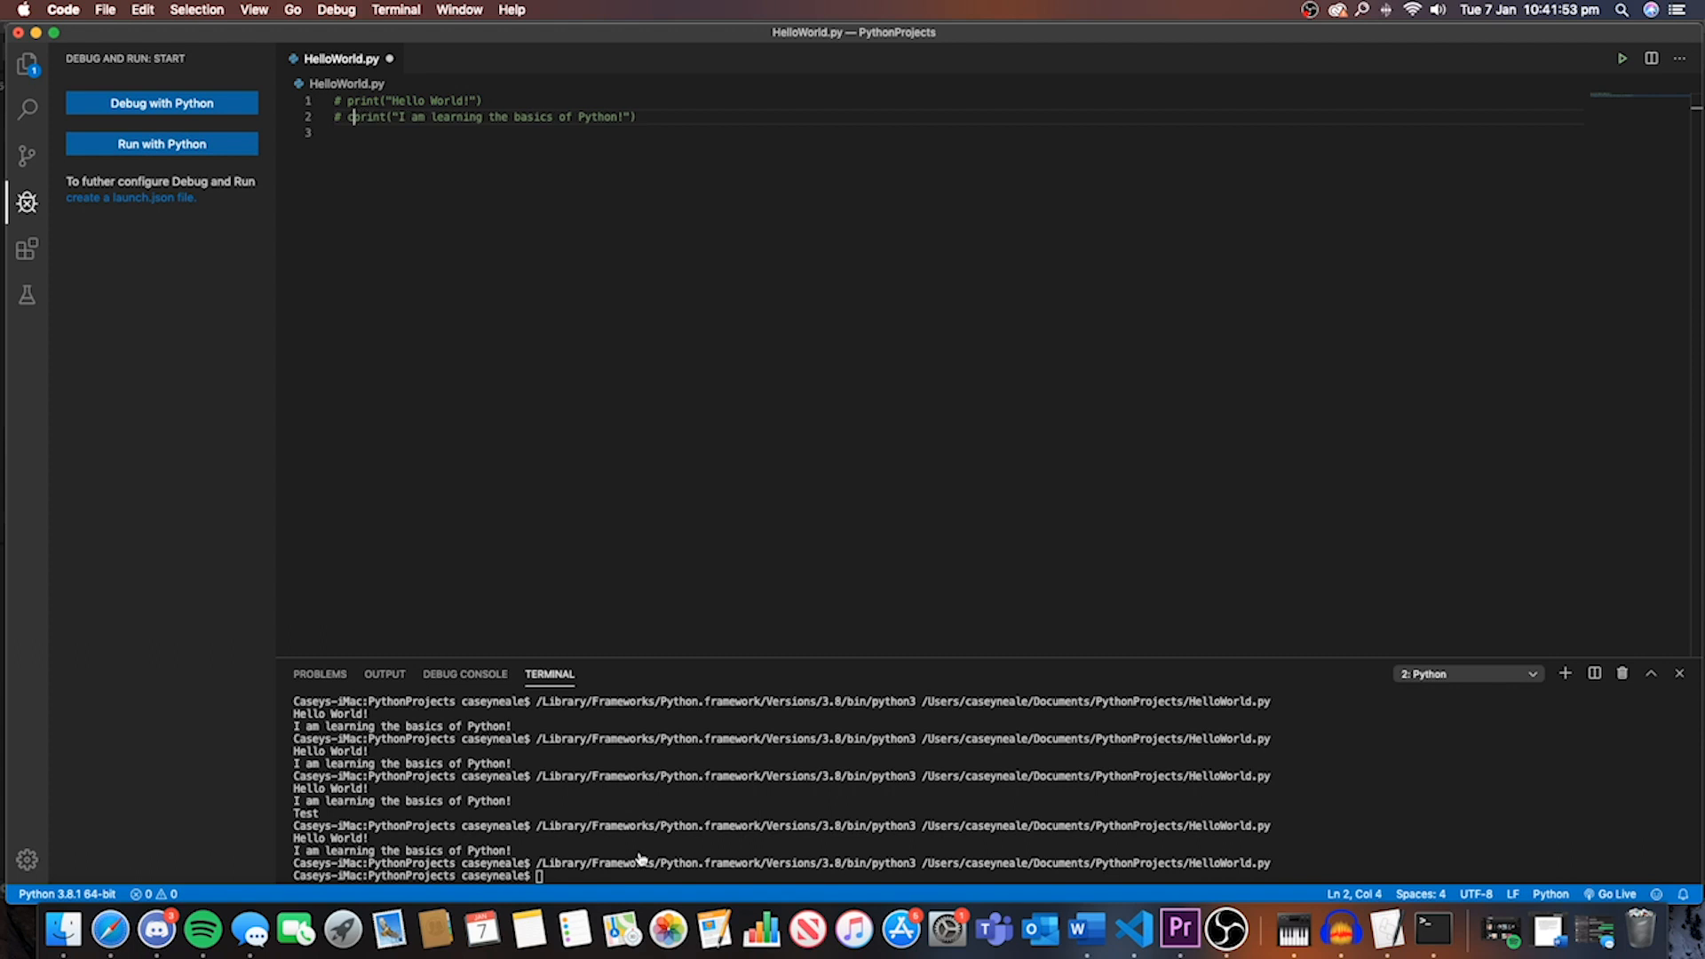
{"action": "type", "text": "clear"}
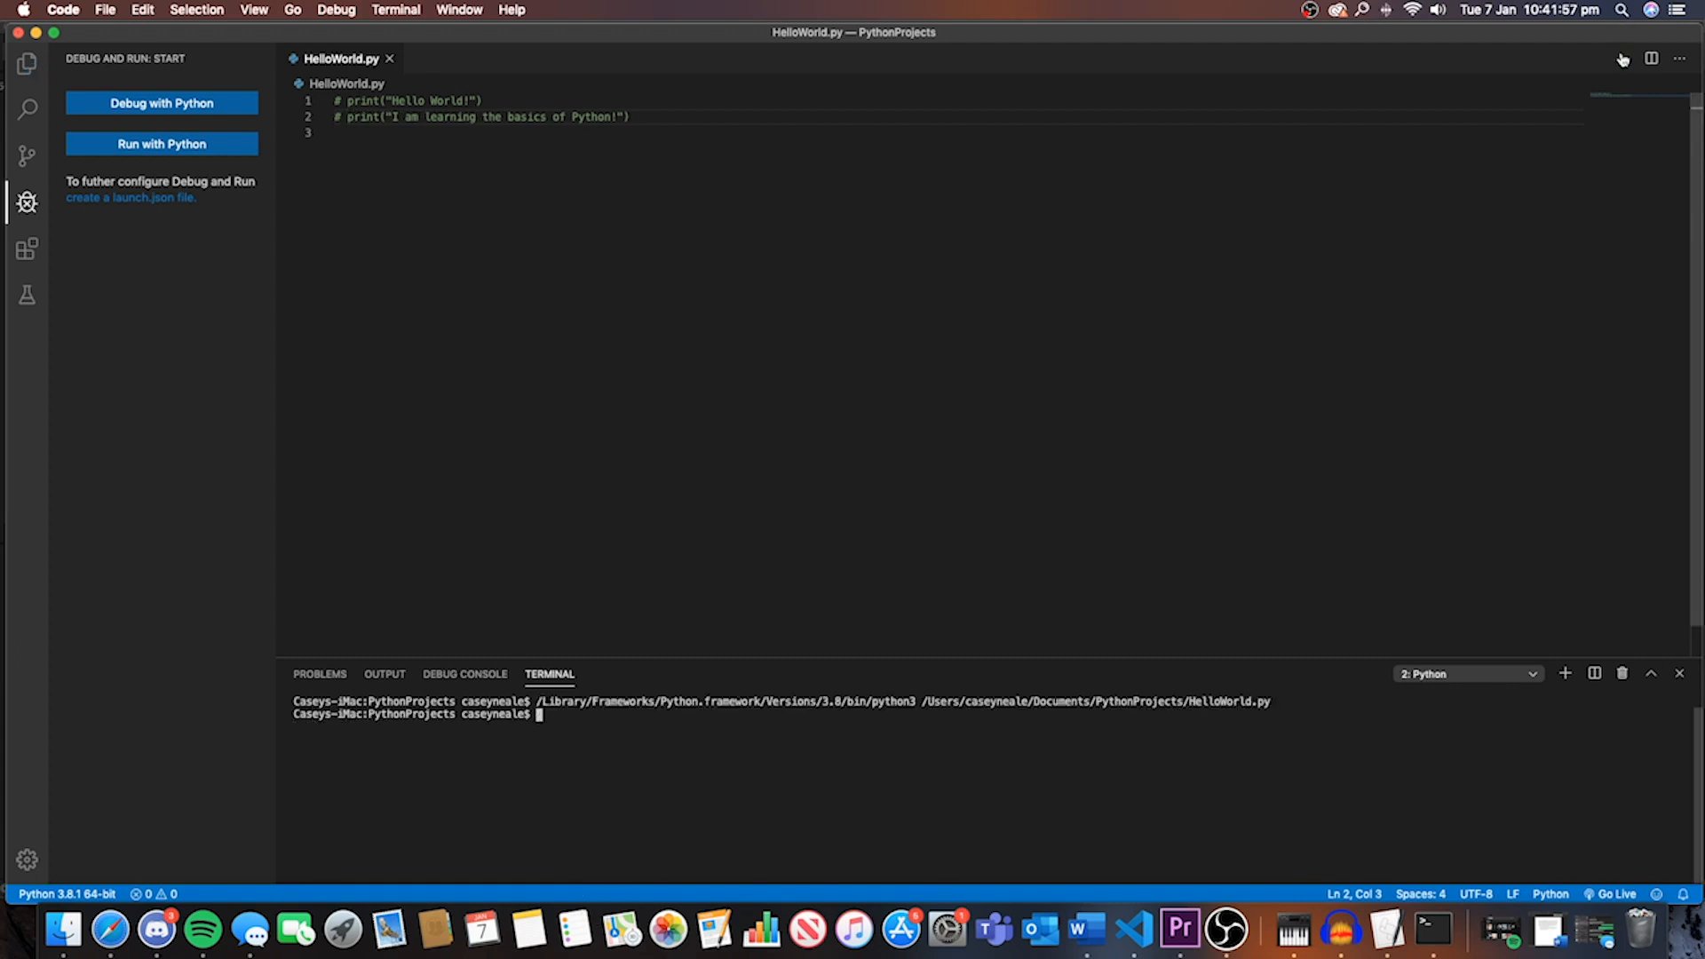
{"action": "mouse_move", "coordinate": [1622, 58]}
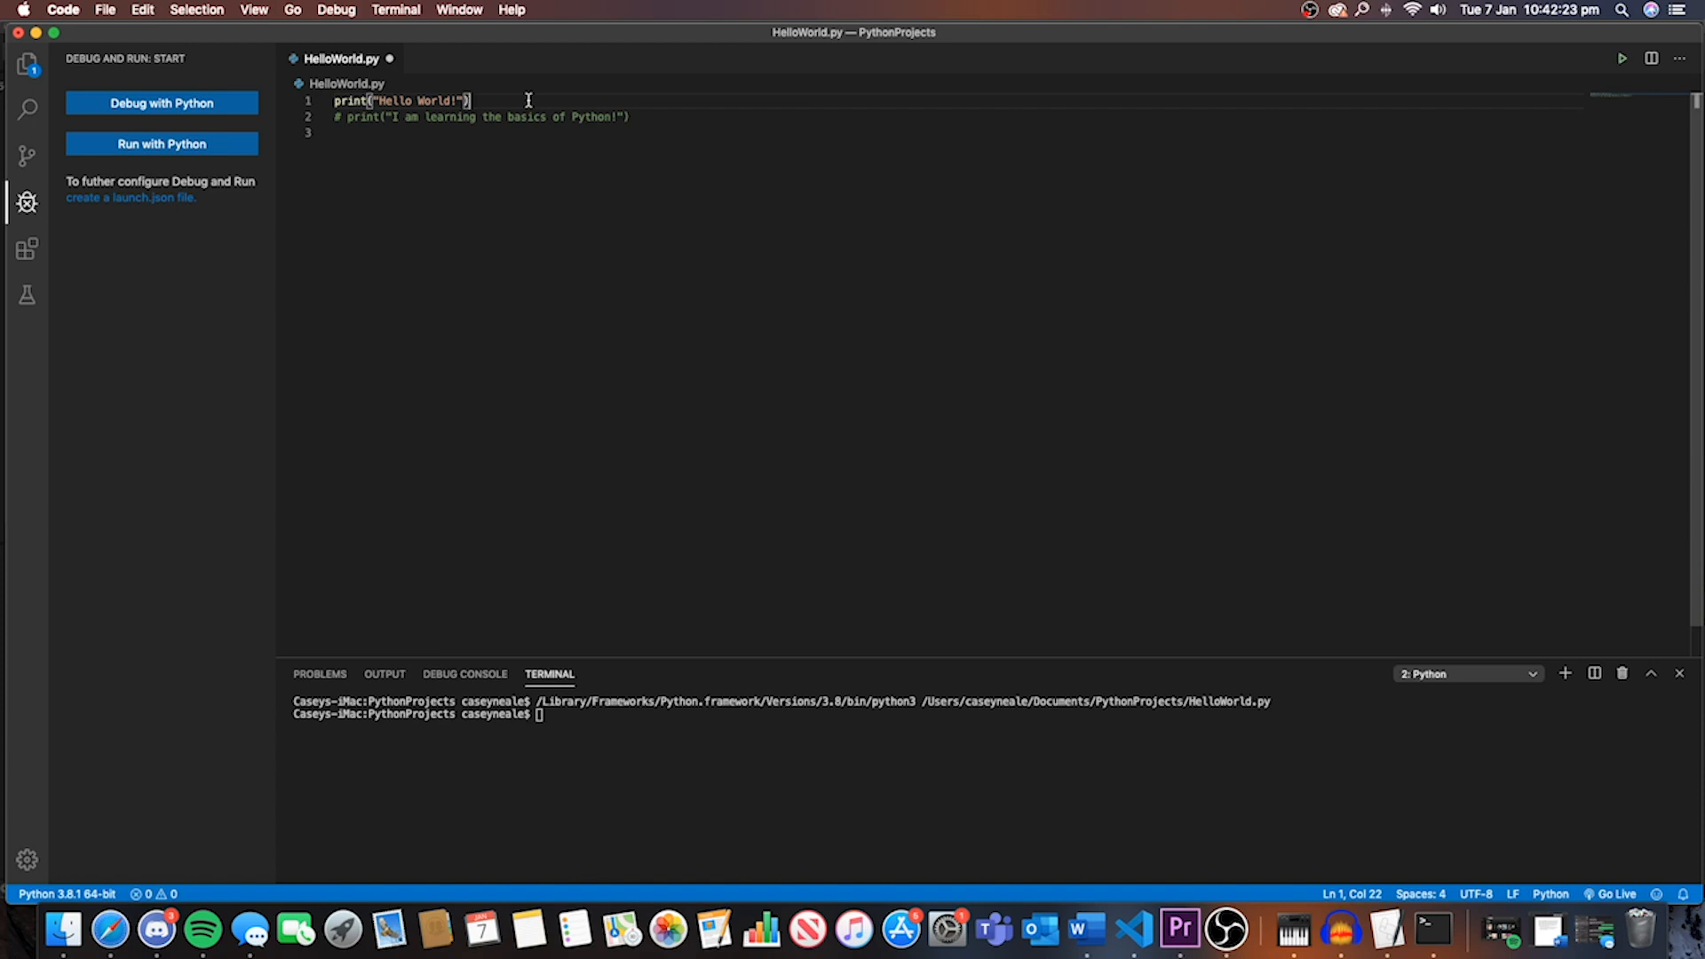
Step: Append '# Hey, dont delete this line of code' to line 1, run, and clear the terminal
{"action": "type", "text": "#"}
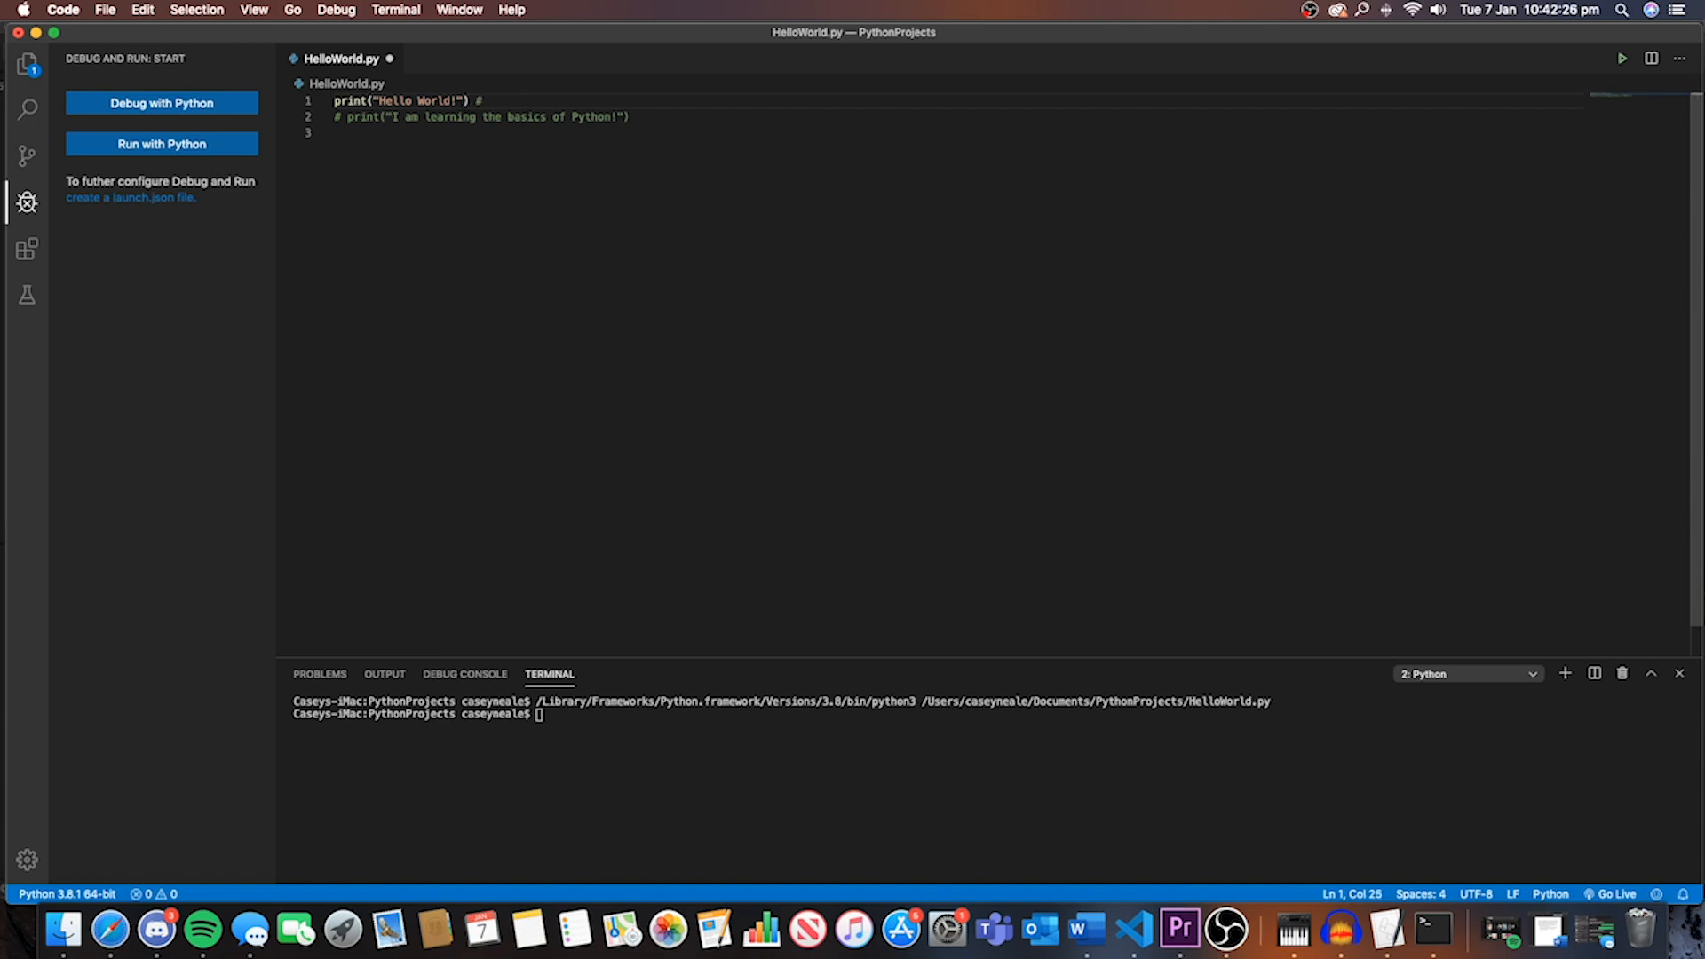
{"action": "type", "text": "Ge"}
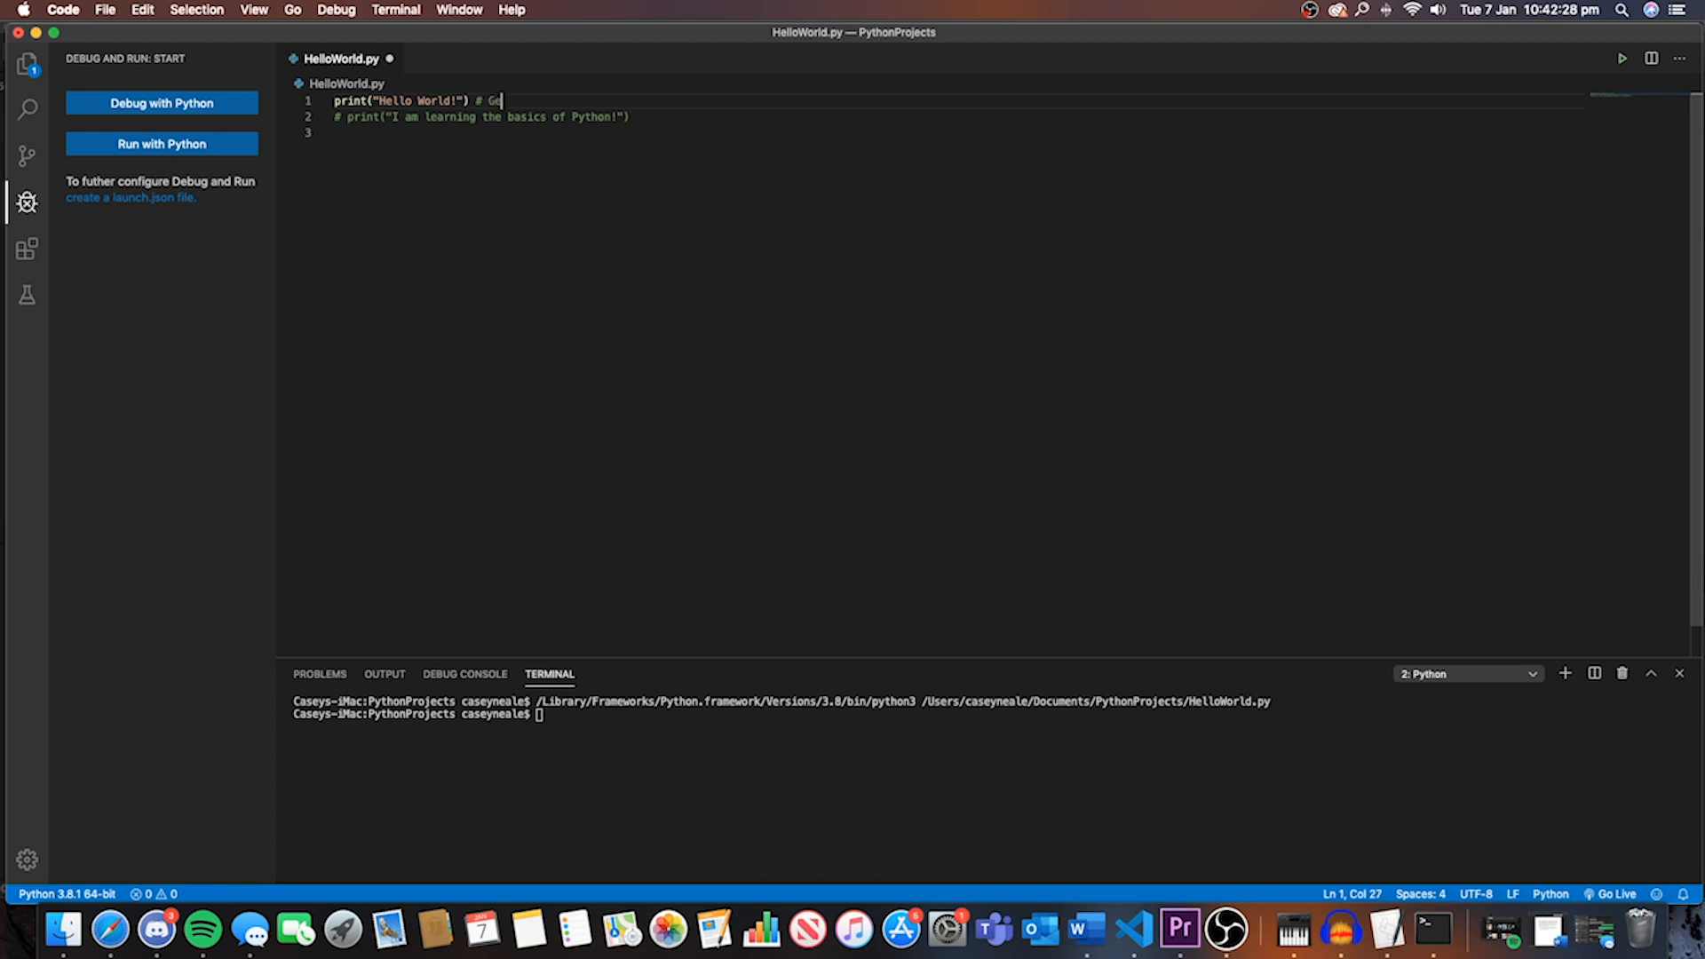
{"action": "type", "text": "y, dont delete t"}
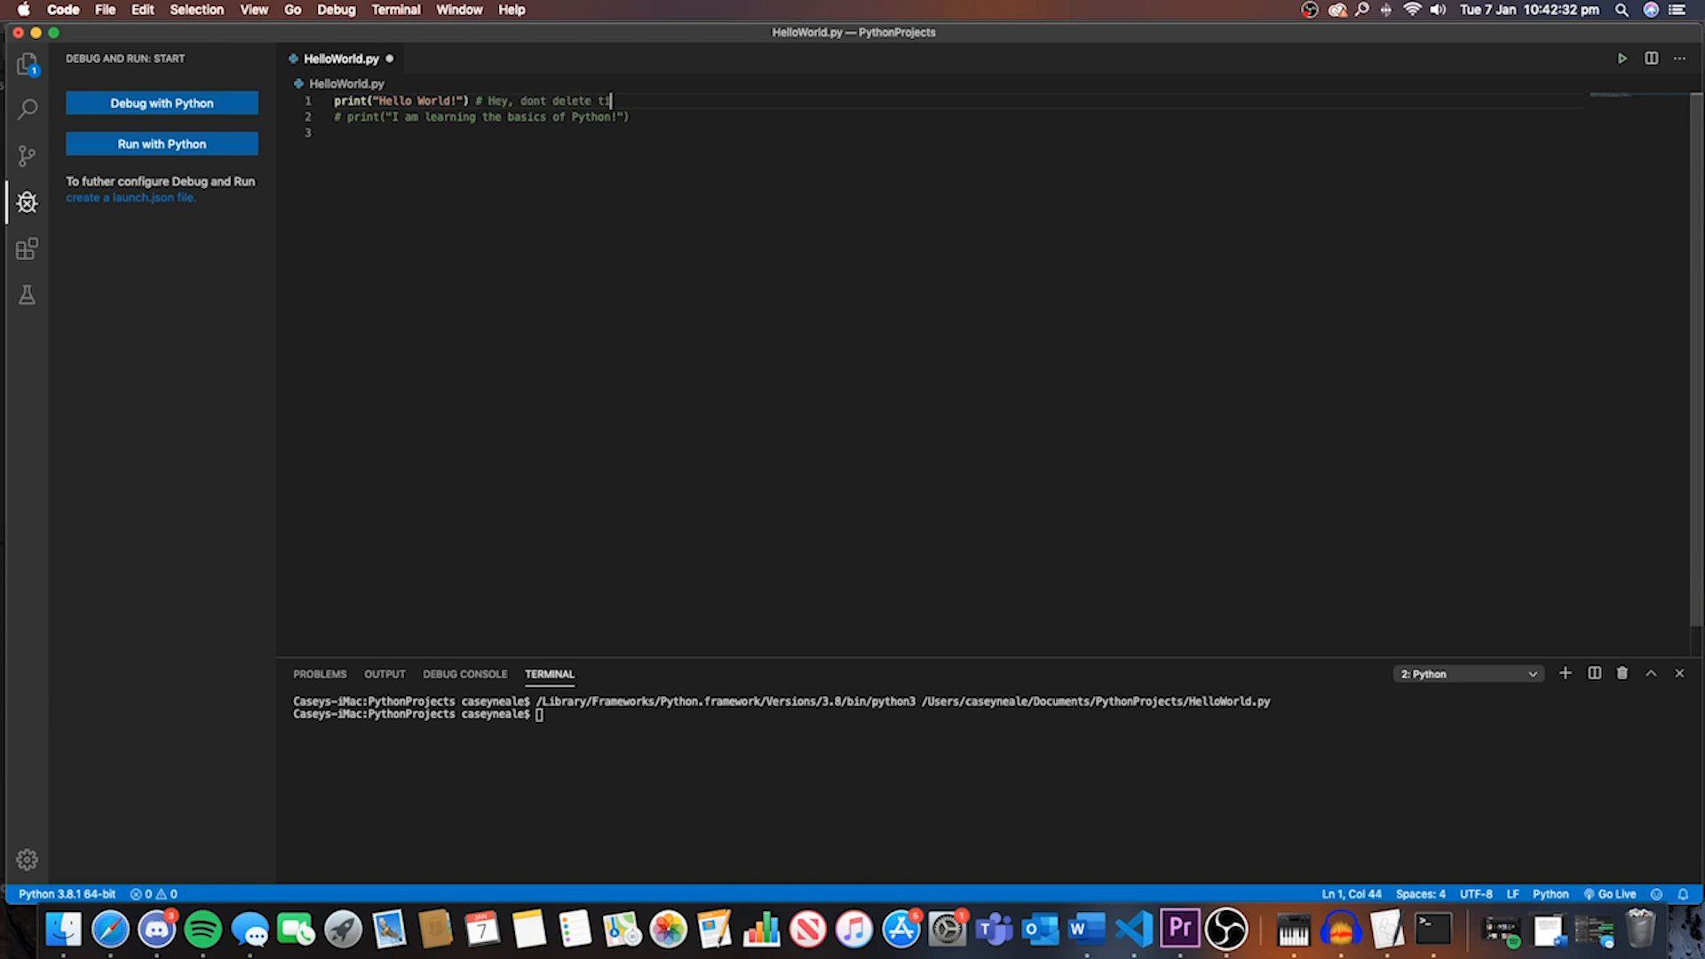
{"action": "type", "text": "his line of co"}
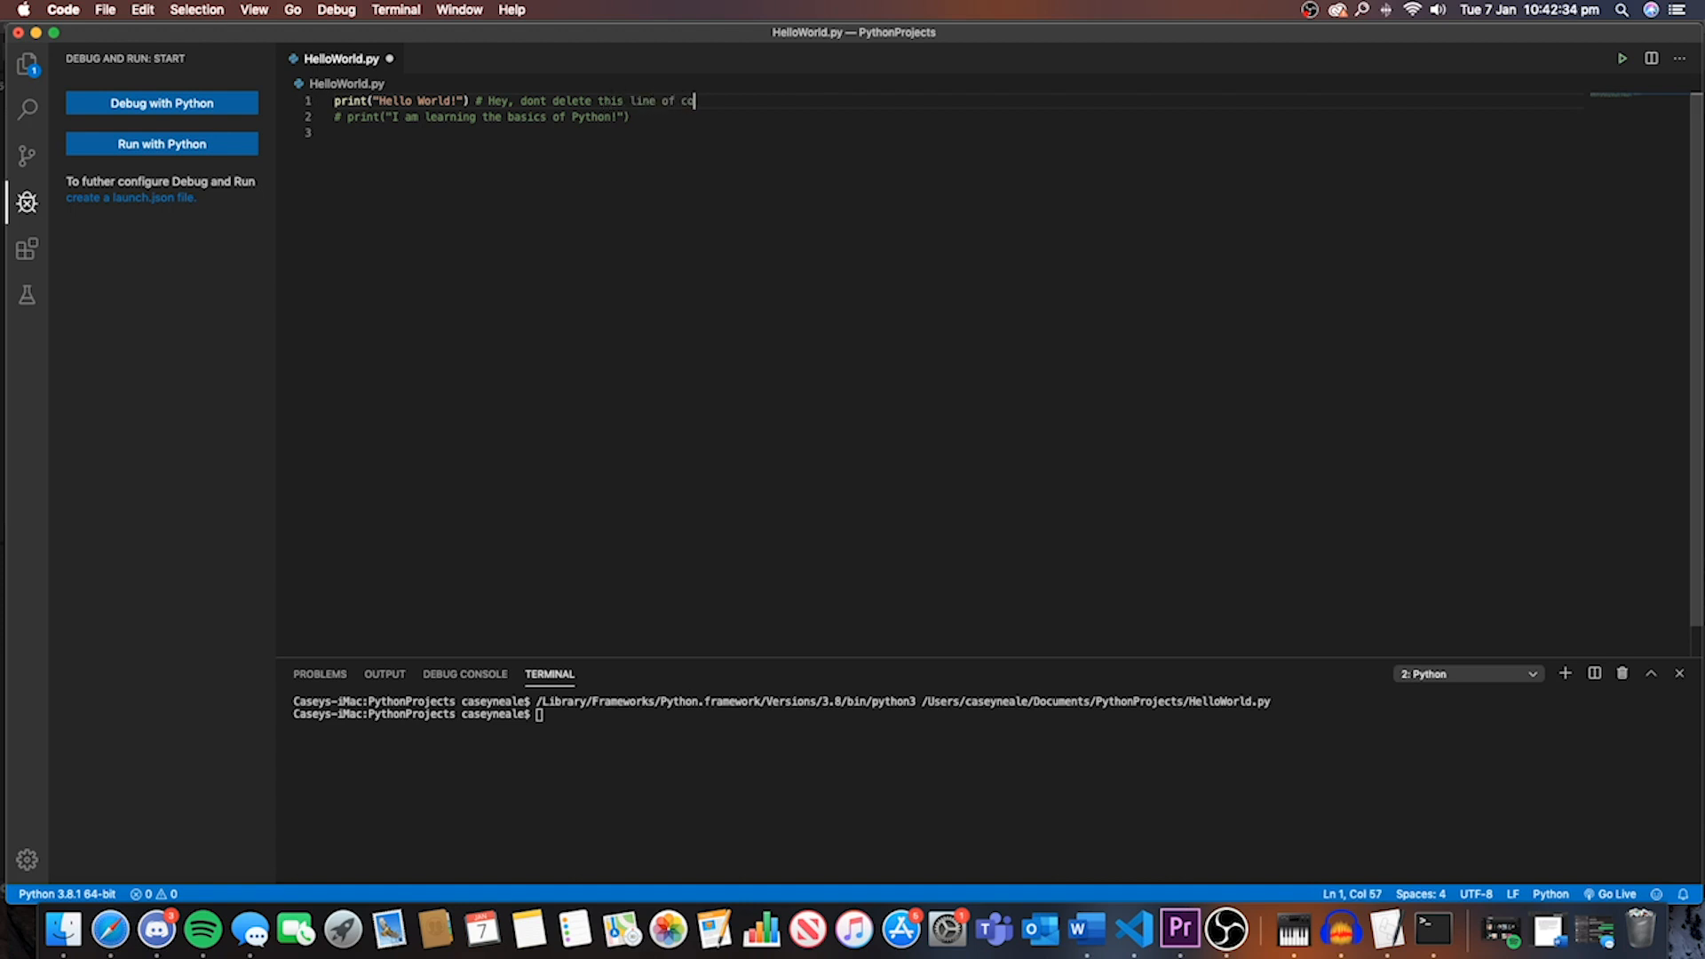
{"action": "type", "text": "de"}
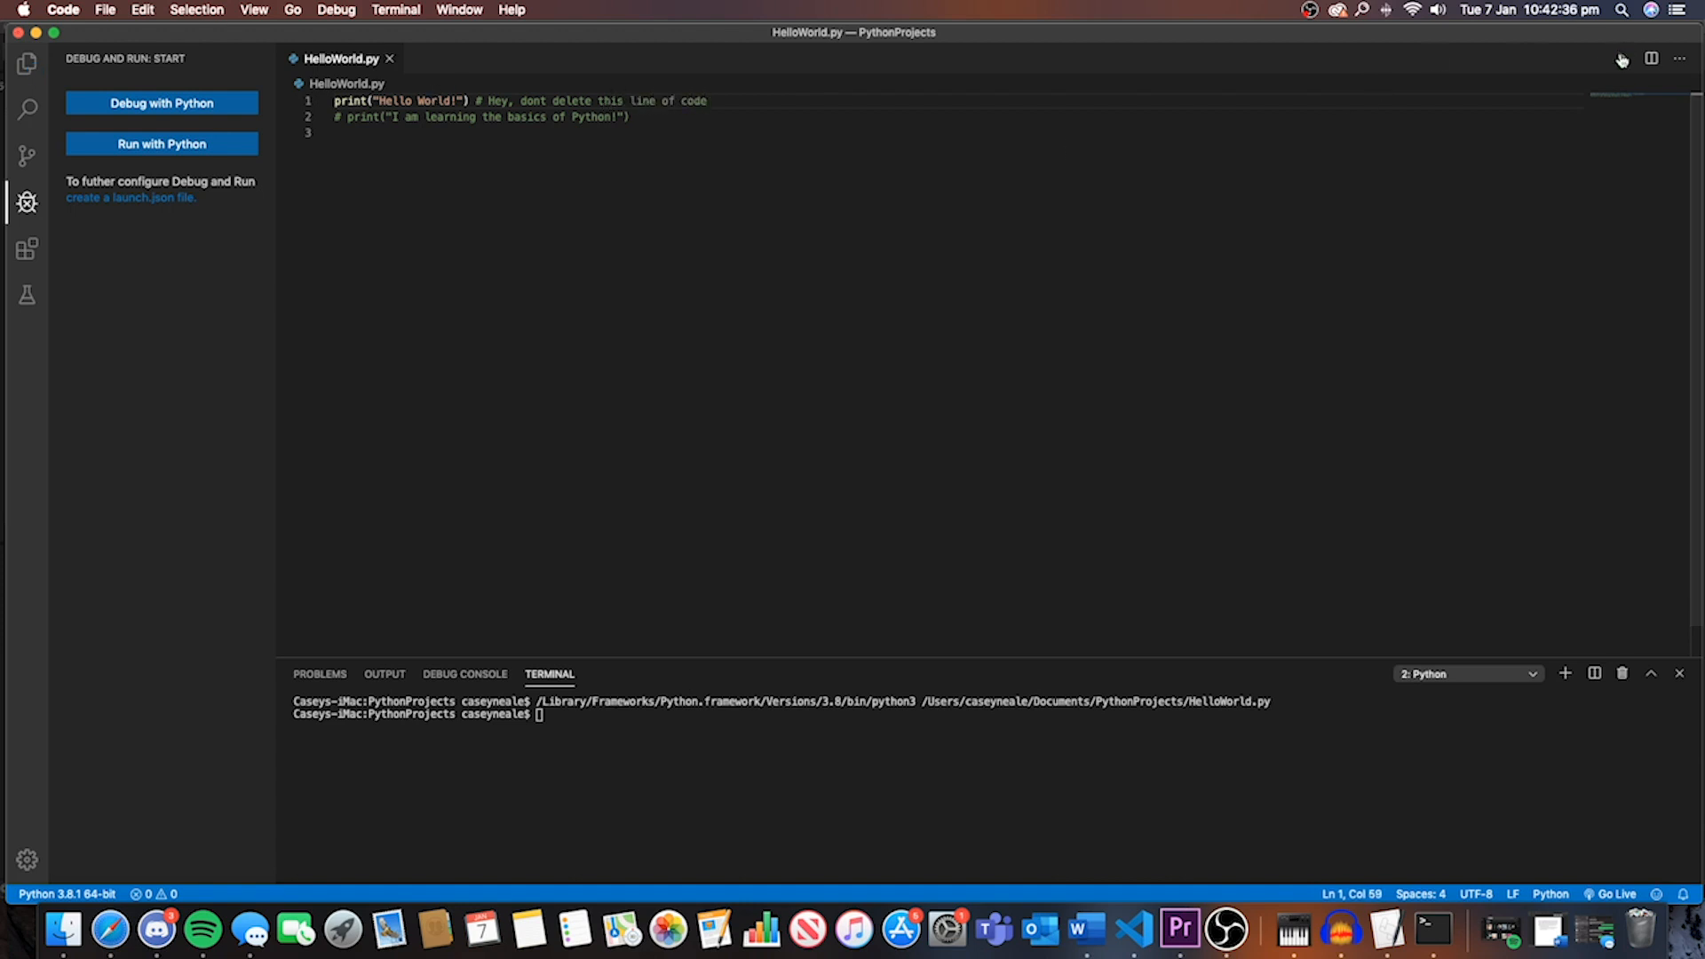
{"action": "left_click", "coordinate": [1619, 58]}
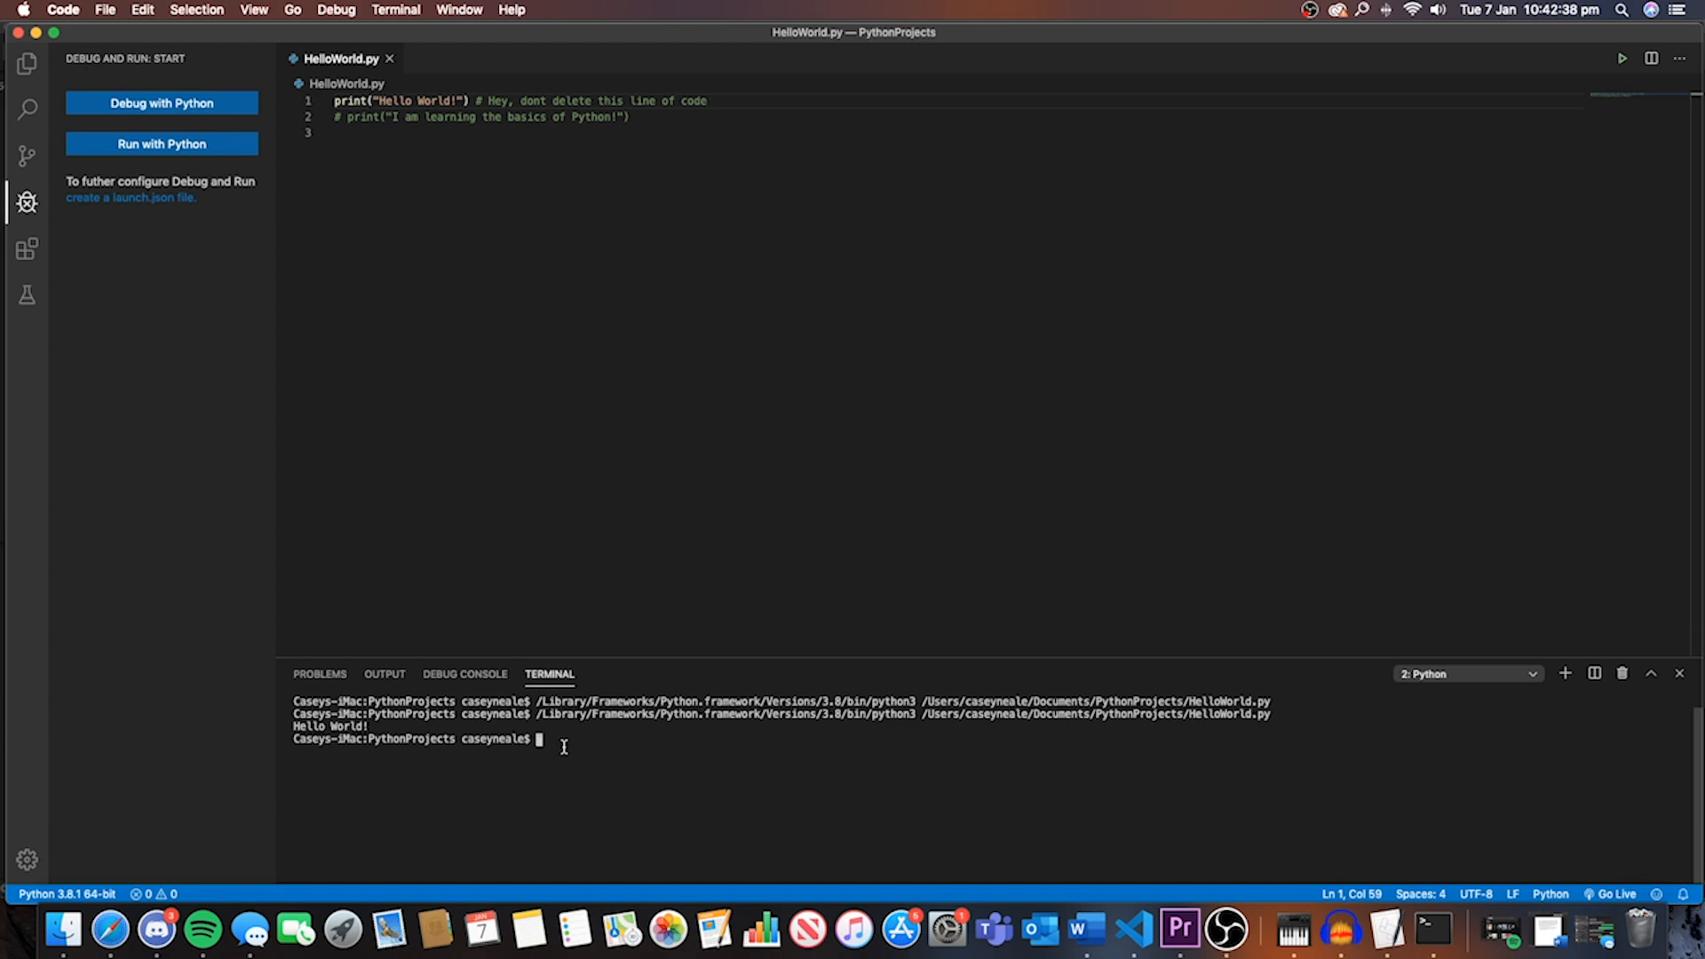
{"action": "type", "text": "cl"}
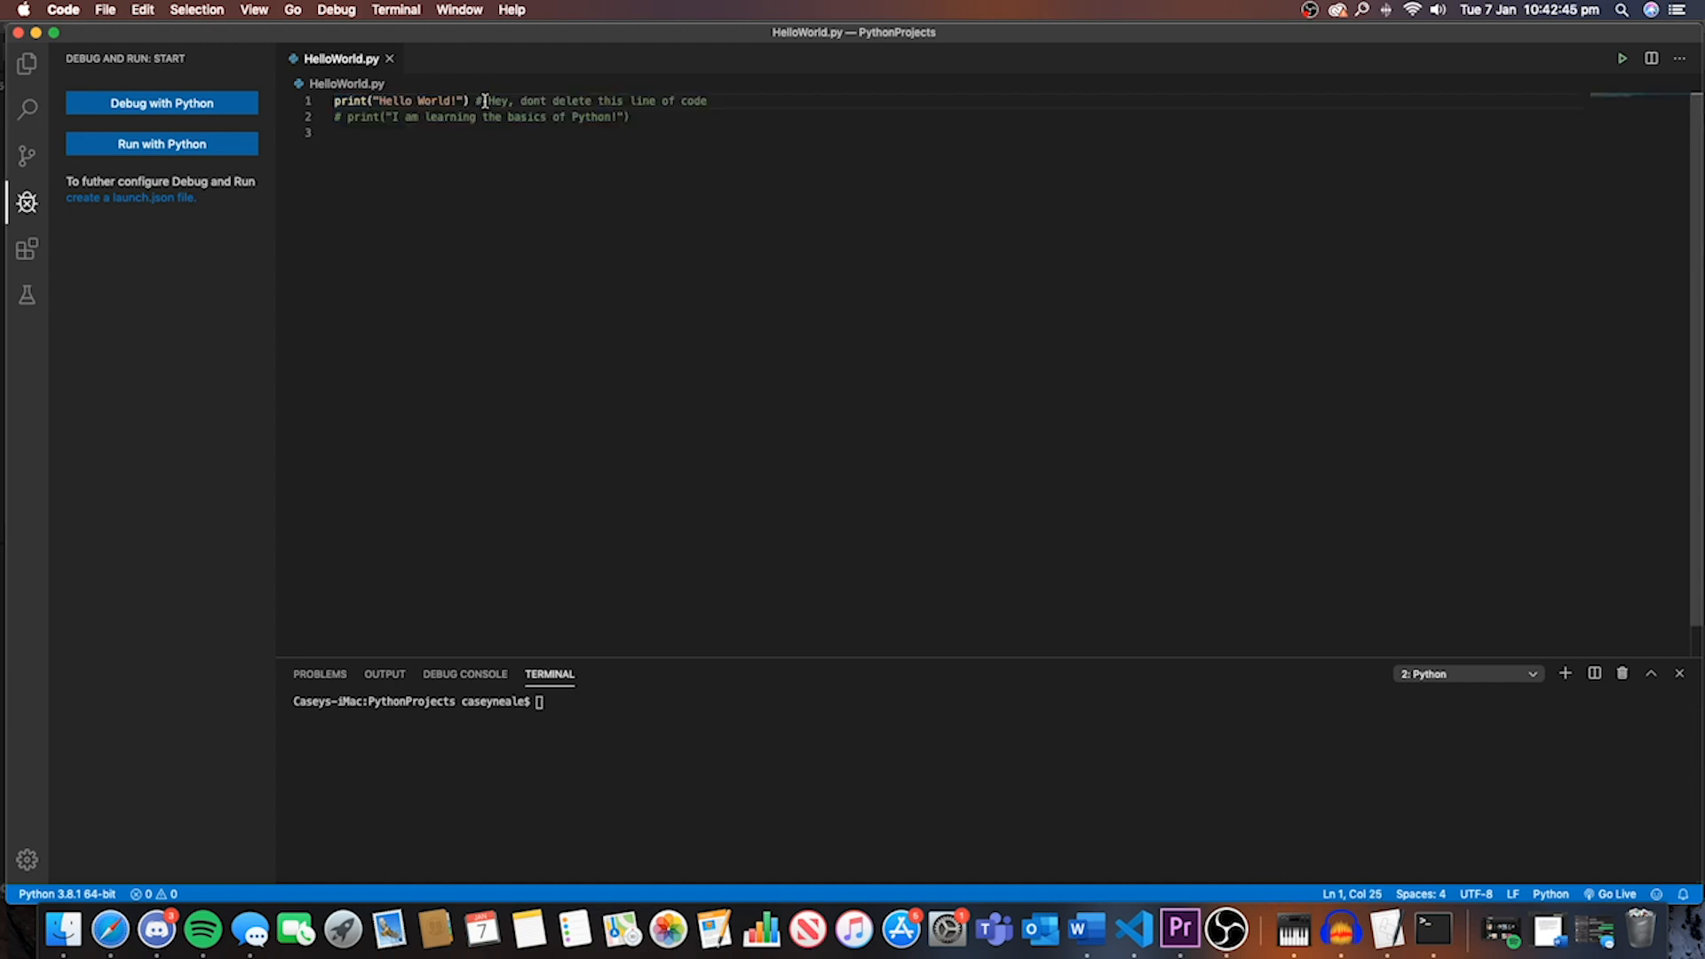
Step: Remove the # before line 1's note and run, producing SyntaxError: invalid syntax
{"action": "key", "text": "Backspace"}
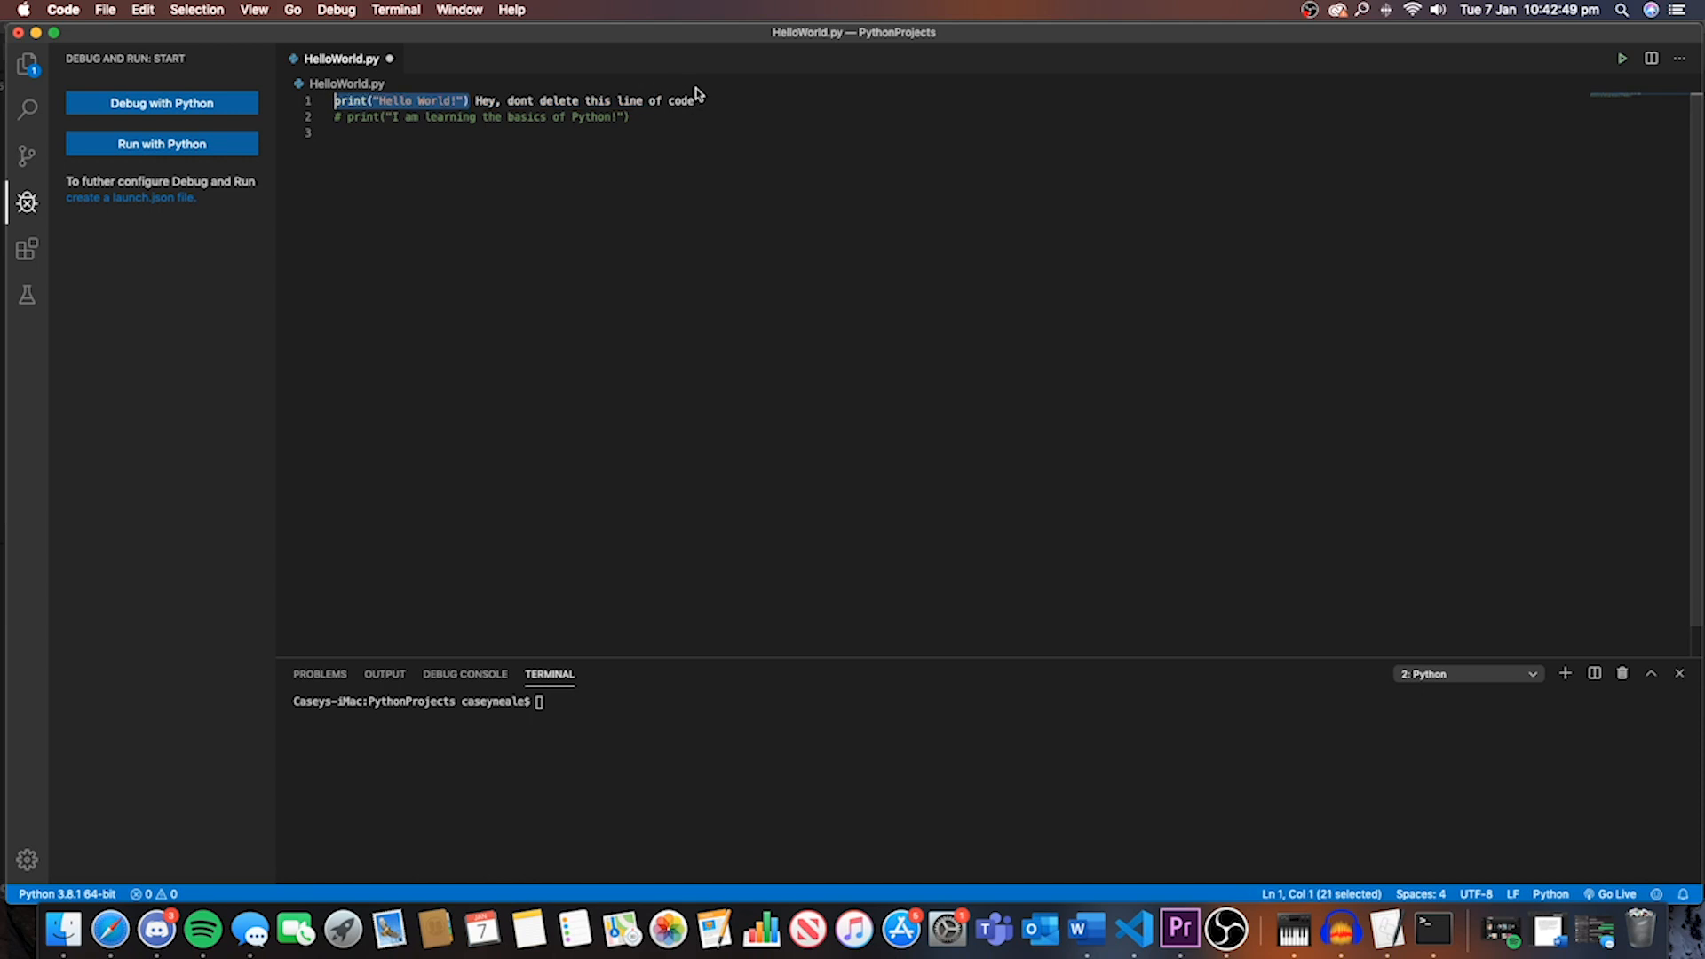
{"action": "left_click", "coordinate": [696, 101]}
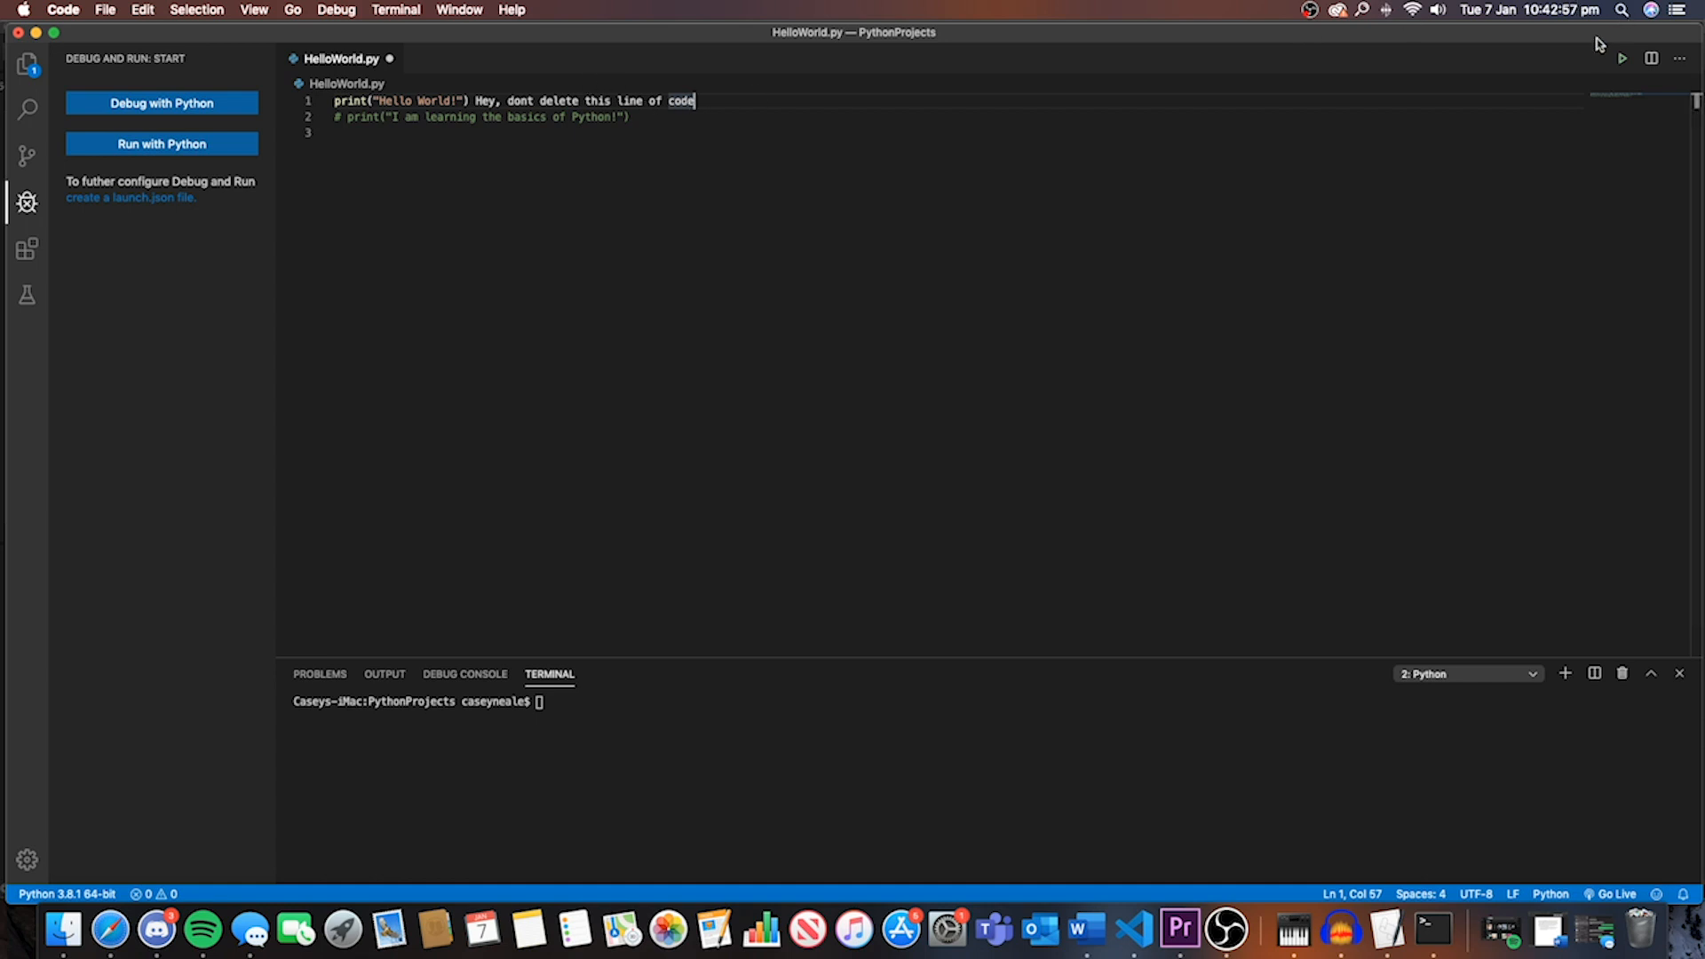
{"action": "left_click", "coordinate": [161, 142]}
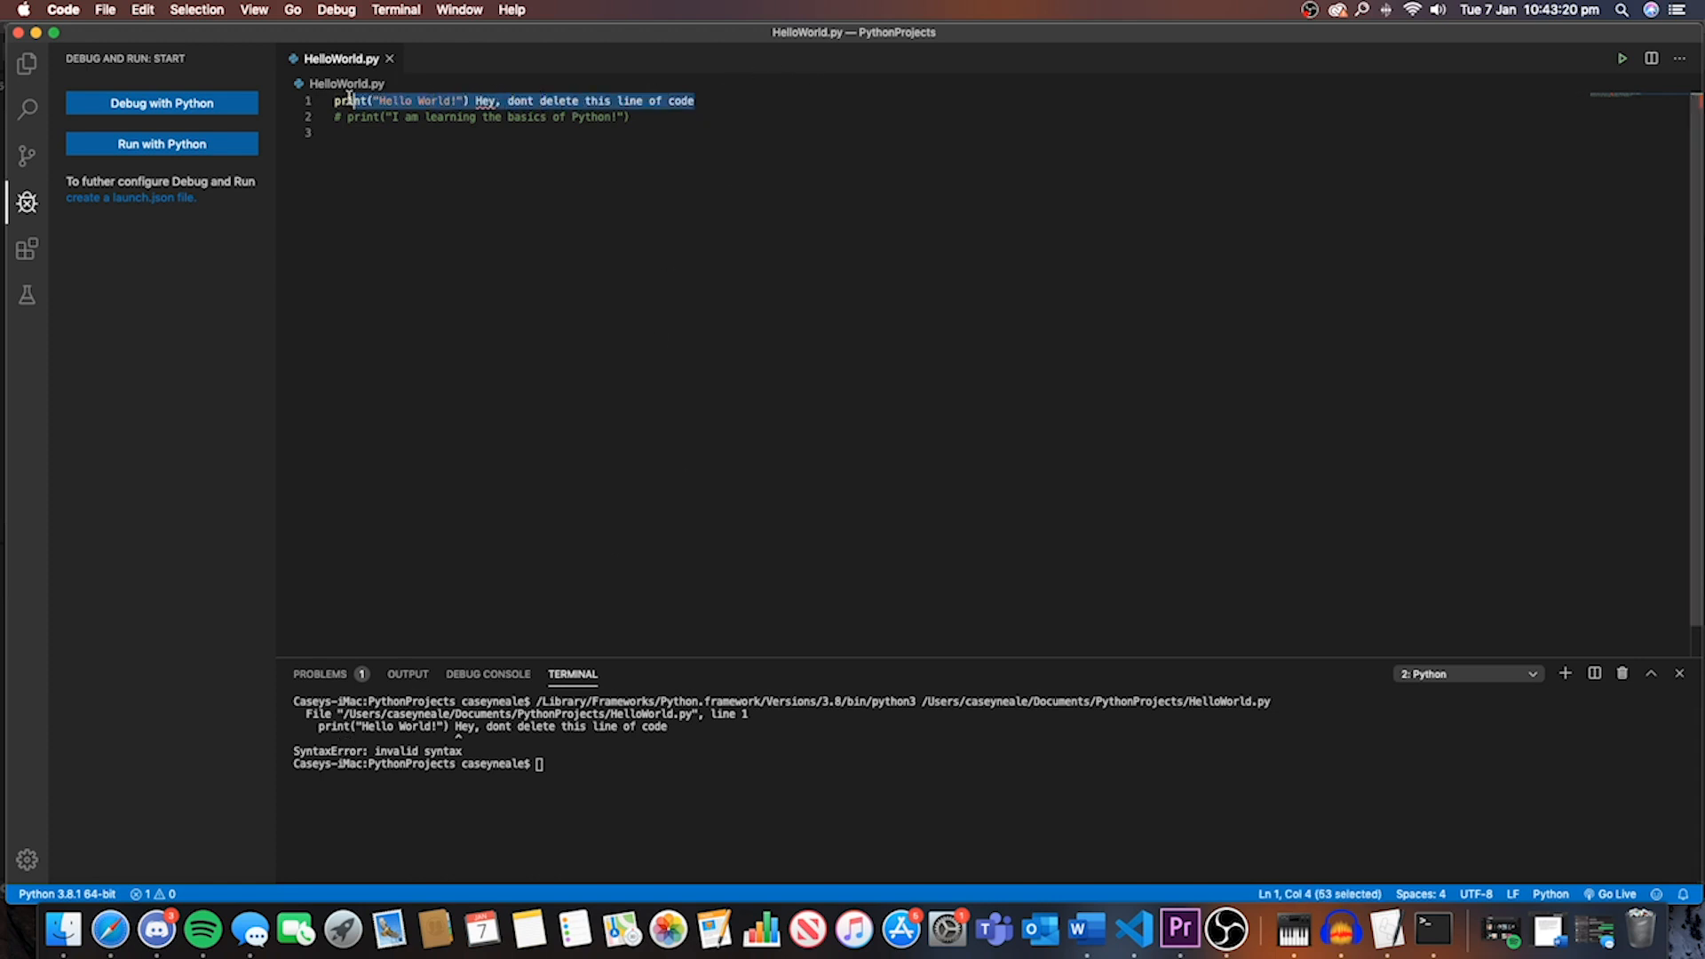
Step: Comment out the Hello World print on line 1 with a leading #
{"action": "type", "text": "# print(\"Hello World!"}
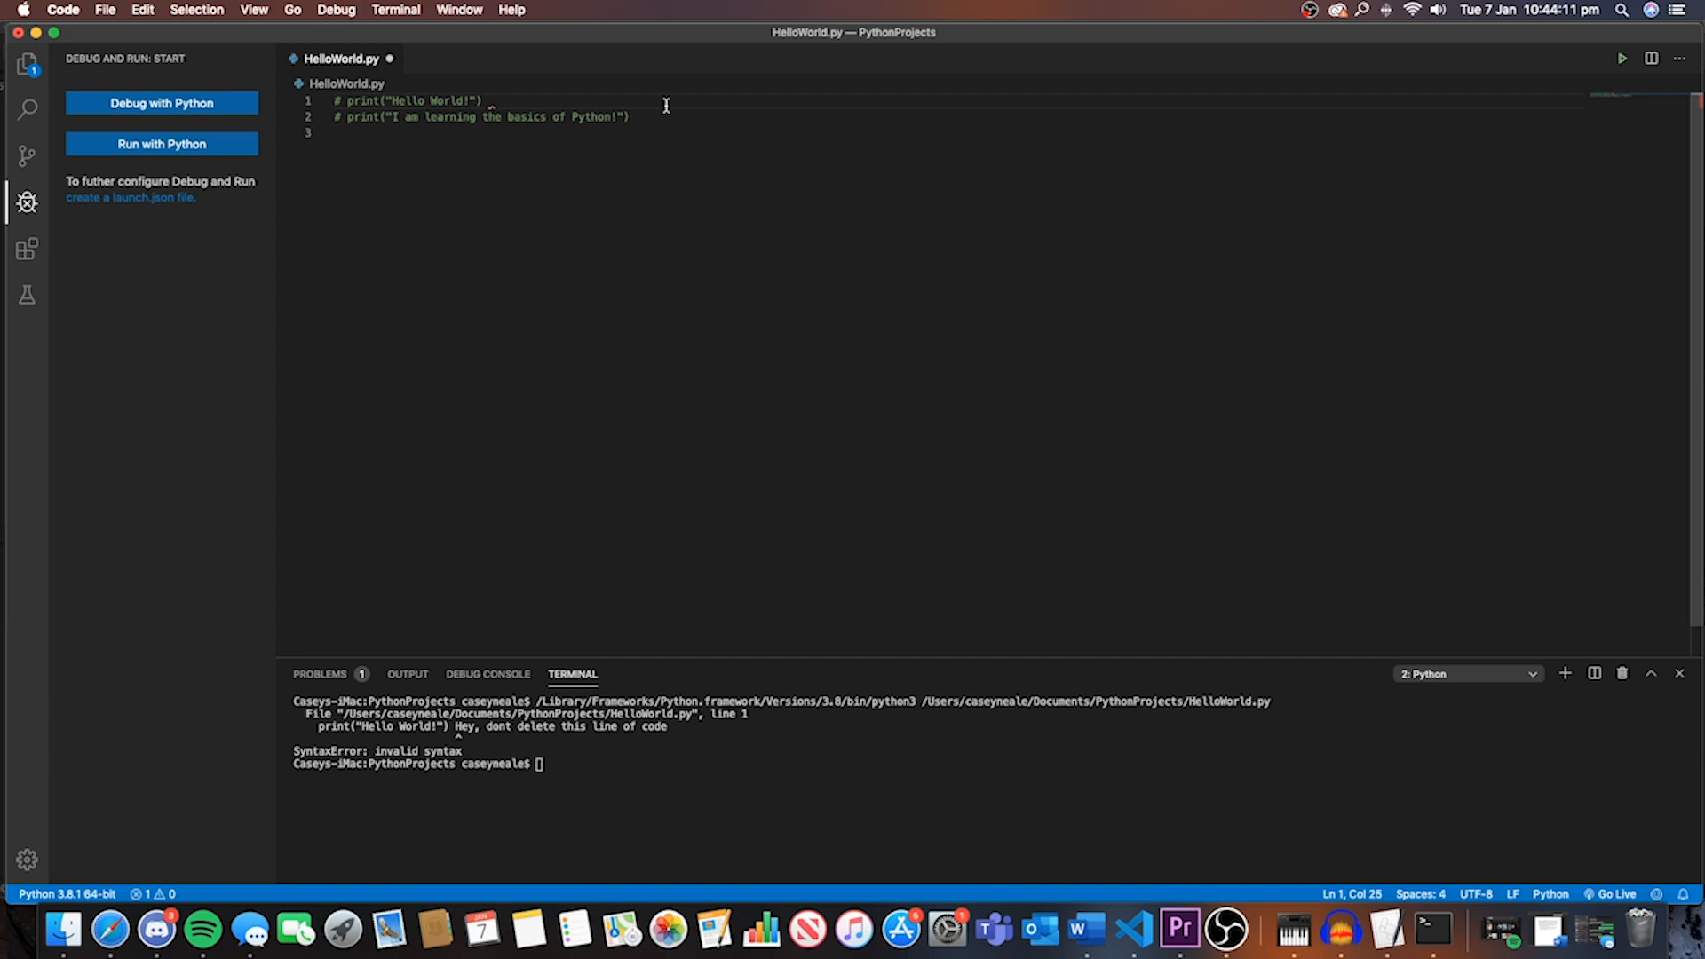
{"action": "left_click", "coordinate": [629, 116]}
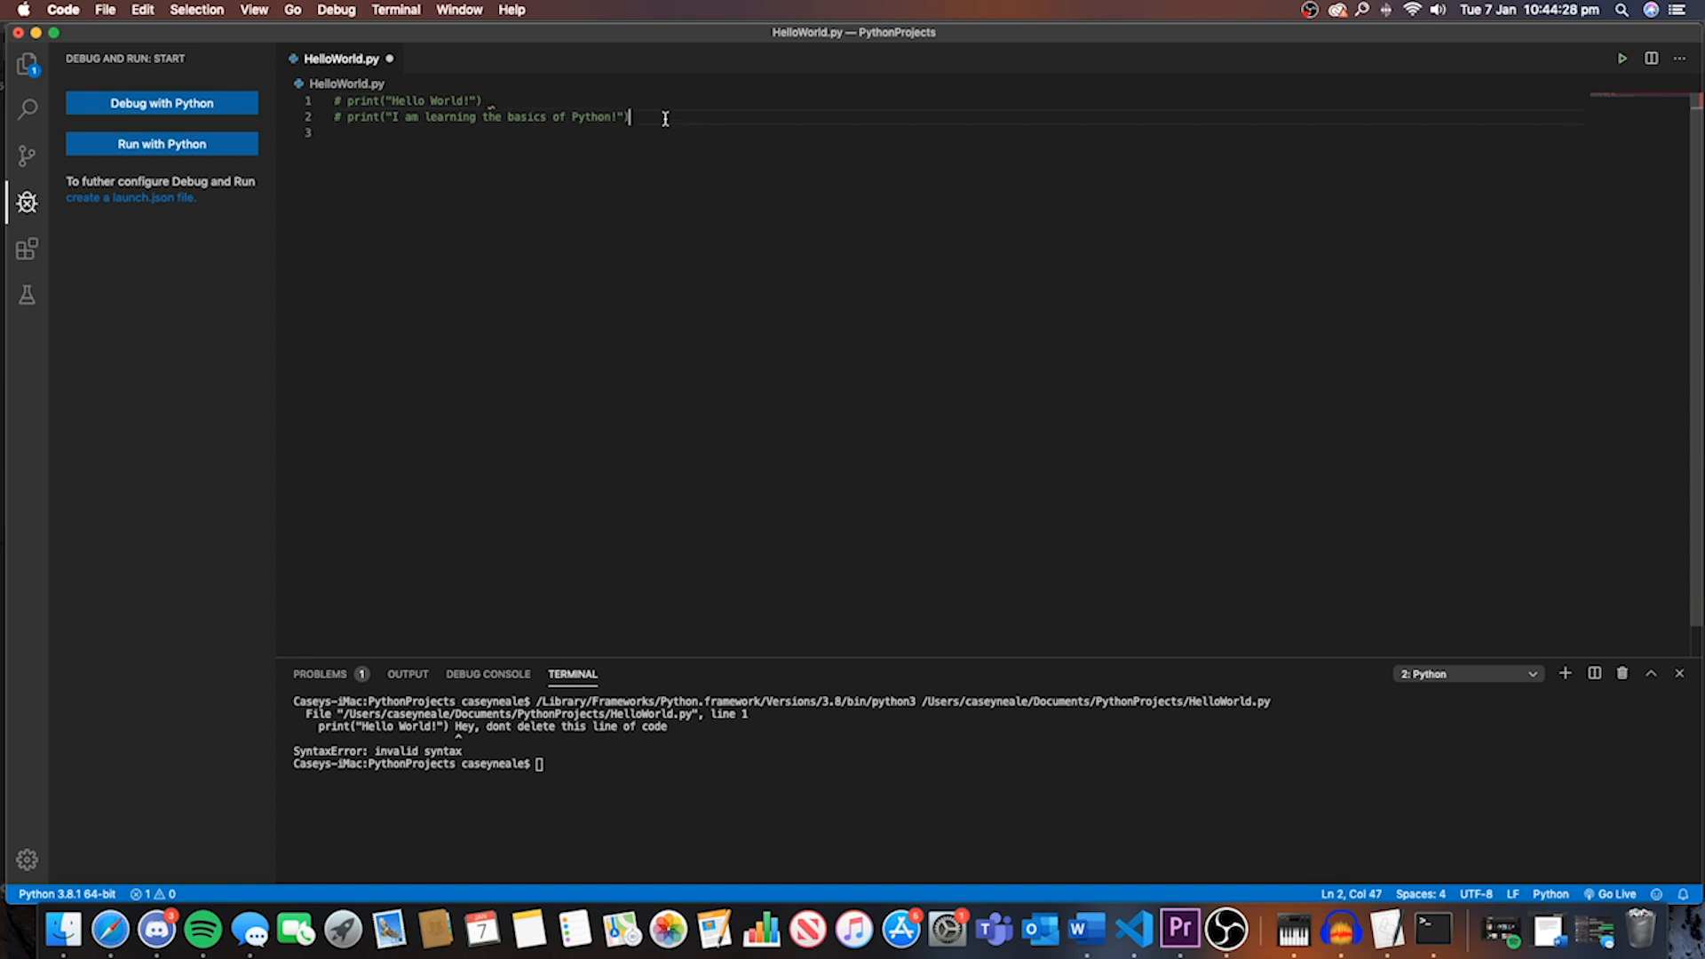